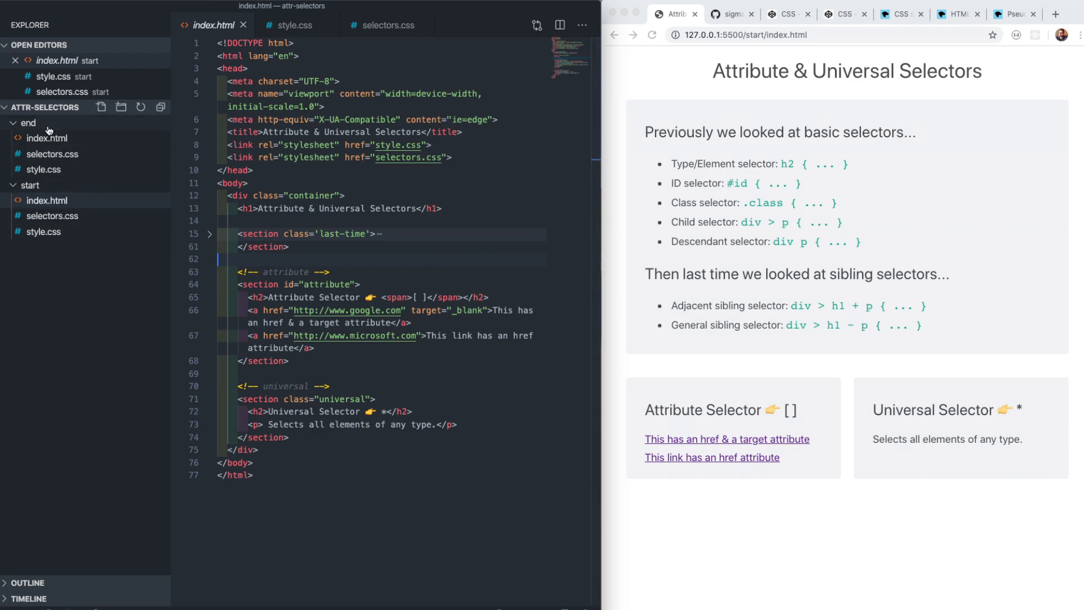
{"action": "mouse_move", "coordinate": [47, 138]}
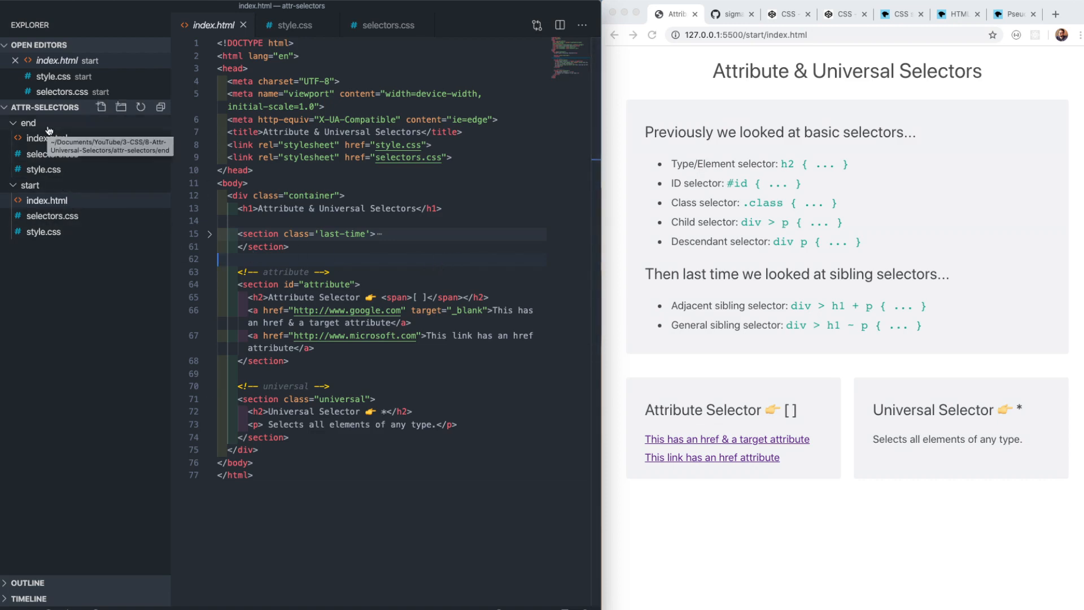
{"action": "mouse_move", "coordinate": [407, 181]}
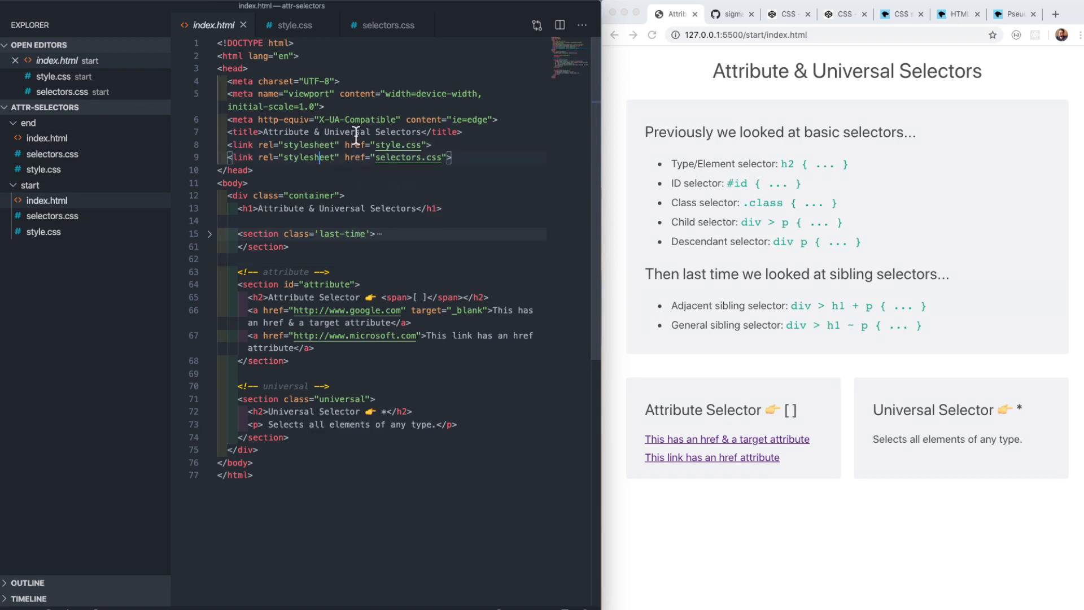
View the base style.css, then the empty selectors.css with its Attribute and Universal comments.
{"action": "left_click", "coordinate": [294, 24]}
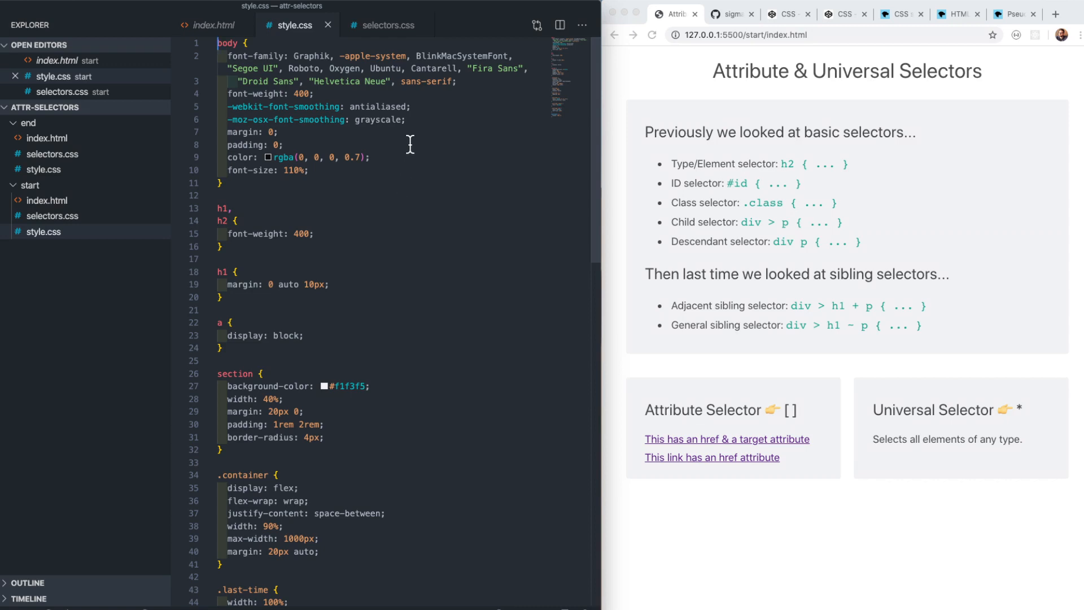
{"action": "left_click", "coordinate": [384, 25]}
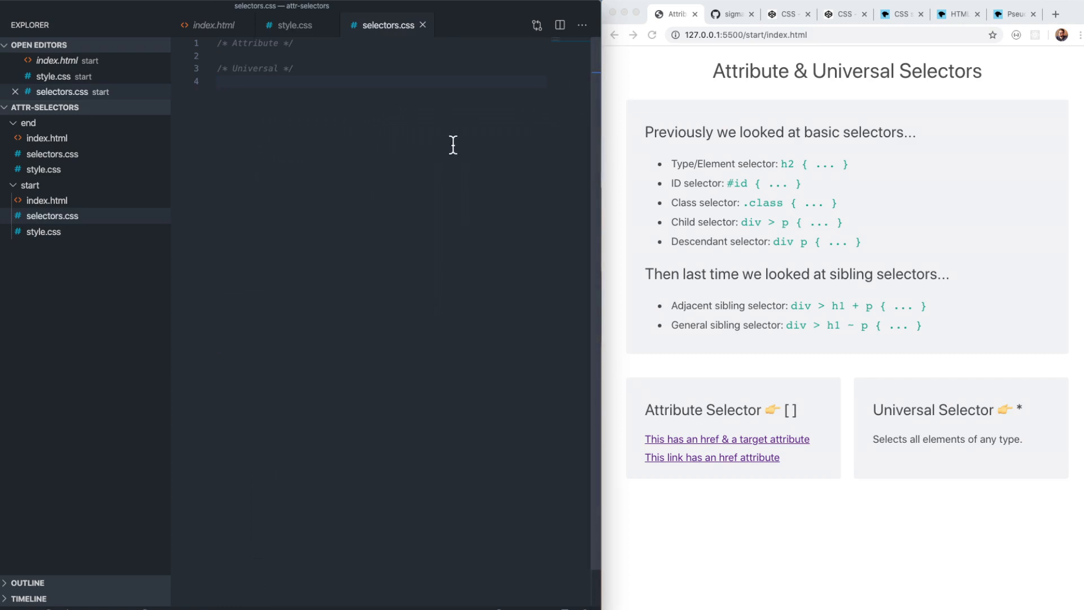
{"action": "mouse_move", "coordinate": [475, 137]}
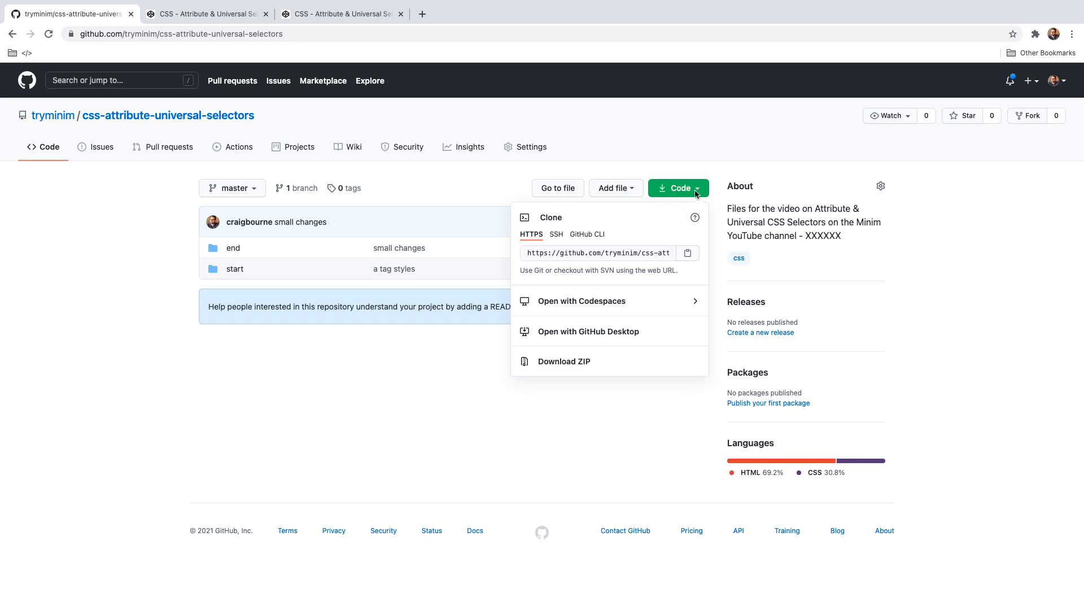
{"action": "mouse_move", "coordinate": [565, 362]}
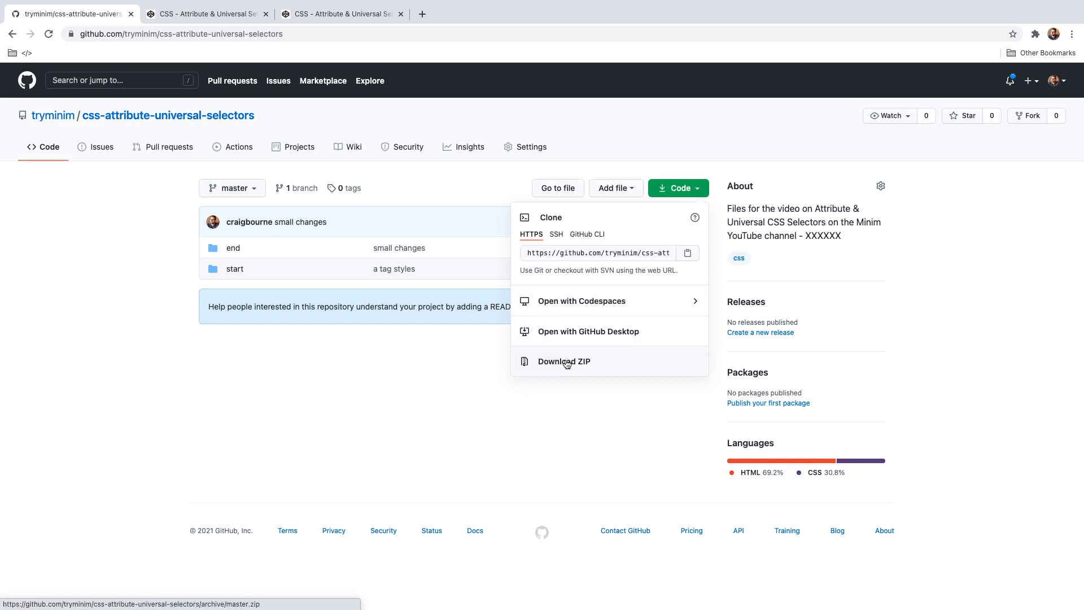
Download the css-attribute-universal-selectors repository as a ZIP from the Code menu.
{"action": "left_click", "coordinate": [564, 361]}
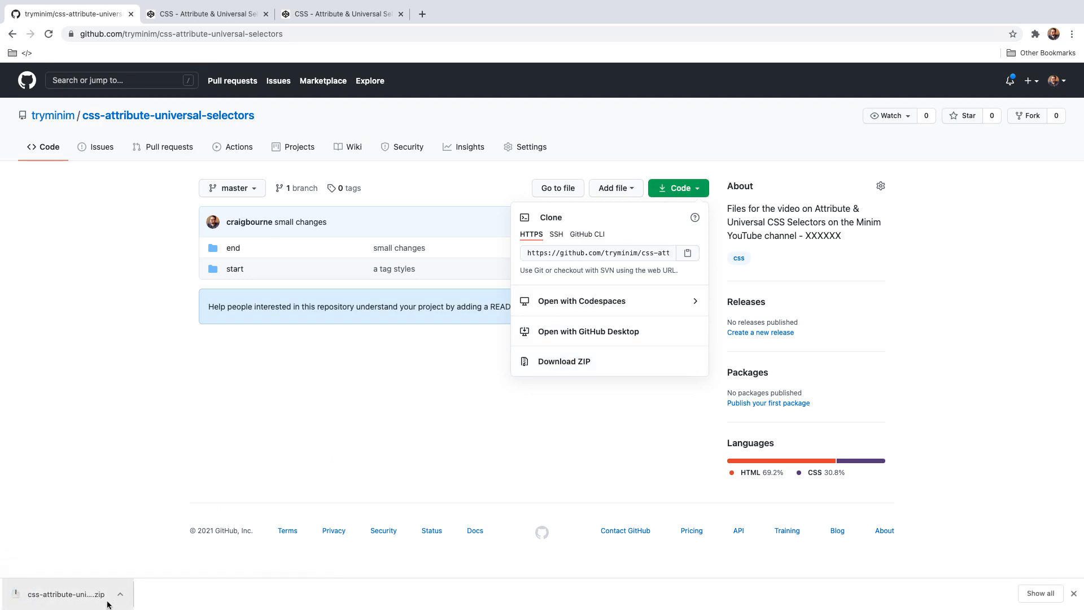
{"action": "left_click", "coordinate": [119, 596]}
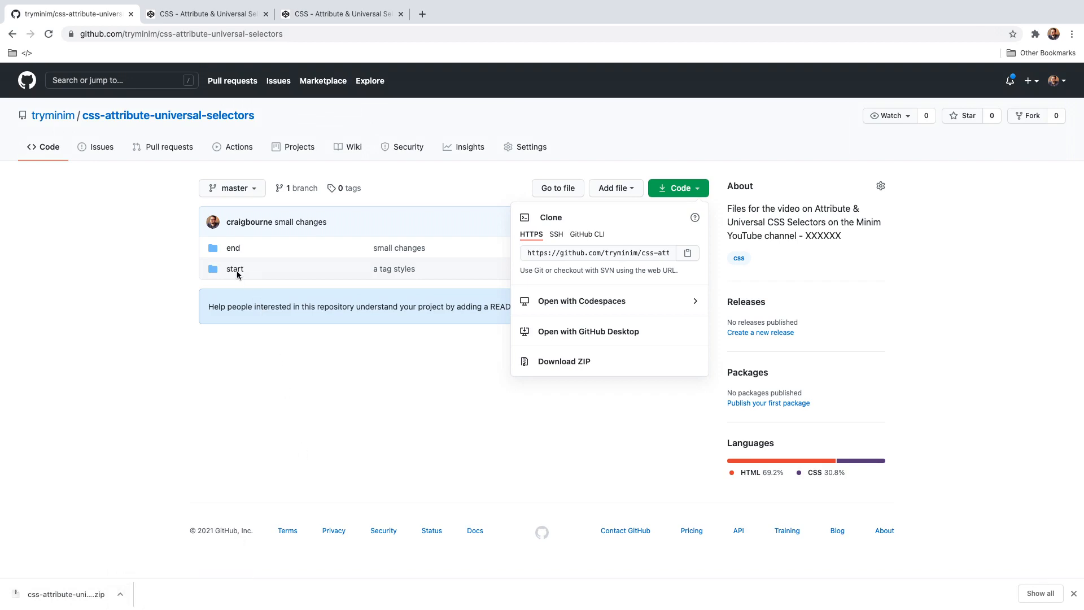
{"action": "mouse_move", "coordinate": [240, 272]}
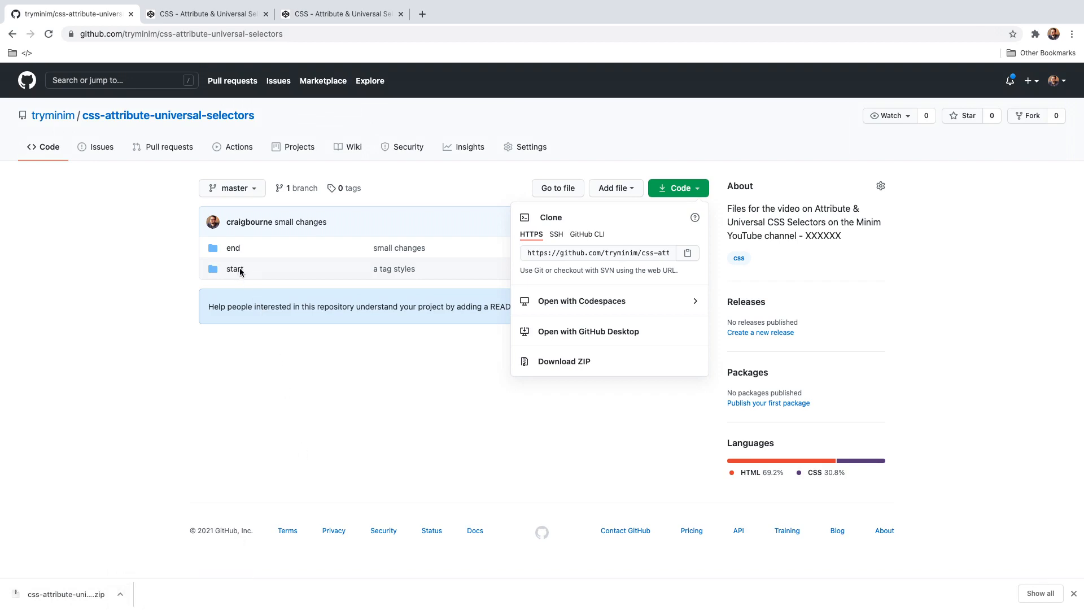
{"action": "mouse_move", "coordinate": [232, 251]}
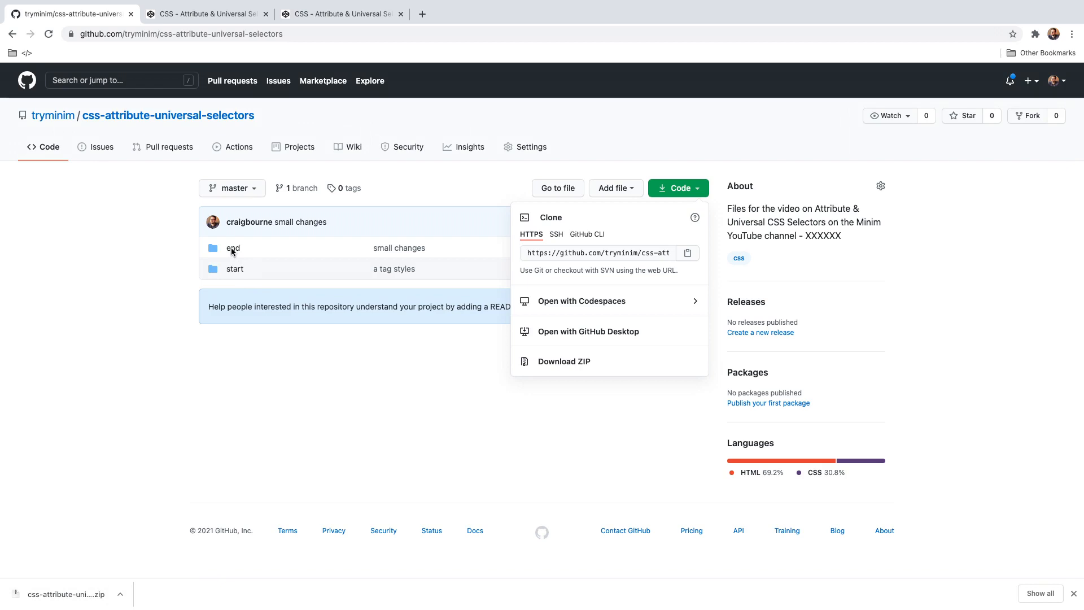
{"action": "mouse_move", "coordinate": [236, 165]}
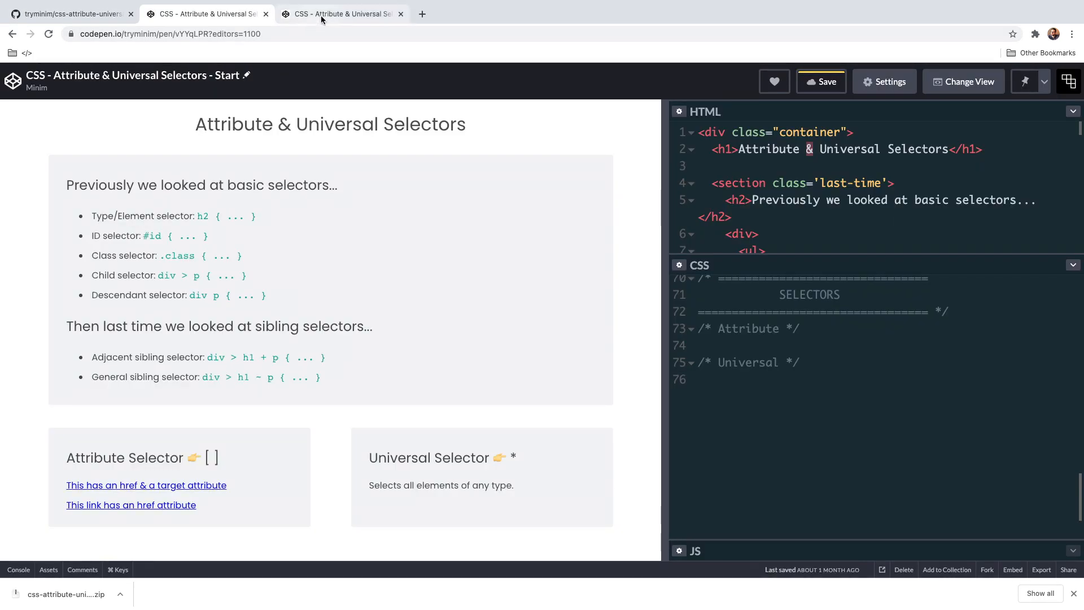
Preview the finished End pen, then return to the Start pen.
{"action": "left_click", "coordinate": [341, 13]}
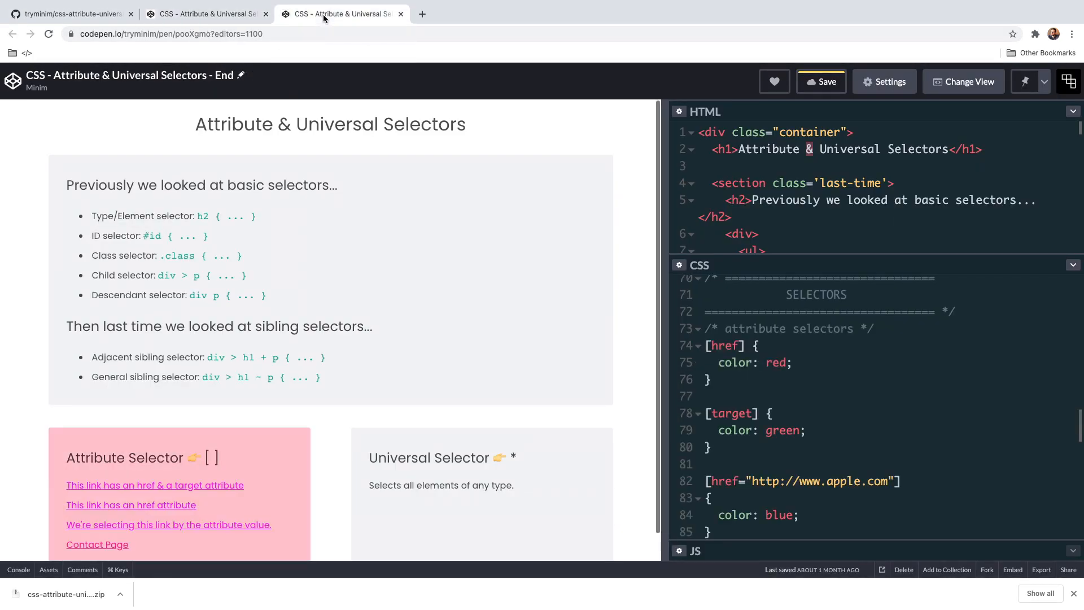
{"action": "mouse_move", "coordinate": [205, 13]}
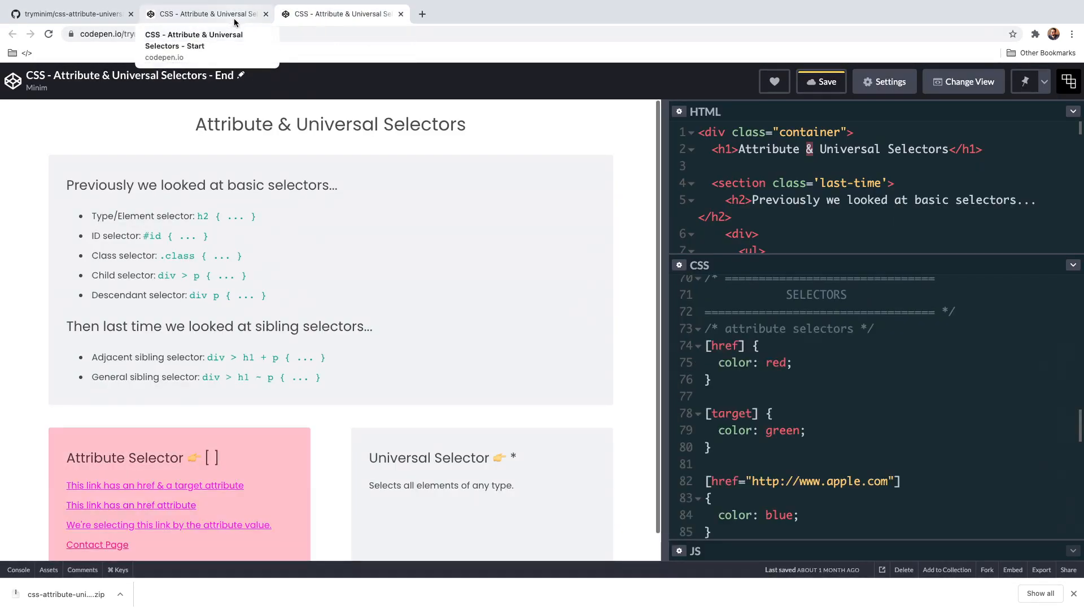
{"action": "left_click", "coordinate": [342, 14]}
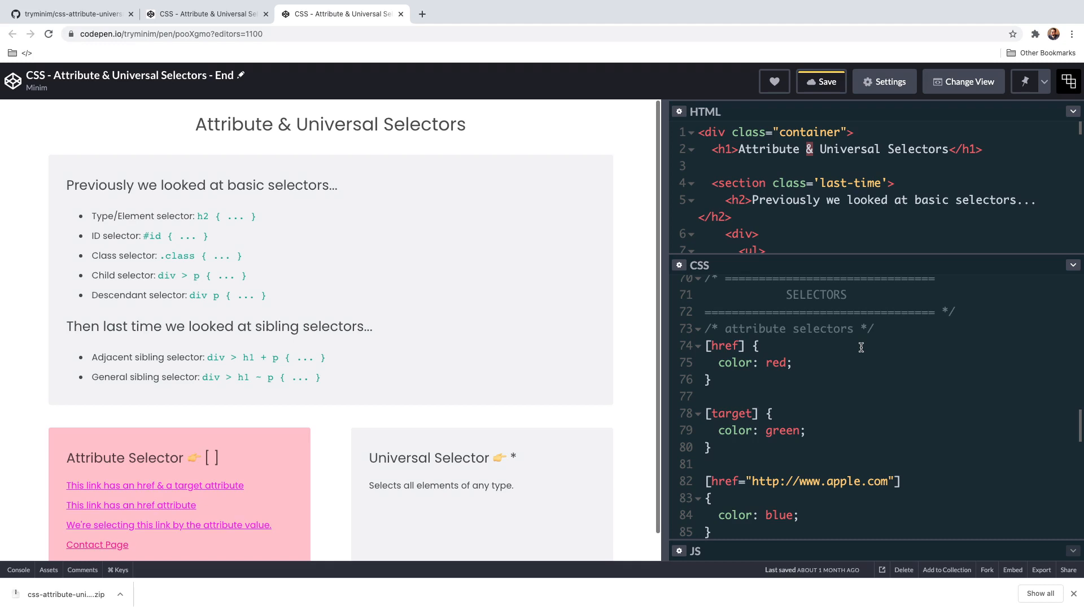
{"action": "mouse_move", "coordinate": [857, 345]}
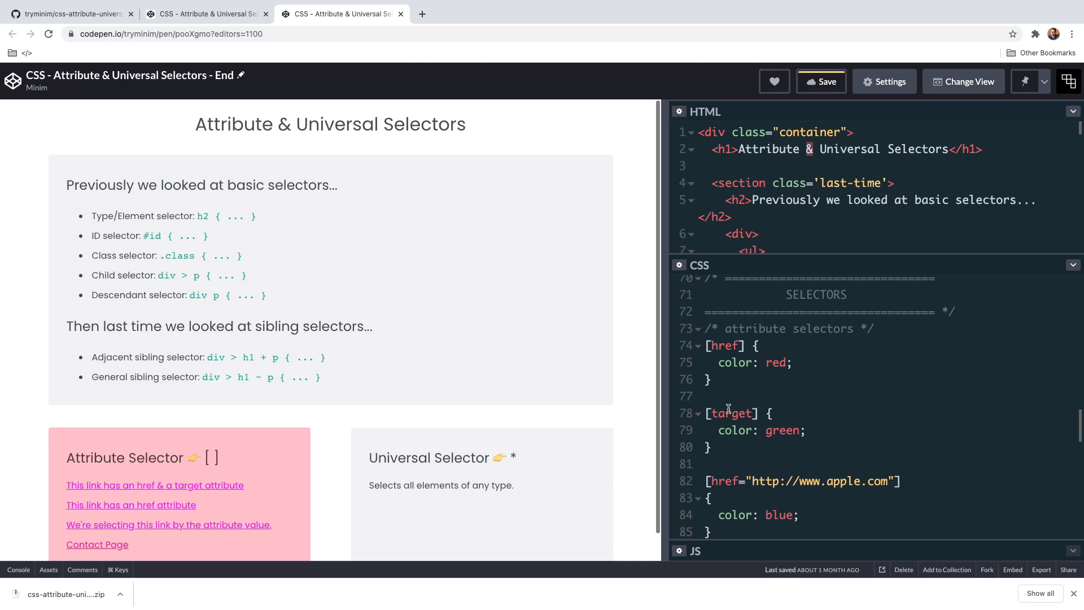
Pick out the target attribute selector and place the cursor on the blank last line.
{"action": "double_click", "coordinate": [754, 327]}
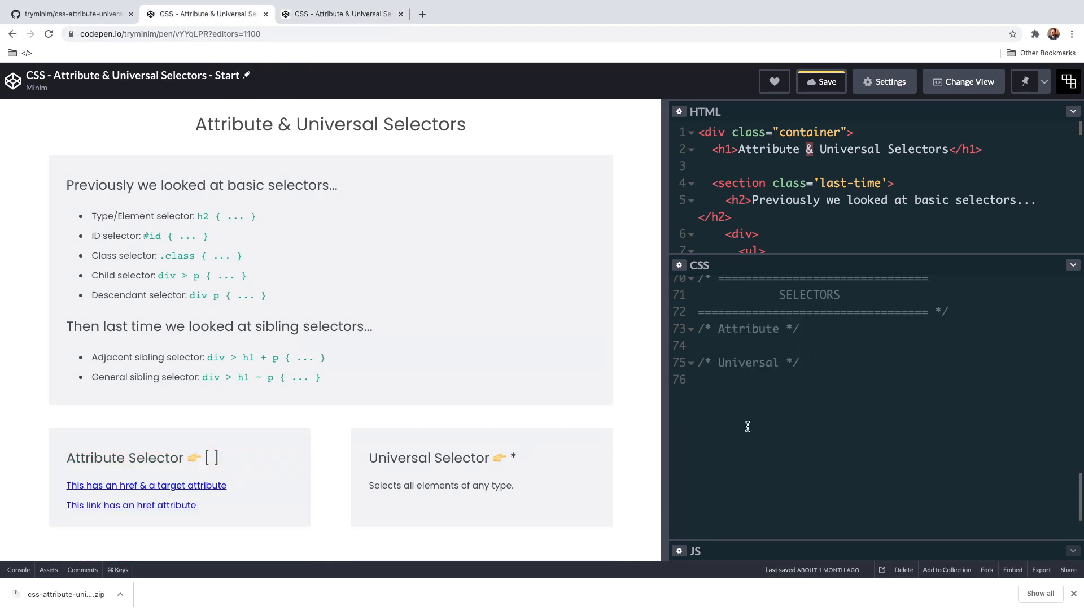
{"action": "double_click", "coordinate": [748, 328]}
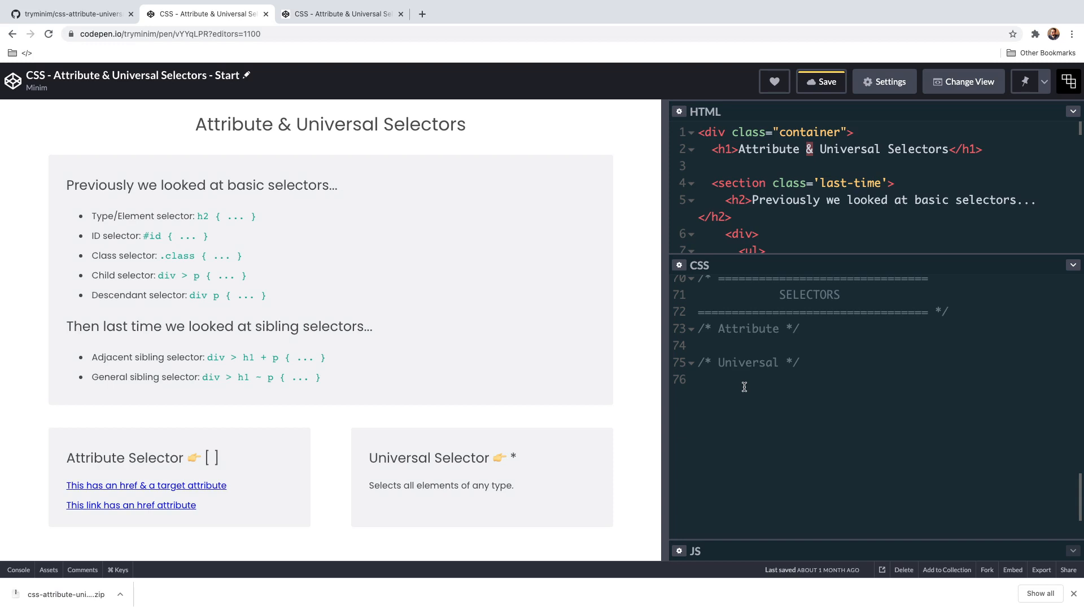
{"action": "left_click", "coordinate": [698, 380]}
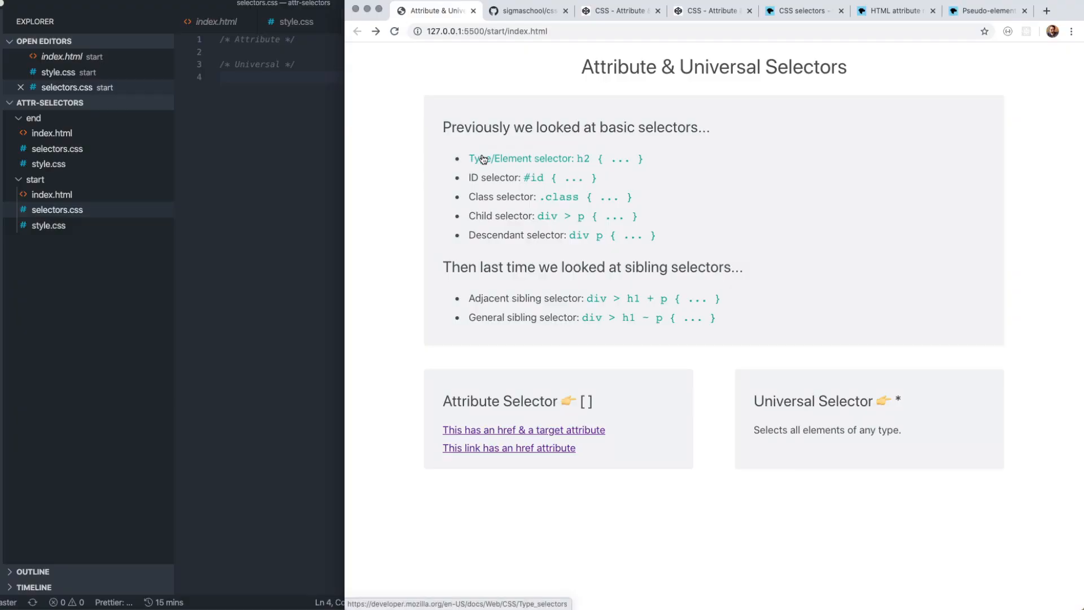
{"action": "mouse_move", "coordinate": [486, 237]}
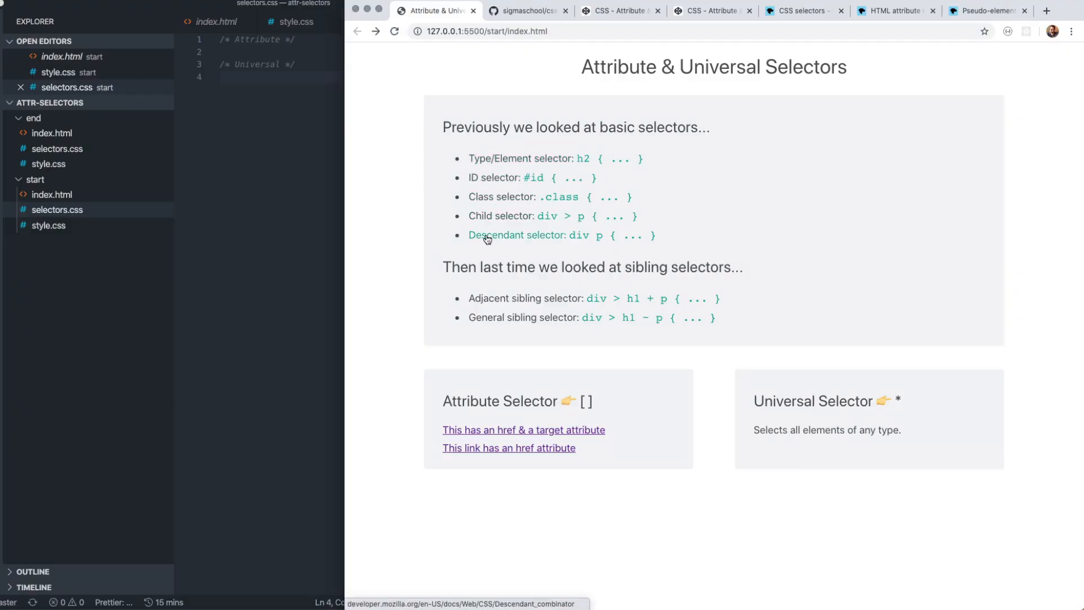
{"action": "mouse_move", "coordinate": [386, 247]}
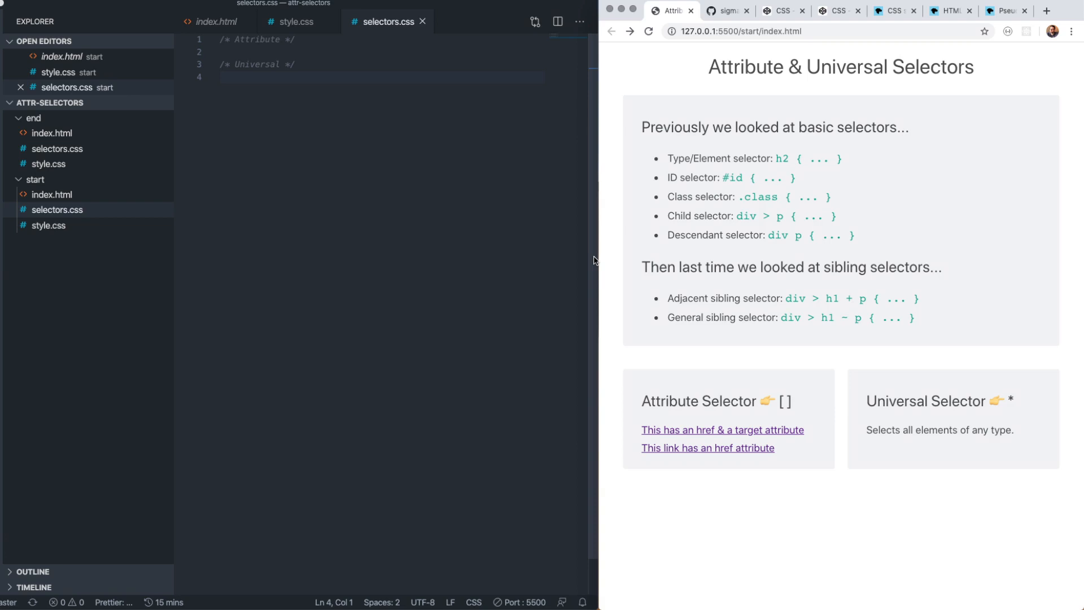
{"action": "mouse_move", "coordinate": [596, 258]}
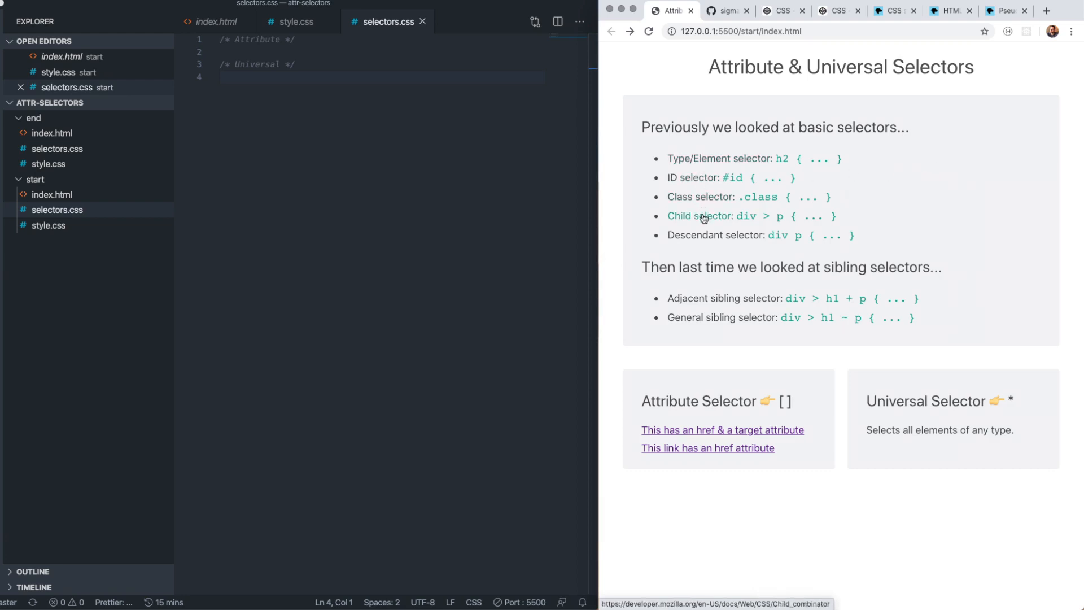
{"action": "mouse_move", "coordinate": [695, 201]}
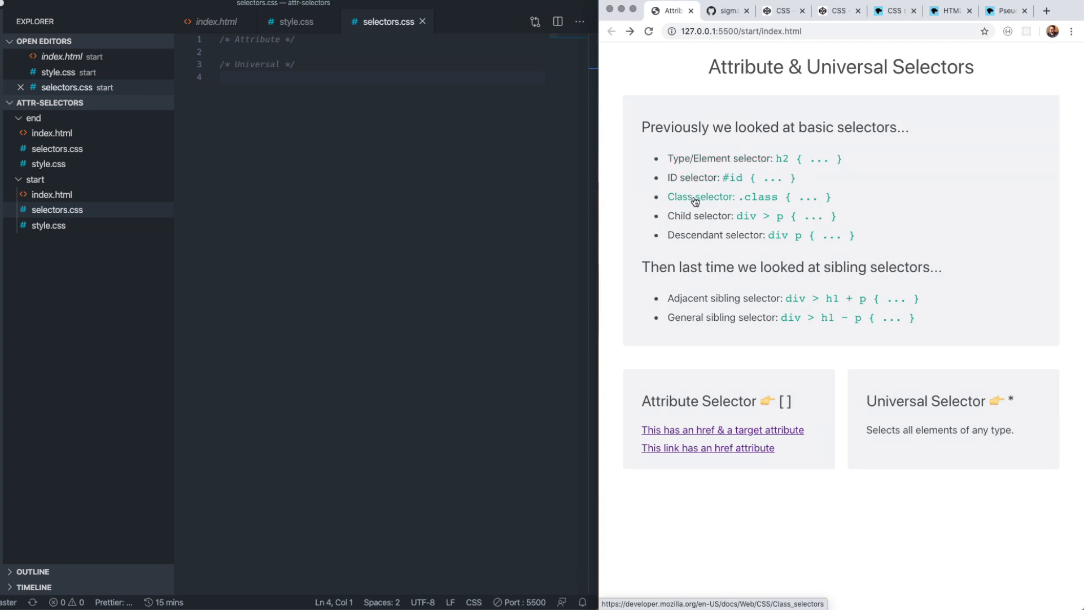
{"action": "mouse_move", "coordinate": [695, 235]}
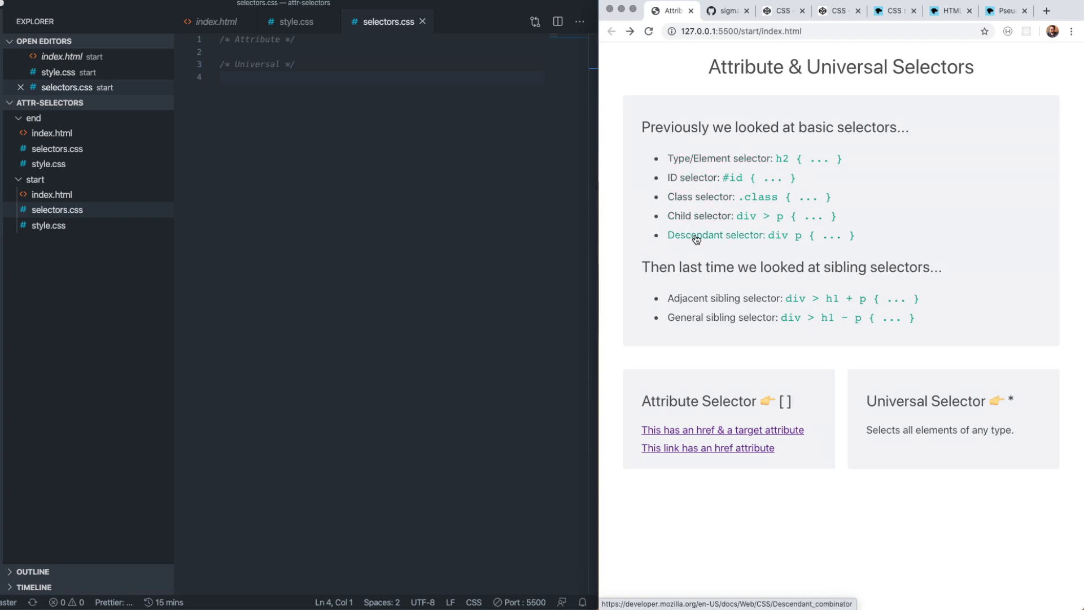
{"action": "mouse_move", "coordinate": [697, 319]}
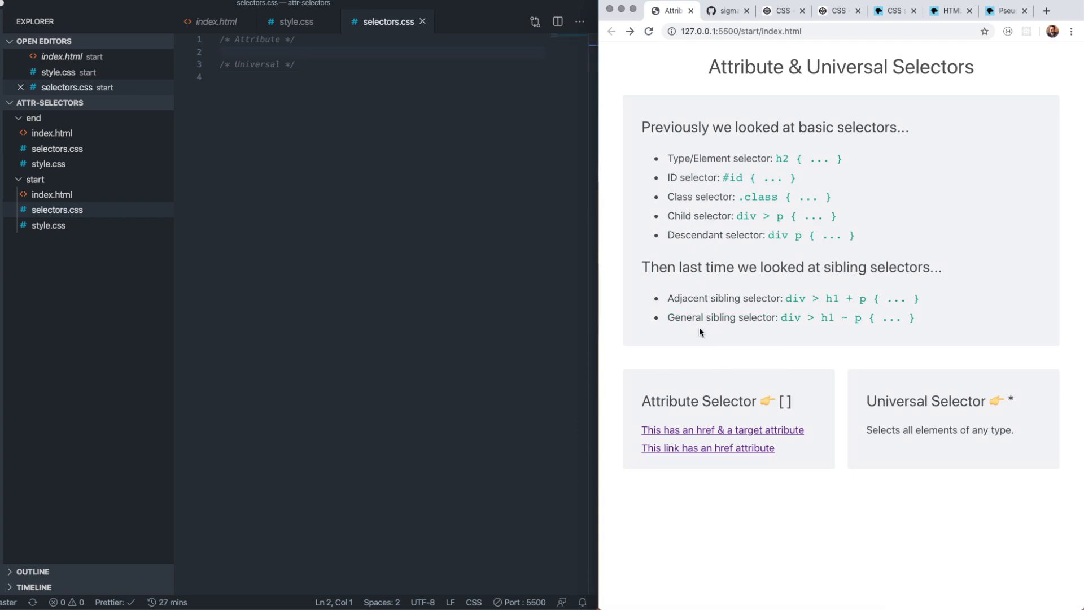
{"action": "left_click", "coordinate": [892, 10]}
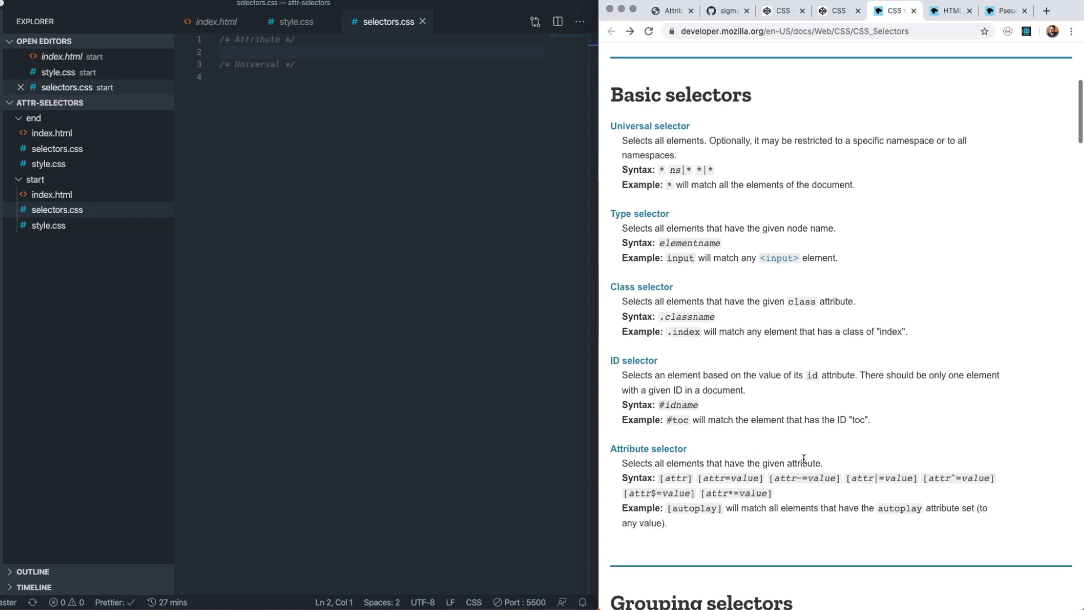
Highlight the attribute selector description and [autoplay] example on MDN, then return to the editor.
{"action": "double_click", "coordinate": [794, 463]}
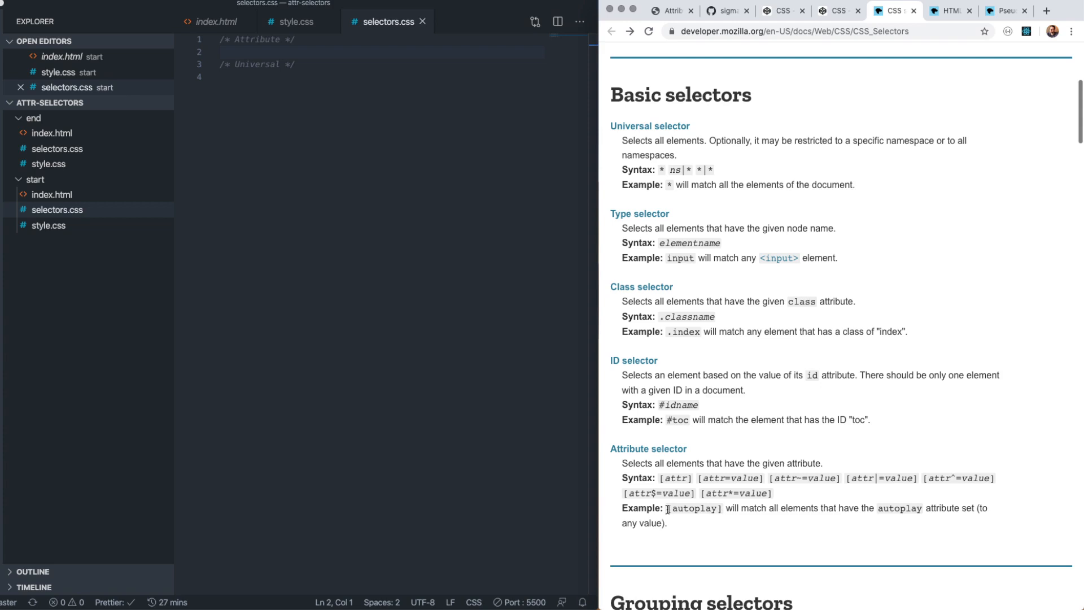
{"action": "double_click", "coordinate": [694, 508]}
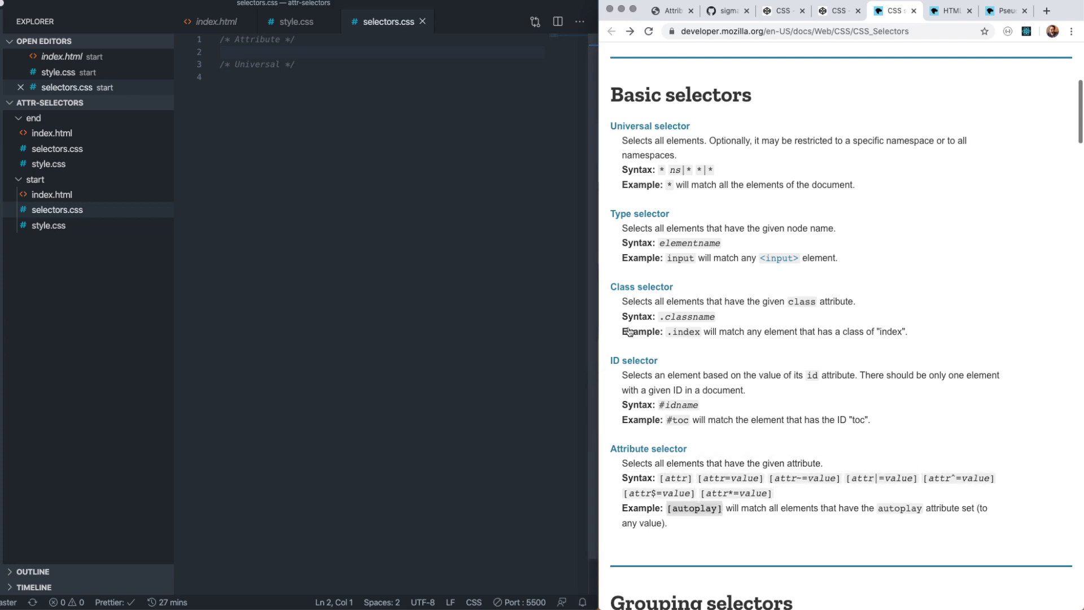
{"action": "left_click", "coordinate": [216, 22]}
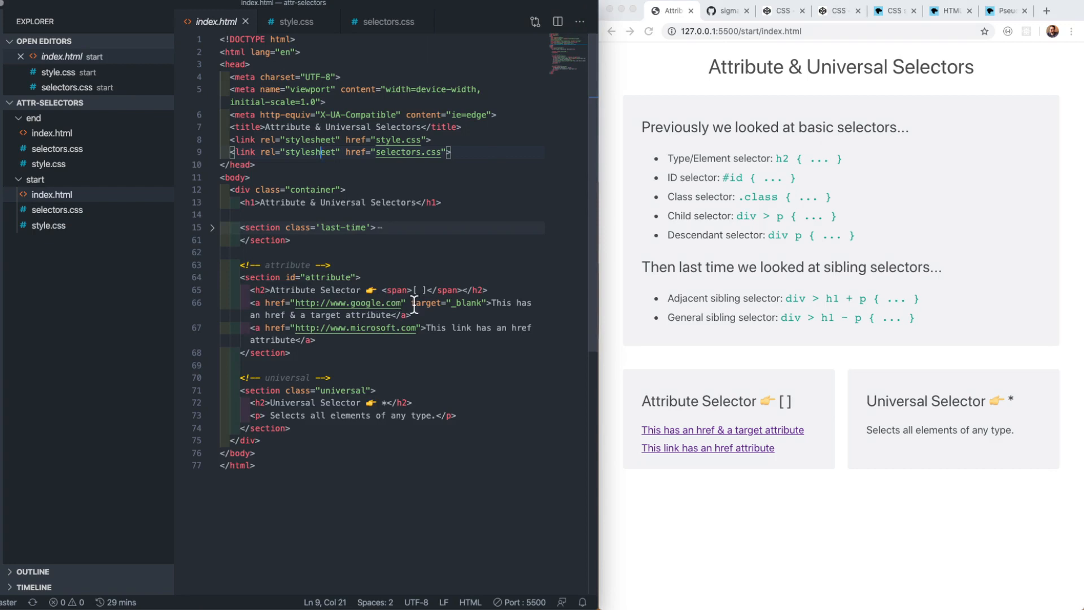
{"action": "mouse_move", "coordinate": [741, 471]}
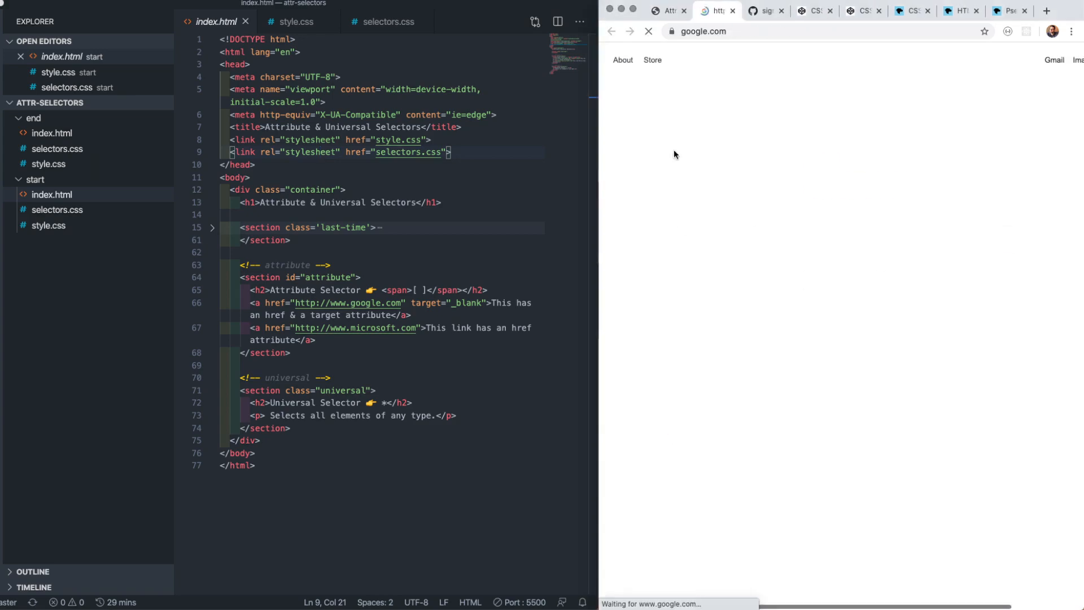
Return to the start page preview and follow the link that has only an href.
{"action": "left_click", "coordinate": [666, 10]}
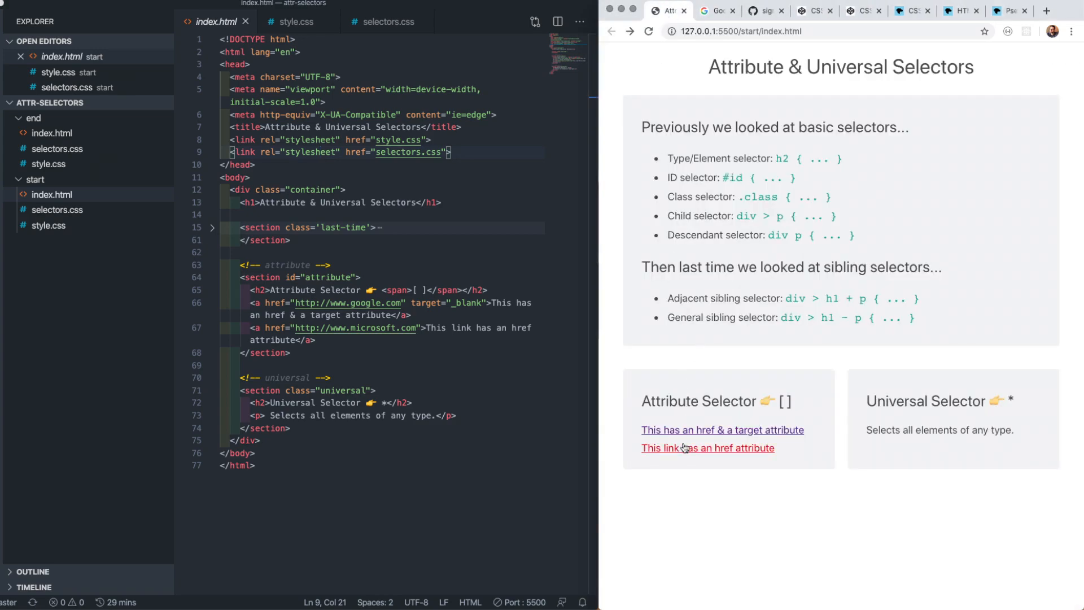
{"action": "left_click", "coordinate": [706, 447]}
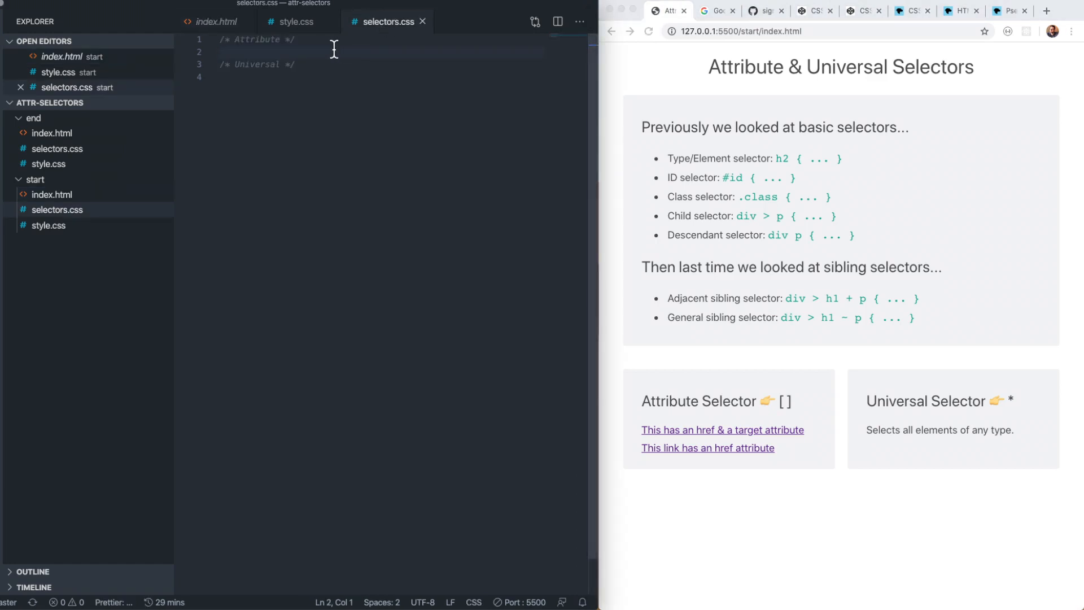
Add an a[href] rule setting color red so both links turn red.
{"action": "type", "text": "a[href]"}
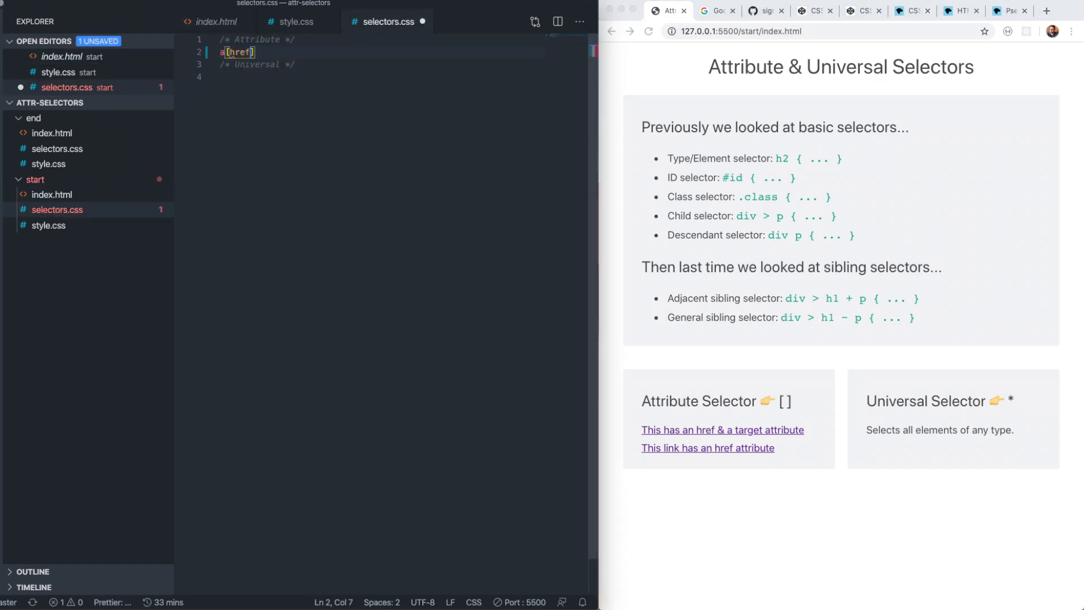
{"action": "type", "text": "color: red;"}
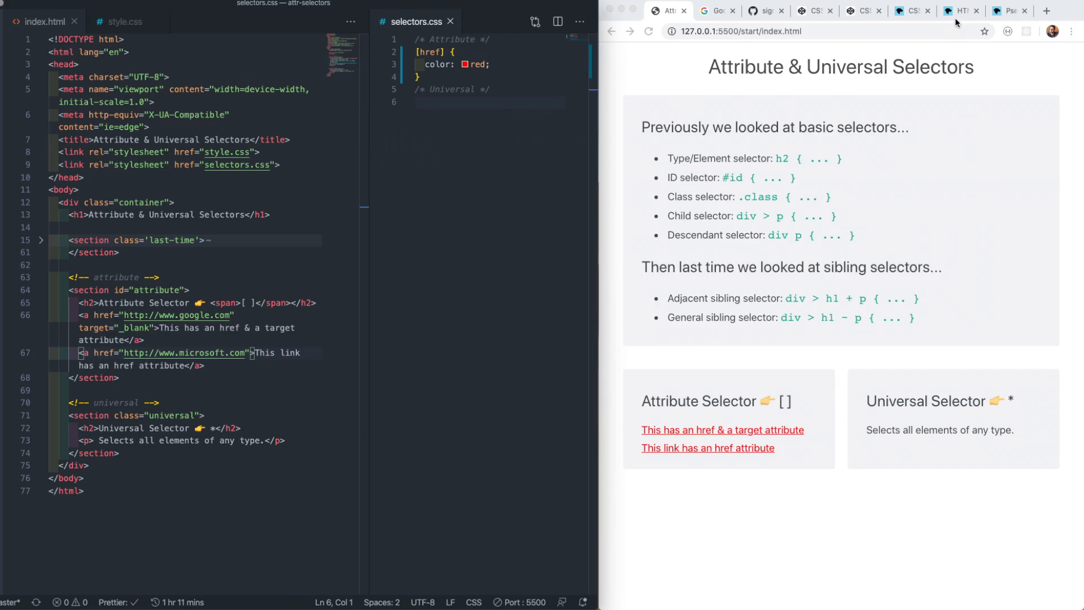
Check the MDN HTML attributes list and select the target attribute on the first link.
{"action": "left_click", "coordinate": [959, 10]}
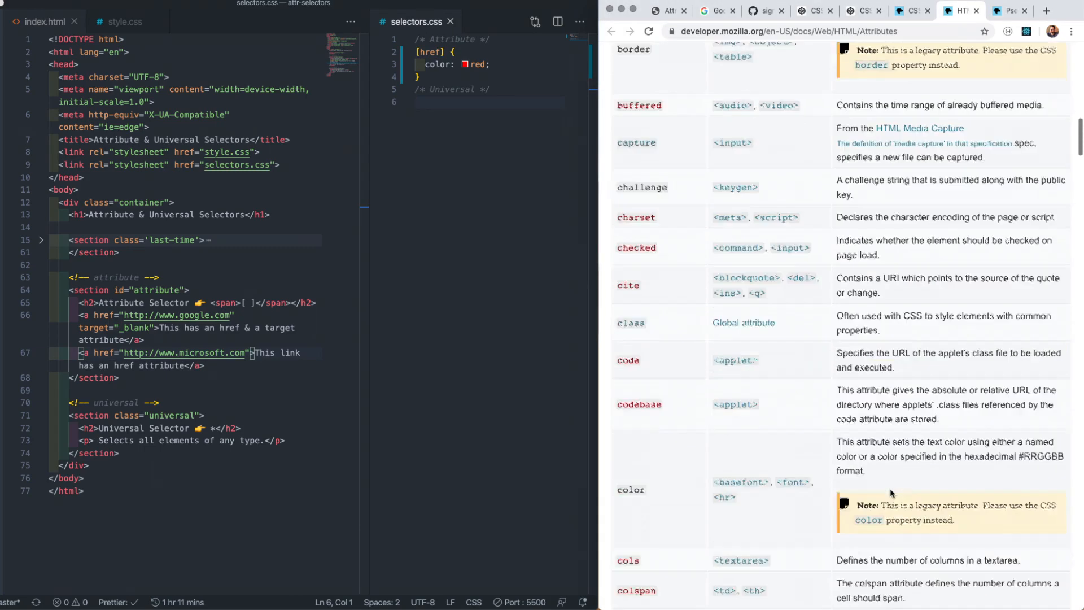
{"action": "scroll", "scroll_direction": "down", "scroll_amount": 3}
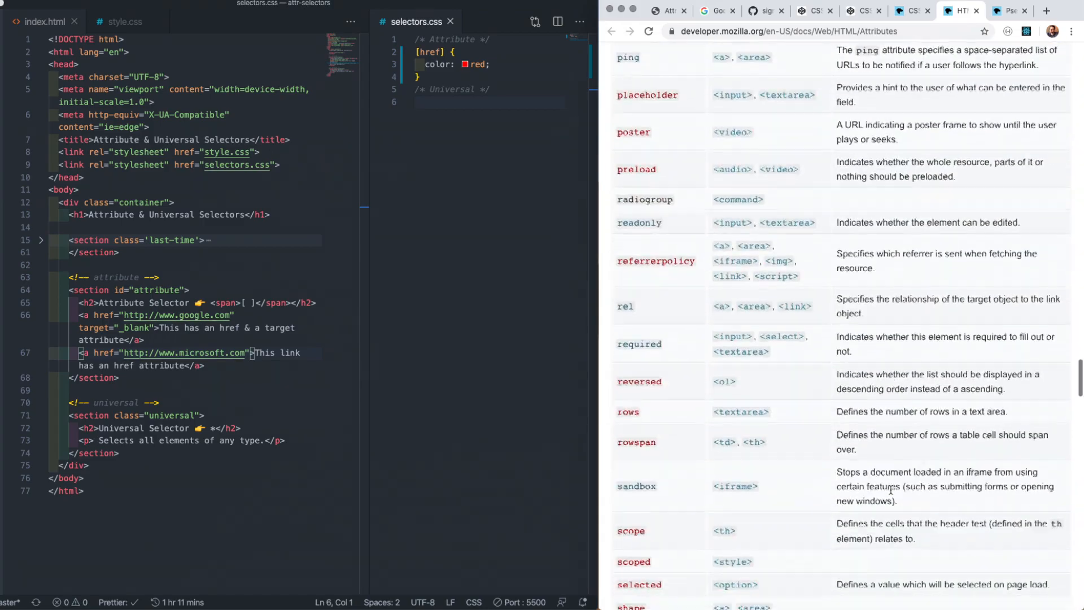
{"action": "scroll", "scroll_direction": "down", "scroll_amount": 3}
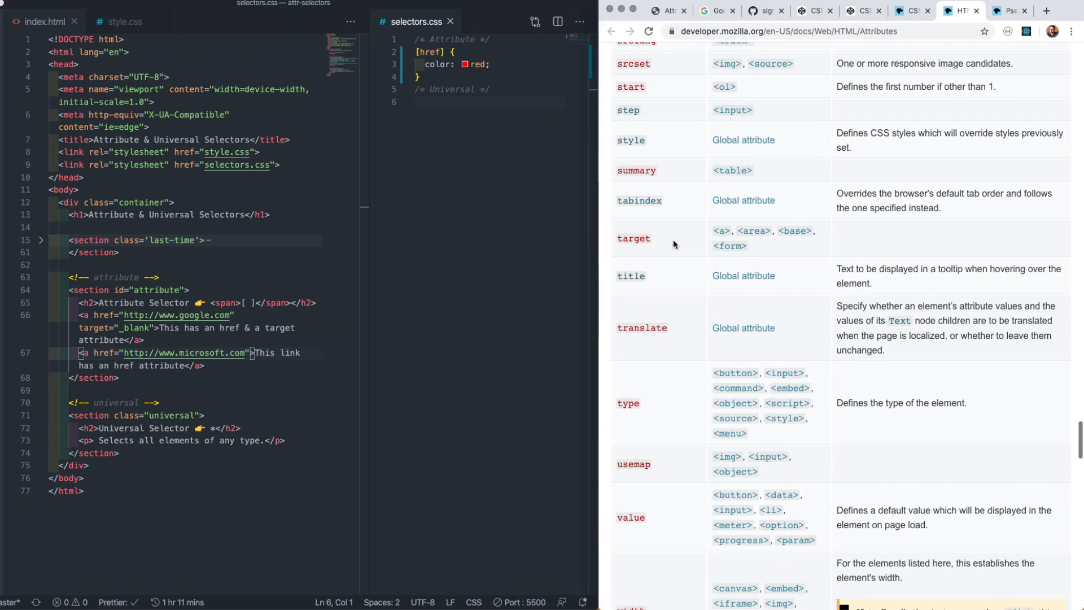
{"action": "double_click", "coordinate": [95, 327]}
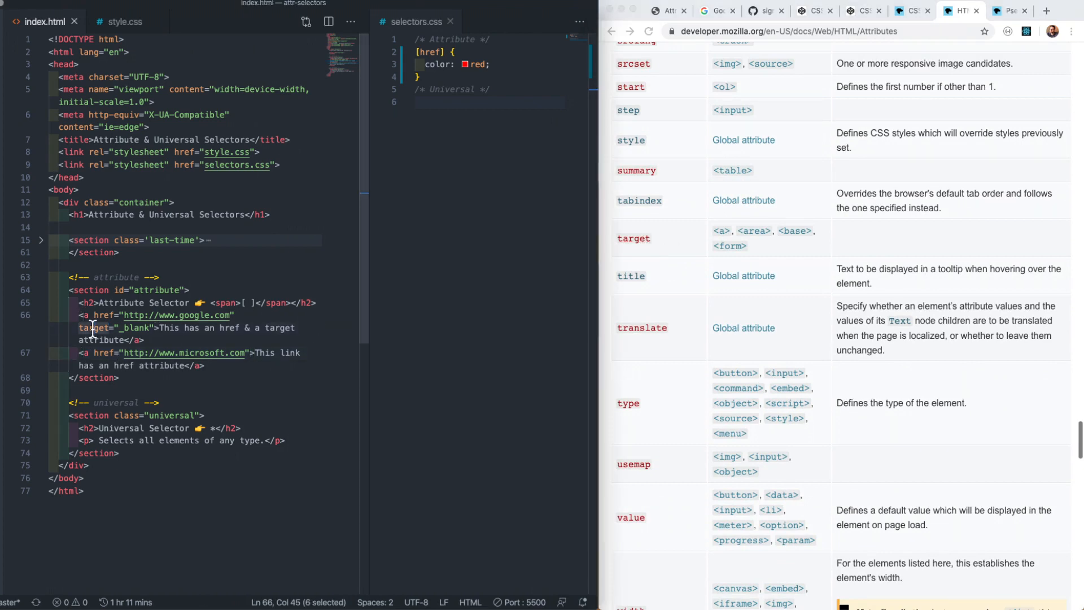
{"action": "mouse_move", "coordinate": [180, 332]}
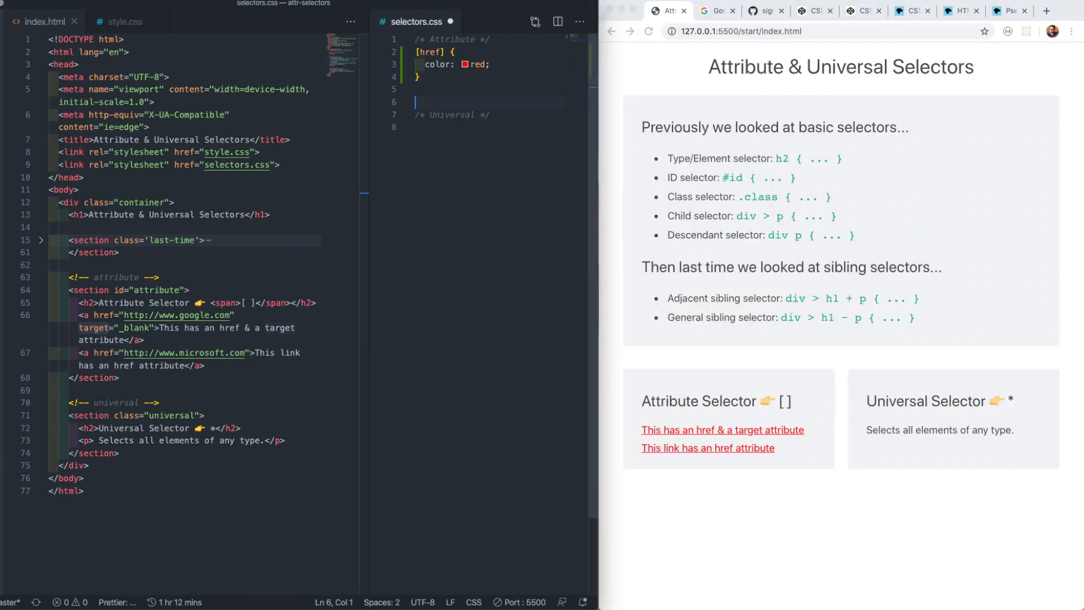
Add a [target] rule setting color green so the first link turns green.
{"action": "type", "text": "[target]"}
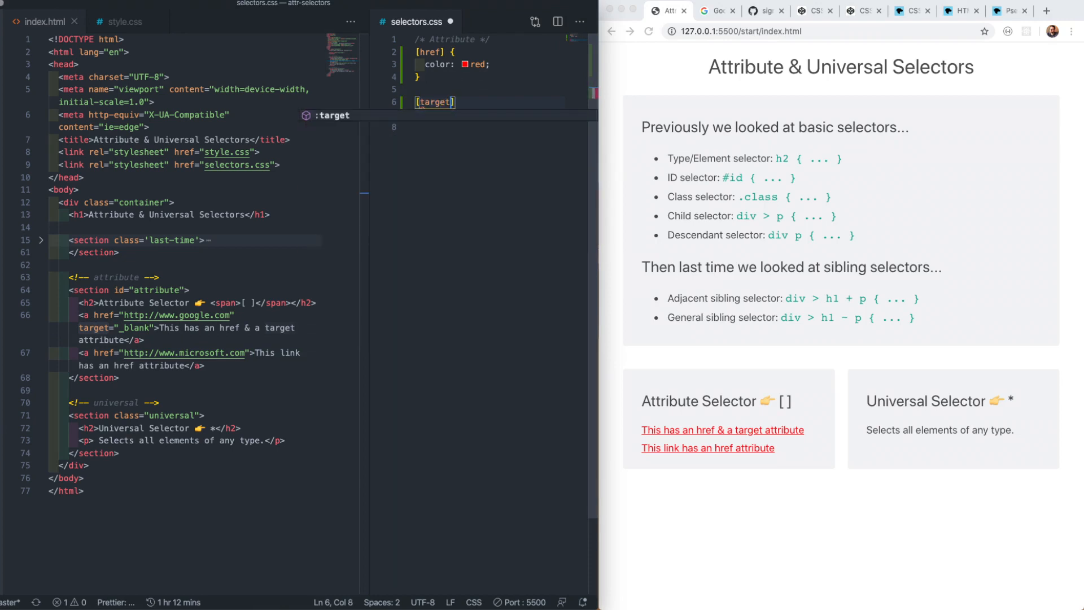
{"action": "type", "text": "{"}
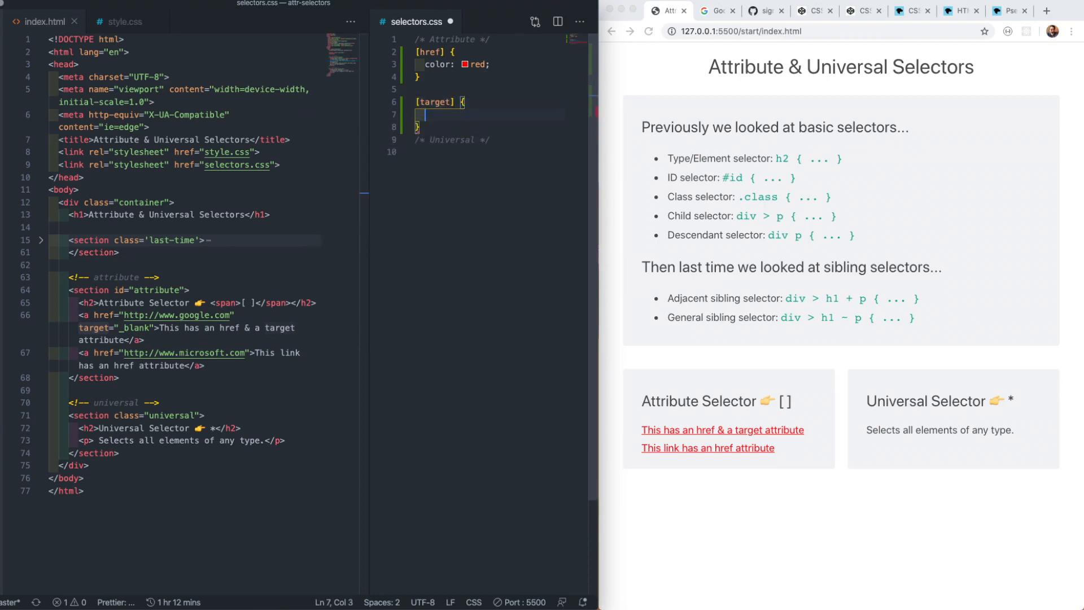
{"action": "type", "text": "color: gr"}
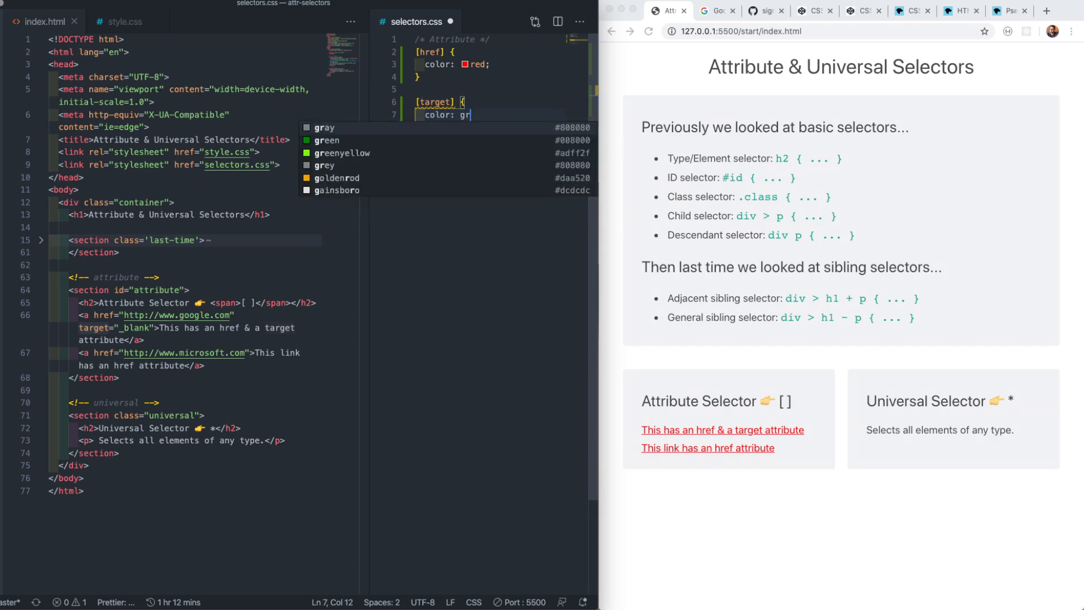
{"action": "type", "text": "green;"}
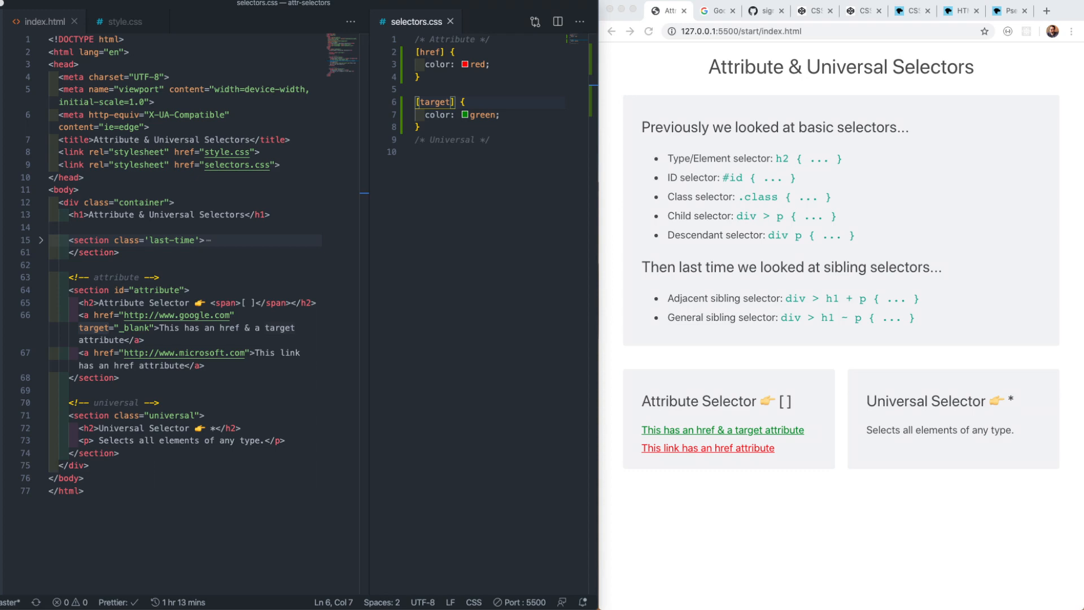
{"action": "mouse_move", "coordinate": [238, 374]}
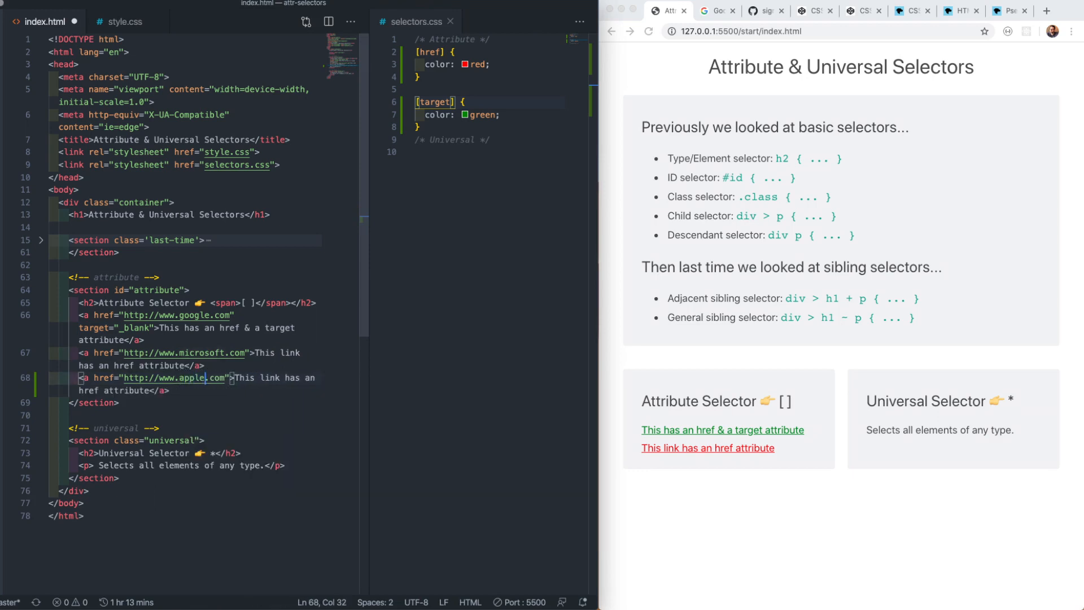
Change the apple.com link text to "We're selecting this link by the attribute value".
{"action": "left_click", "coordinate": [231, 378]}
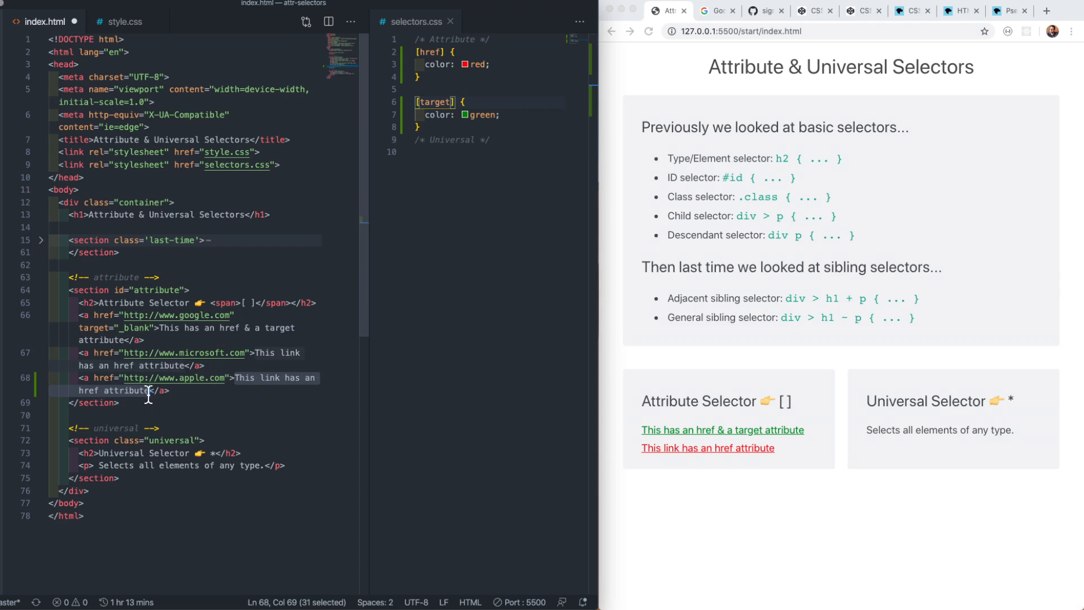
{"action": "type", "text": "We're selecting t"}
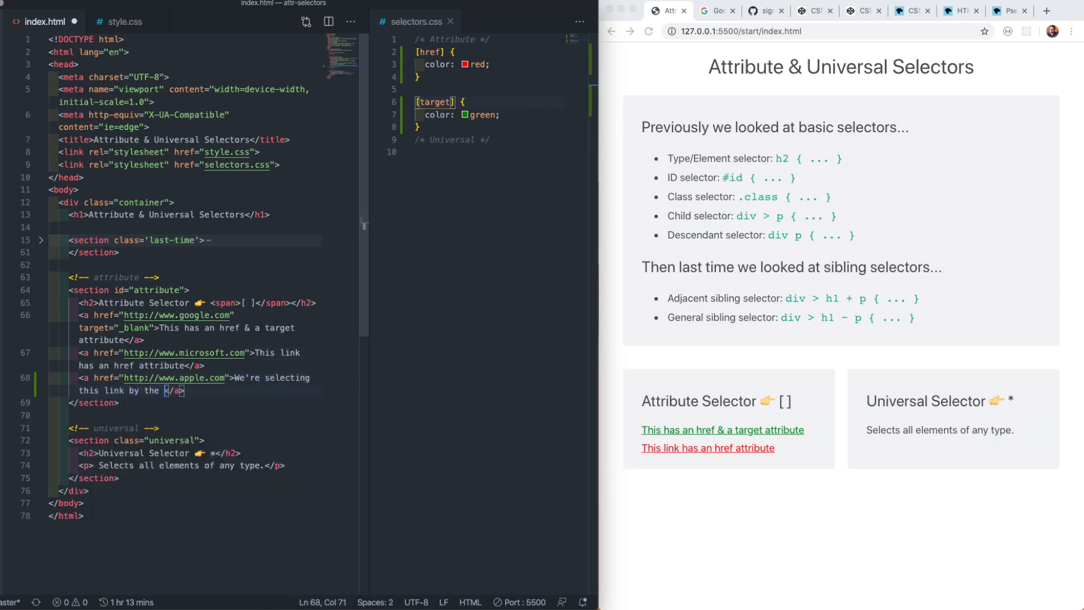
{"action": "type", "text": "attribute value"}
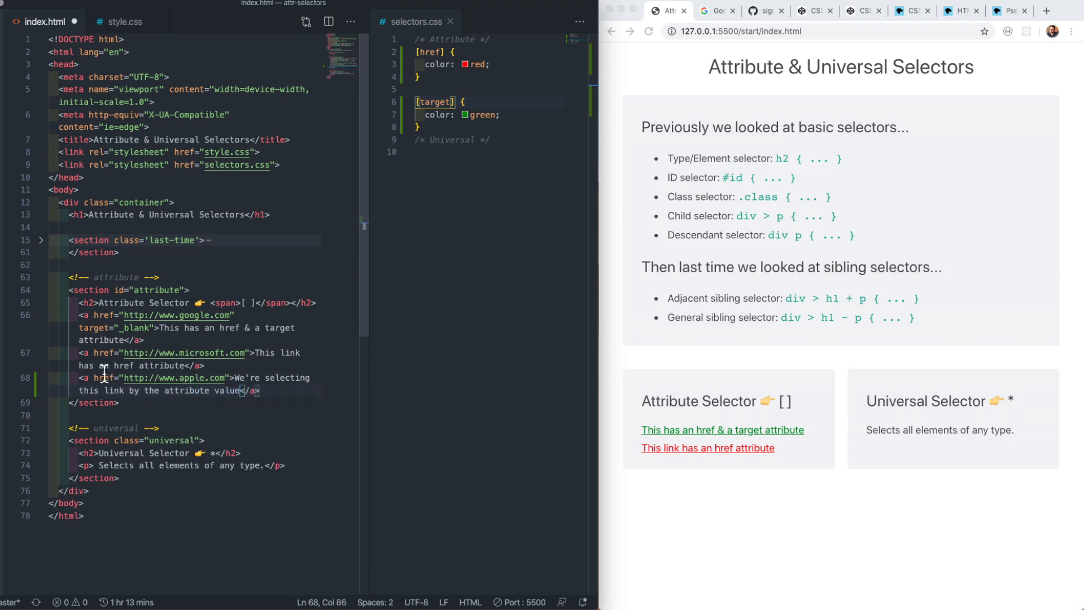
{"action": "left_click_drag", "start_coordinate": [87, 377], "coordinate": [239, 377]}
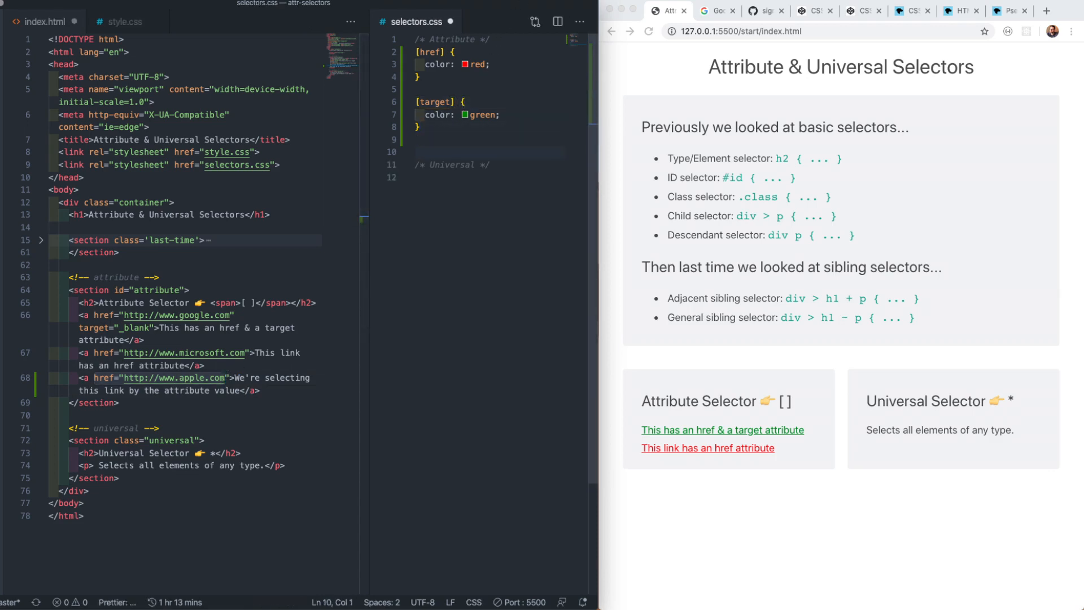
{"action": "type", "text": "[href=\"http://www.apple.com\"] {"}
{"action": "type", "text": "color:"}
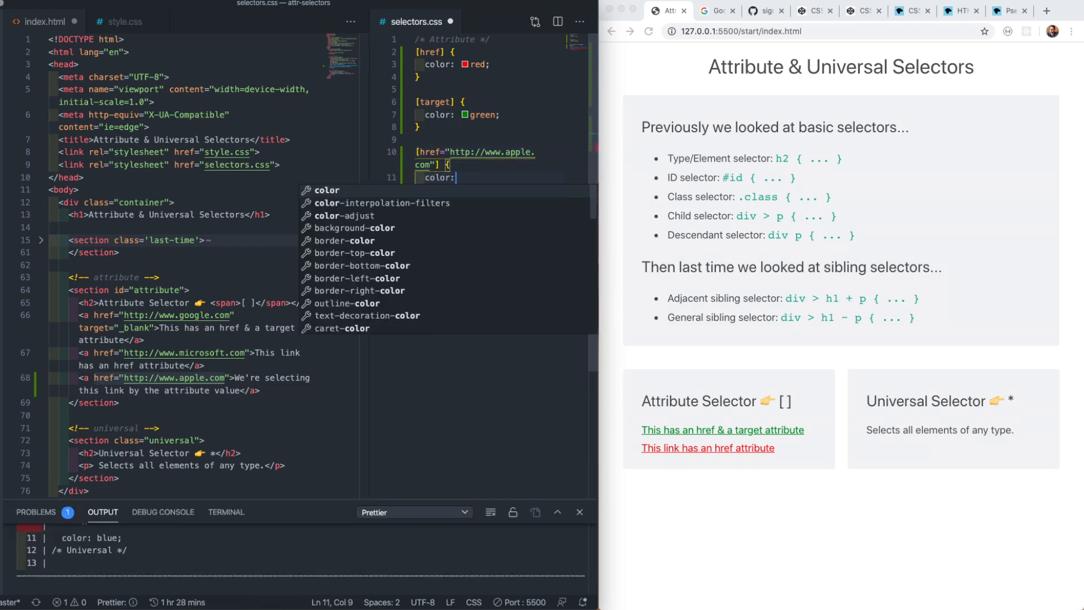
{"action": "type", "text": "blue;"}
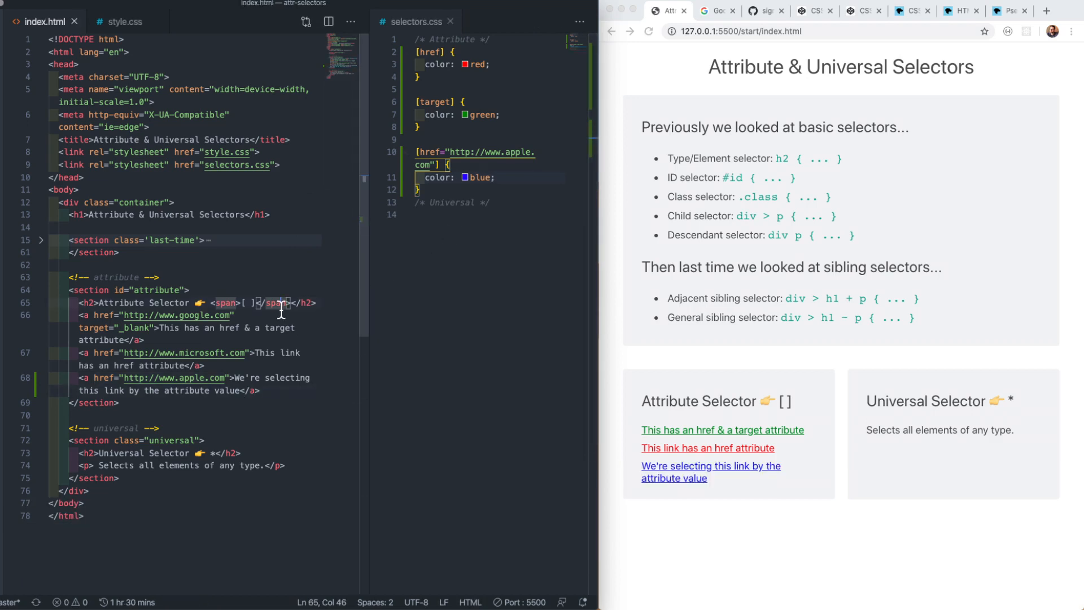
{"action": "mouse_move", "coordinate": [739, 484]}
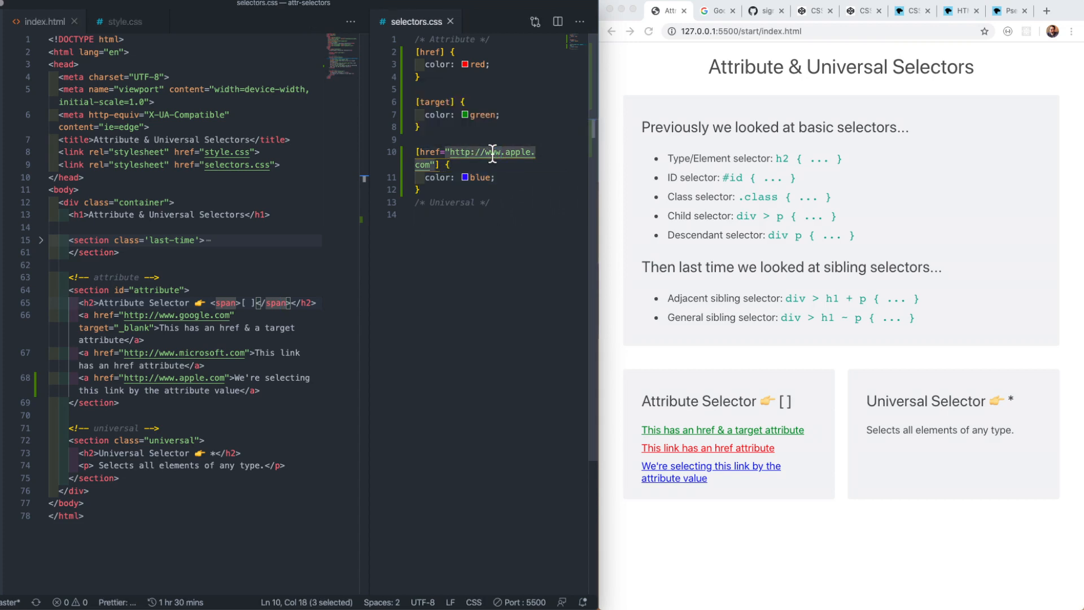
{"action": "left_click", "coordinate": [472, 151]}
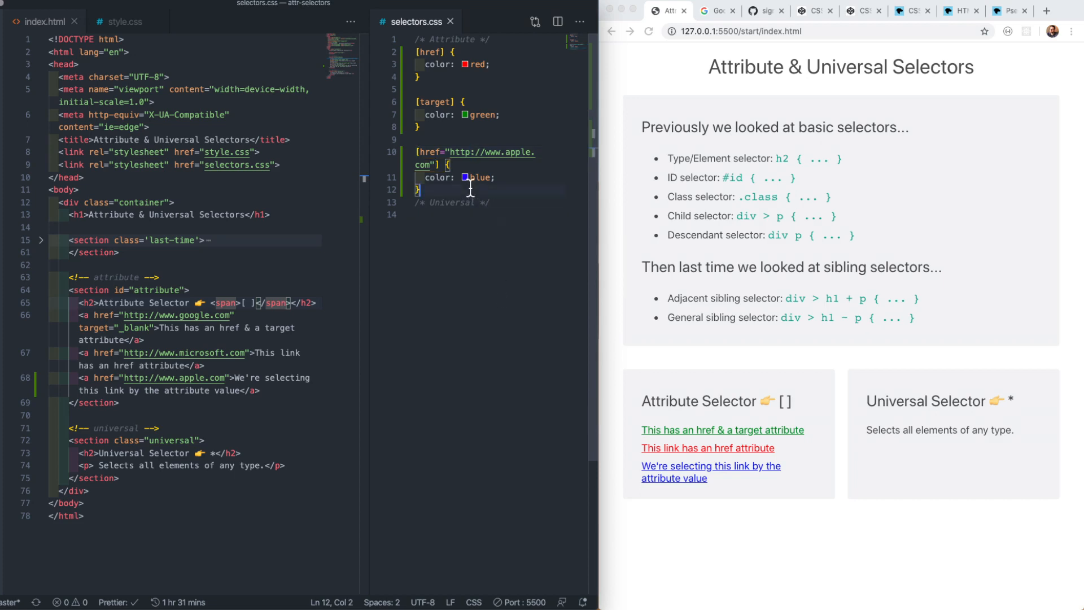
{"action": "key", "text": "enter"}
{"action": "type", "text": "["}
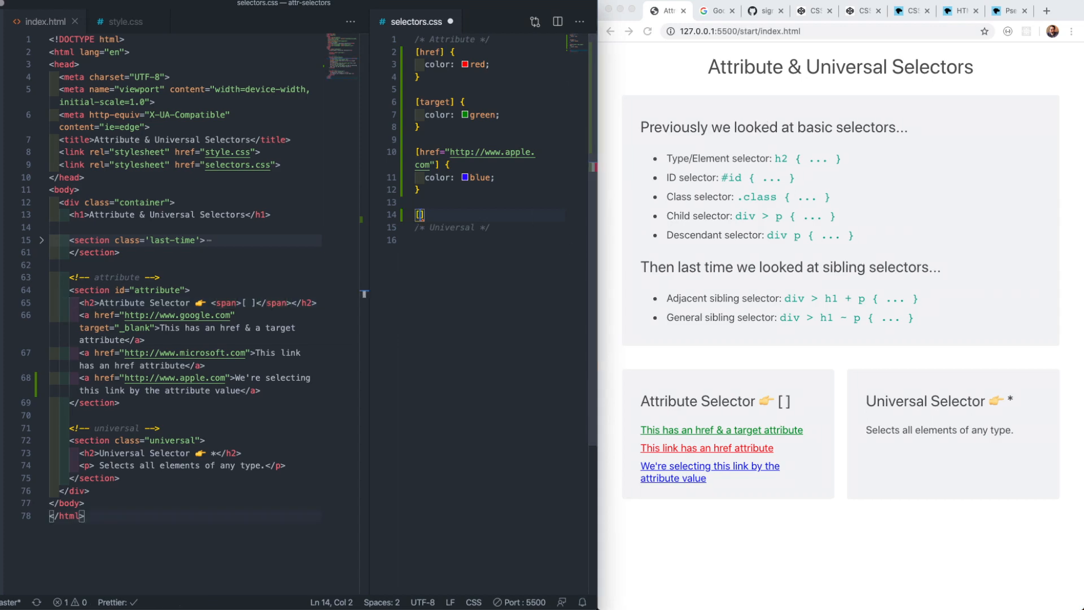
Add an [href="http"] rule setting color purple.
{"action": "type", "text": "href="}
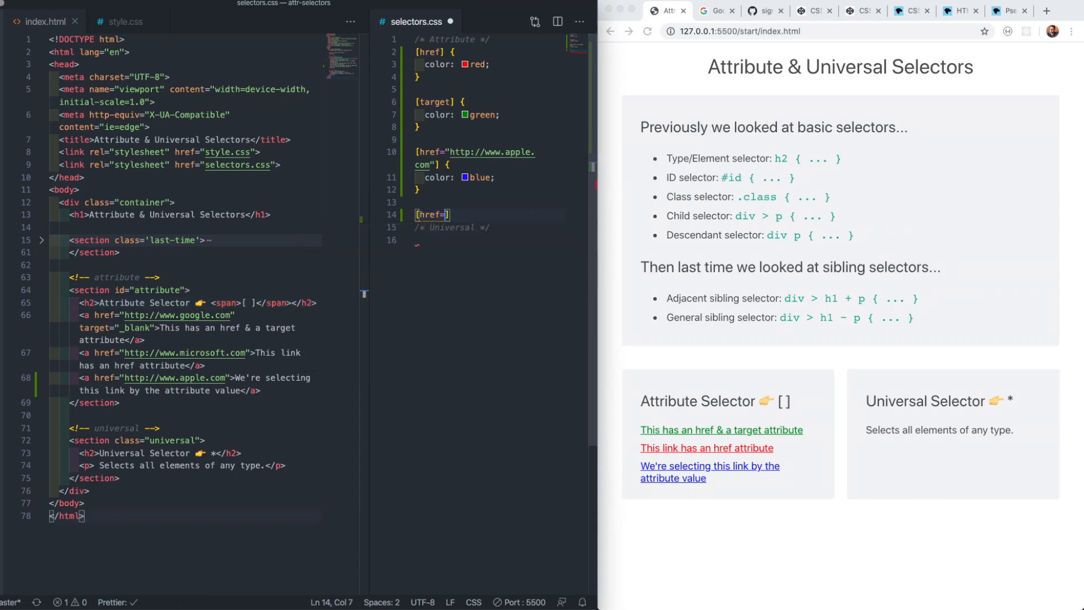
{"action": "type", "text": "h\""}
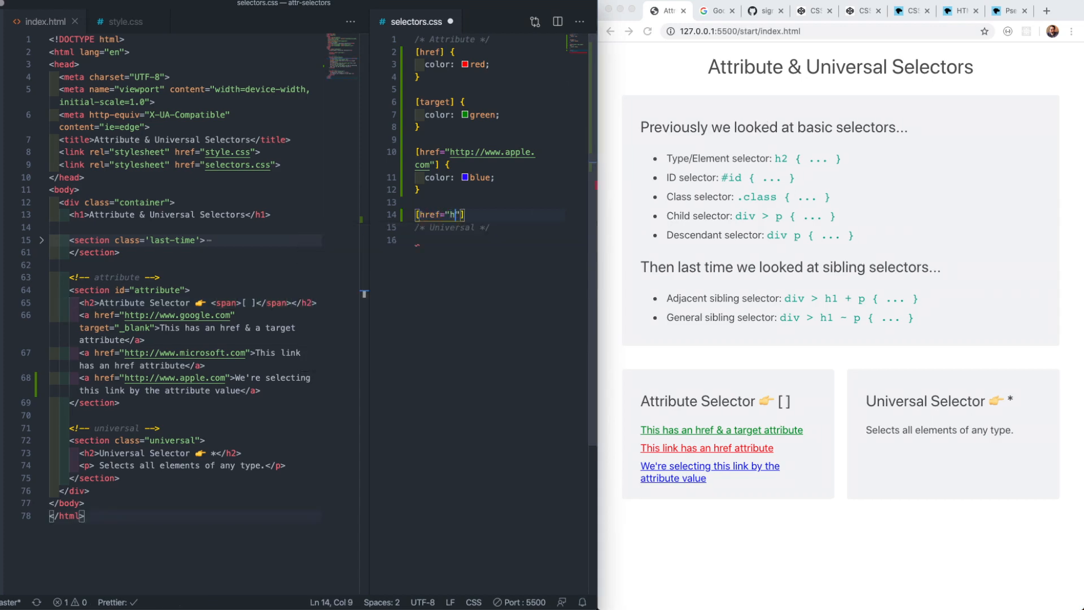
{"action": "type", "text": "ttp"}
{"action": "type", "text": "color: purple"}
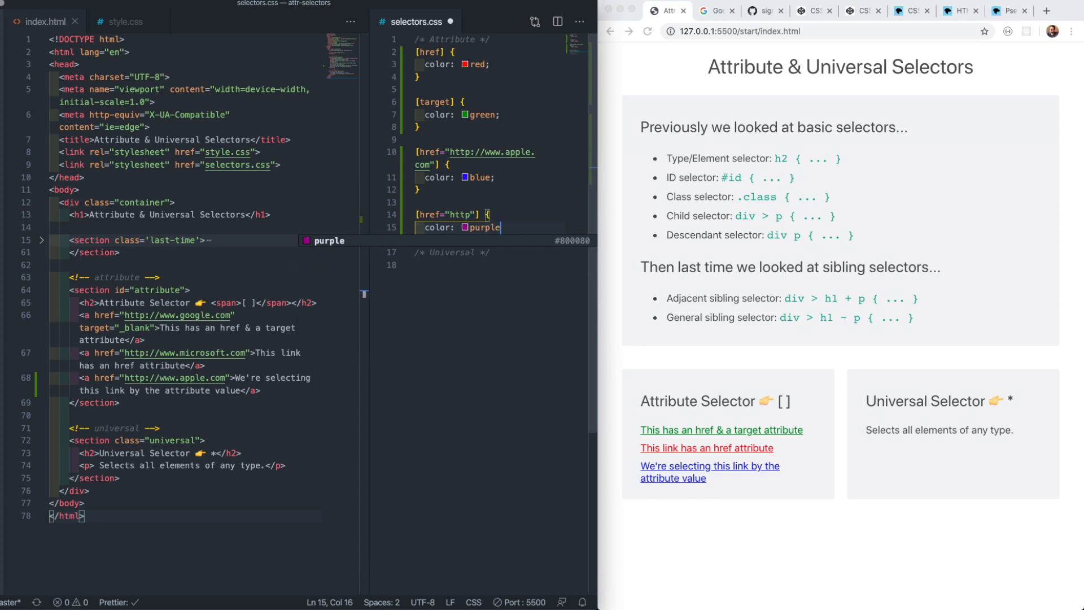
{"action": "type", "text": ";"}
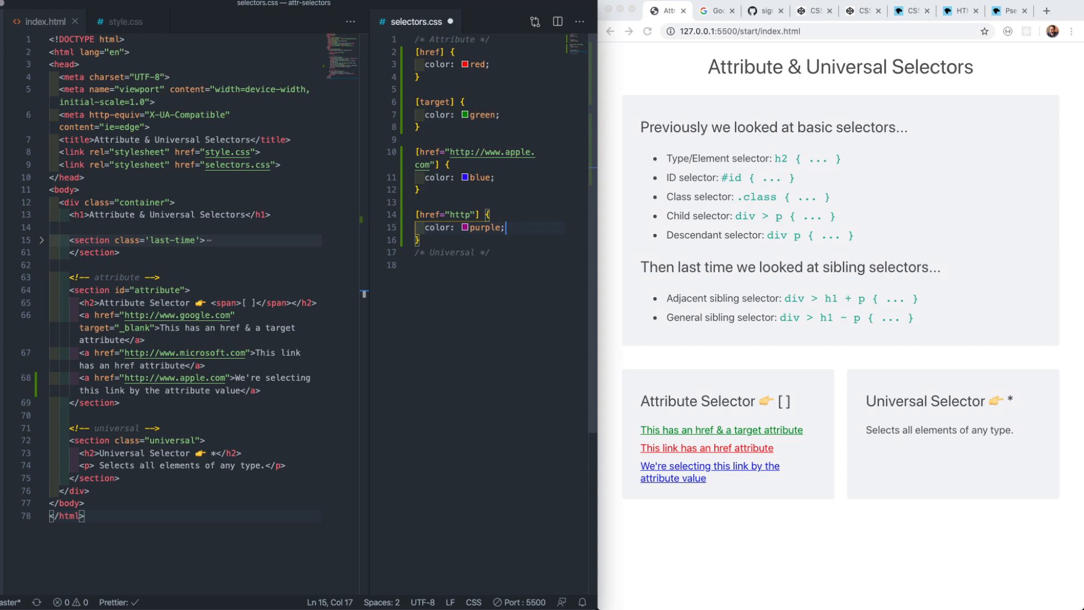
Change the selector to [href^="http"] so all three links turn purple.
{"action": "left_click", "coordinate": [439, 214]}
{"action": "type", "text": "^"}
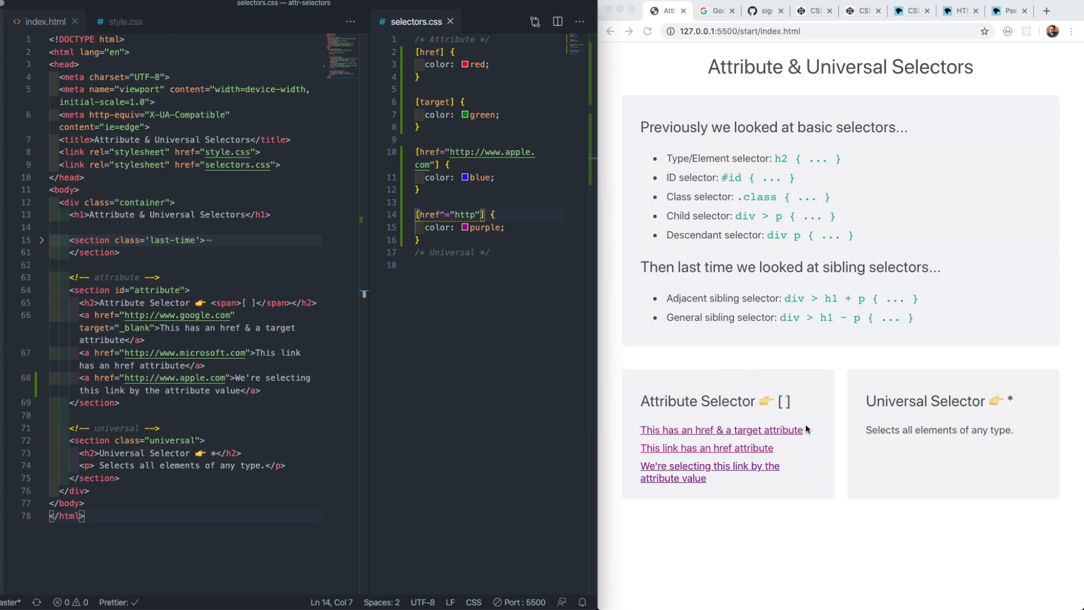
{"action": "left_click", "coordinate": [464, 215]}
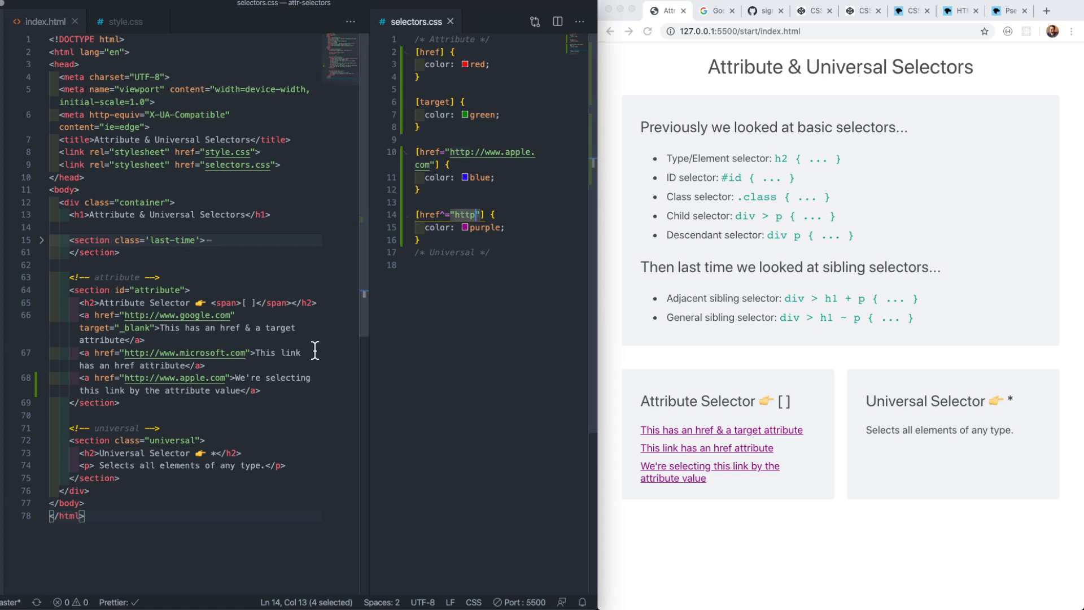
{"action": "key", "text": "enter"}
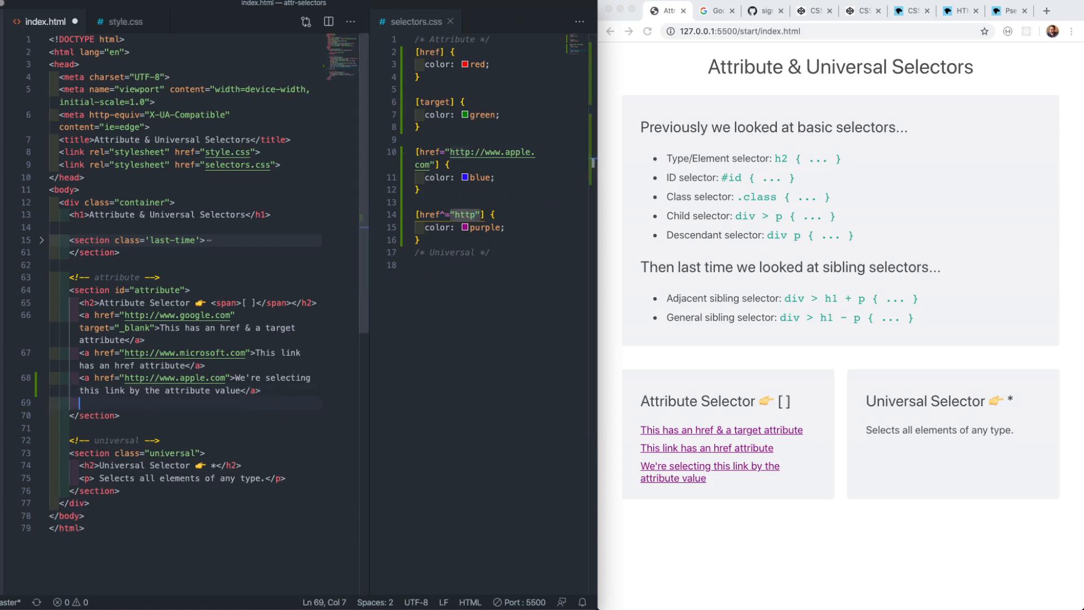
Add a Contact Page link to contact.html in index.html and select the http prefix in the rule.
{"action": "type", "text": "a"}
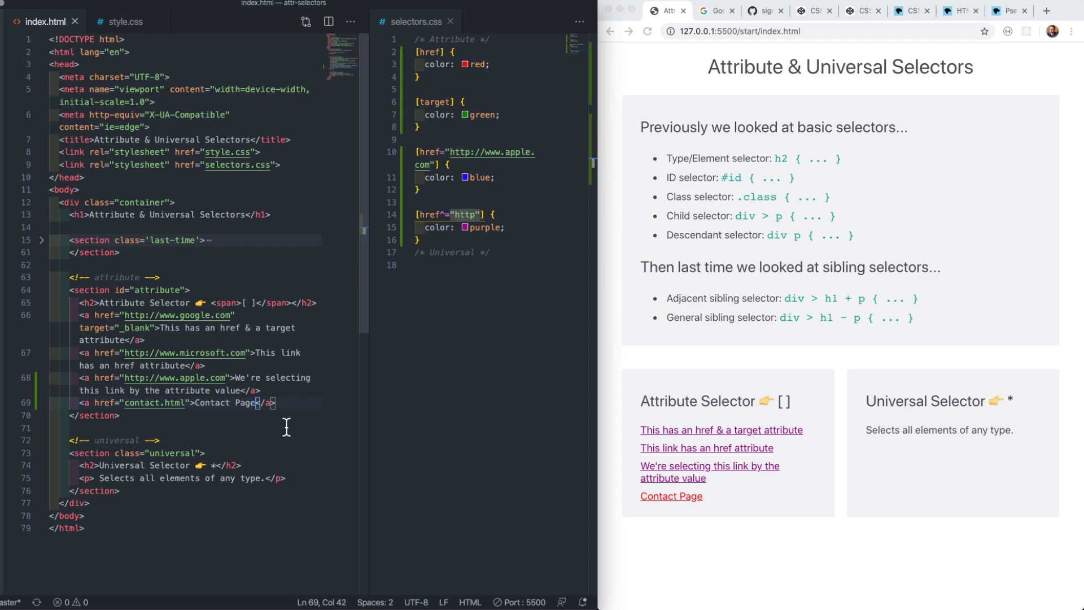
{"action": "mouse_move", "coordinate": [308, 452]}
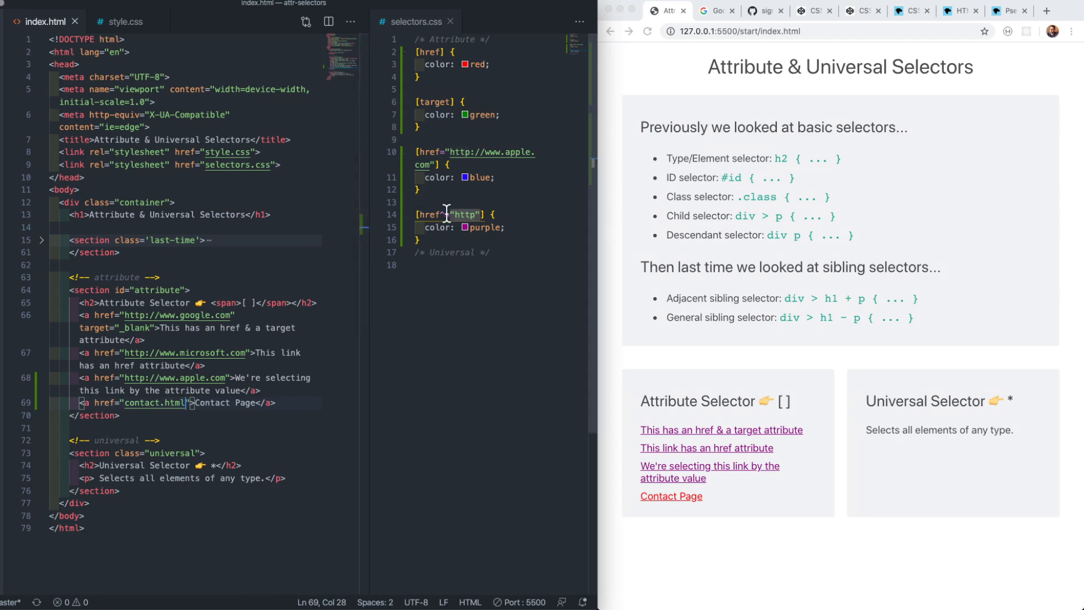
{"action": "double_click", "coordinate": [466, 215]}
{"action": "type", "text": "["}
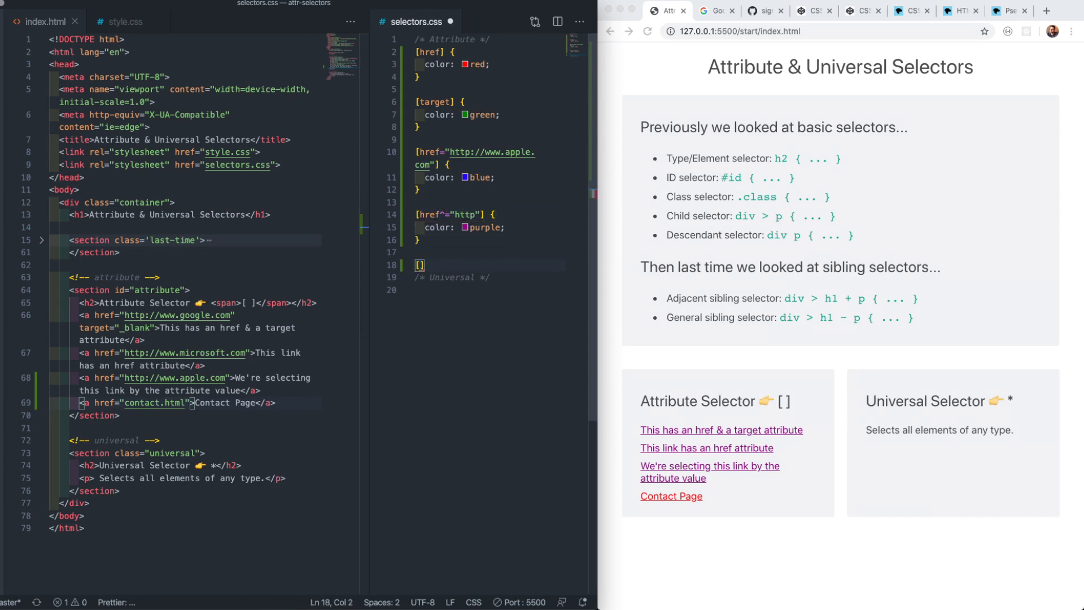
Write an [href$="html"] rule with color deeppink to turn the Contact Page link pink.
{"action": "type", "text": "href$="}
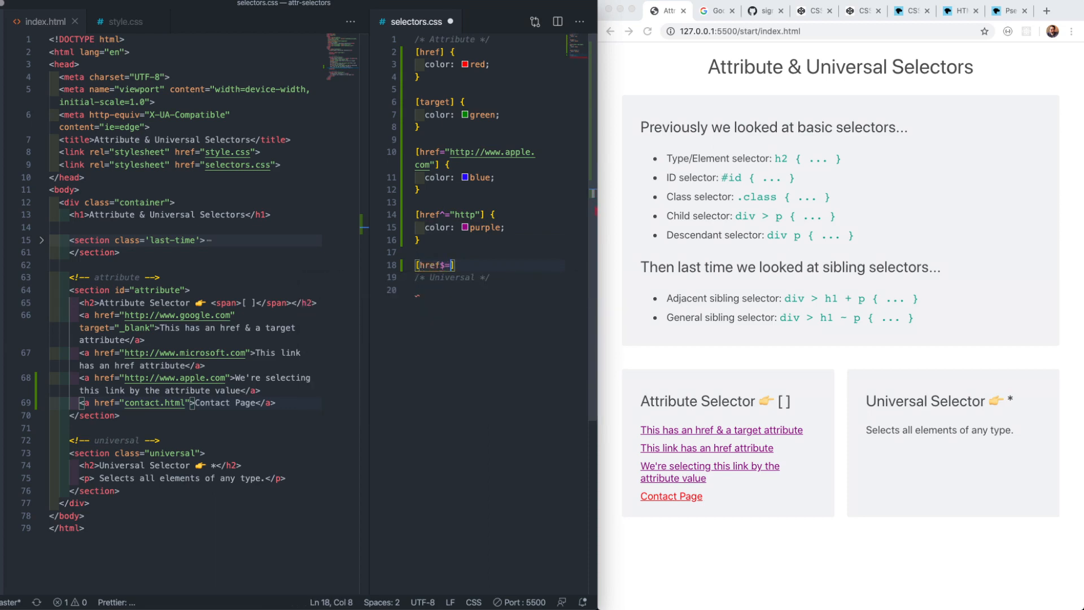
{"action": "type", "text": "\"html\""}
{"action": "type", "text": "color:"}
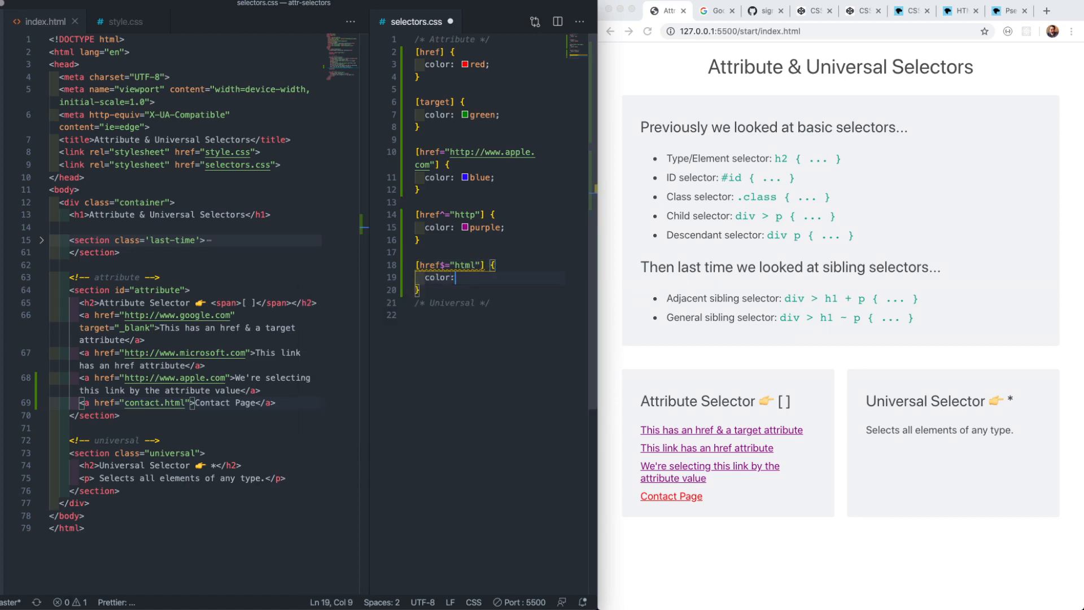
{"action": "type", "text": "deeppink;"}
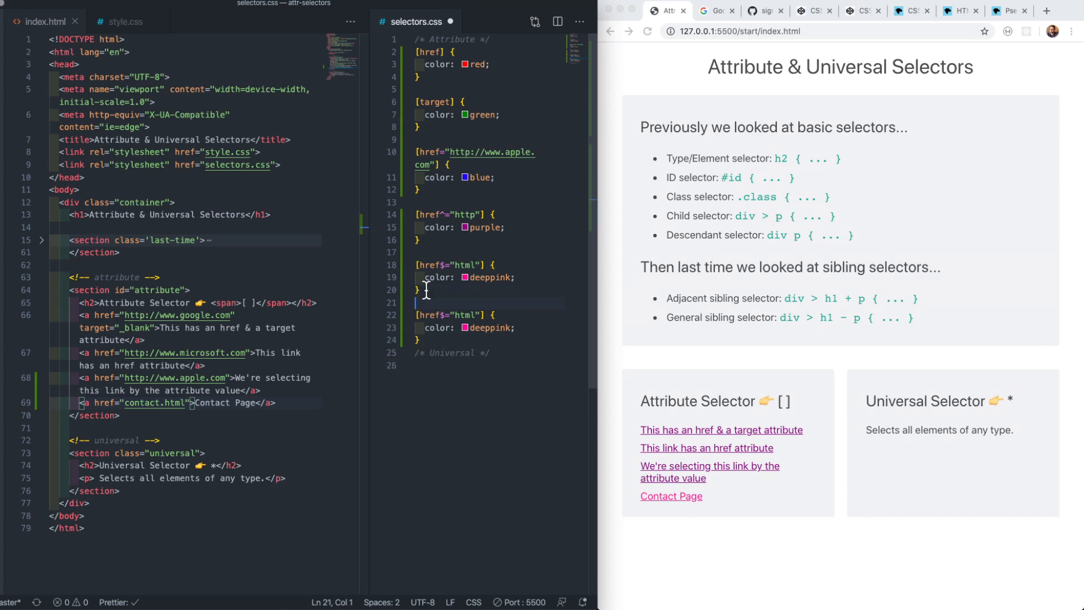
Turn the copied rule into [href$=".com"] with color deepskyblue for the three .com links.
{"action": "double_click", "coordinate": [467, 315]}
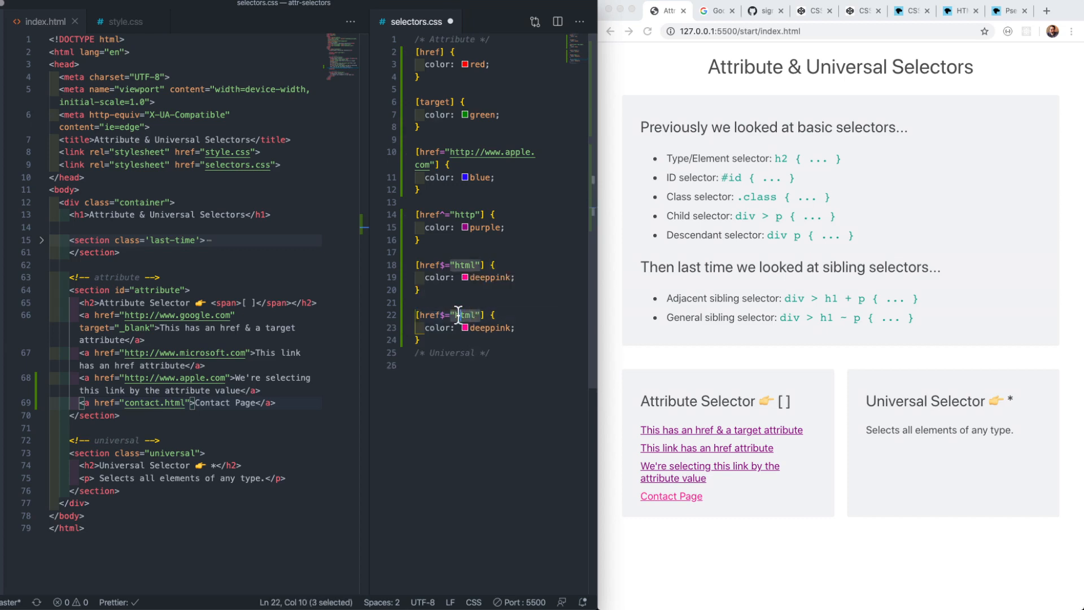
{"action": "type", "text": ".com"}
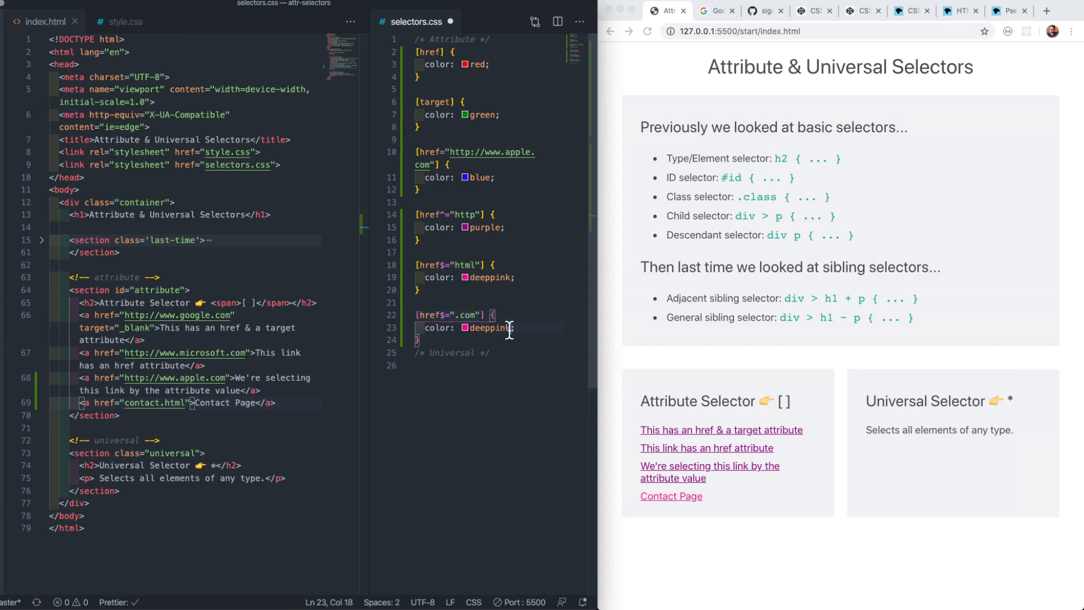
{"action": "type", "text": "deepskyblue"}
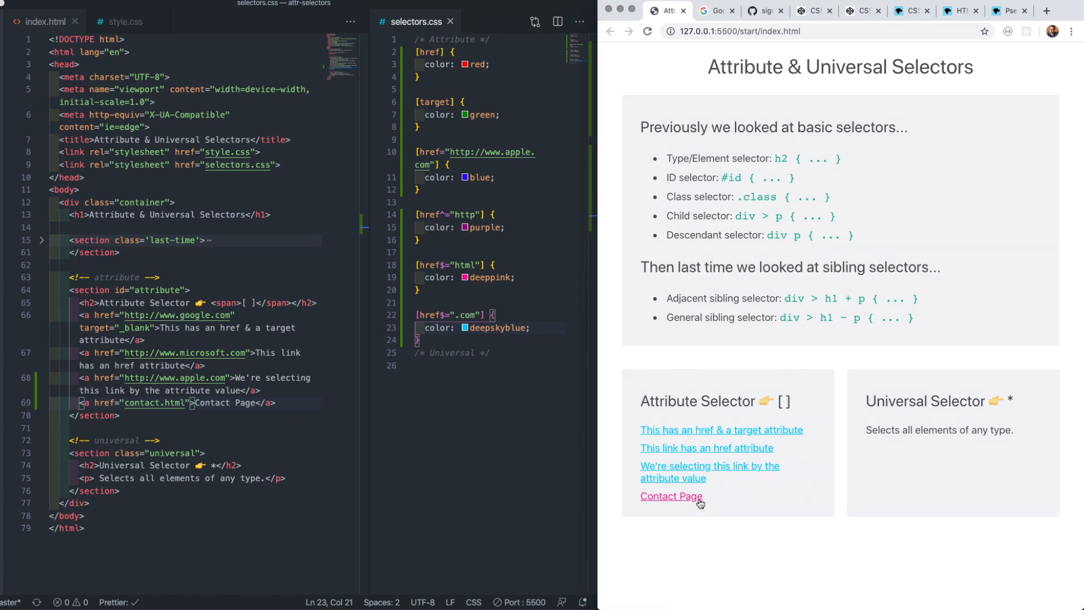
{"action": "mouse_move", "coordinate": [721, 503]}
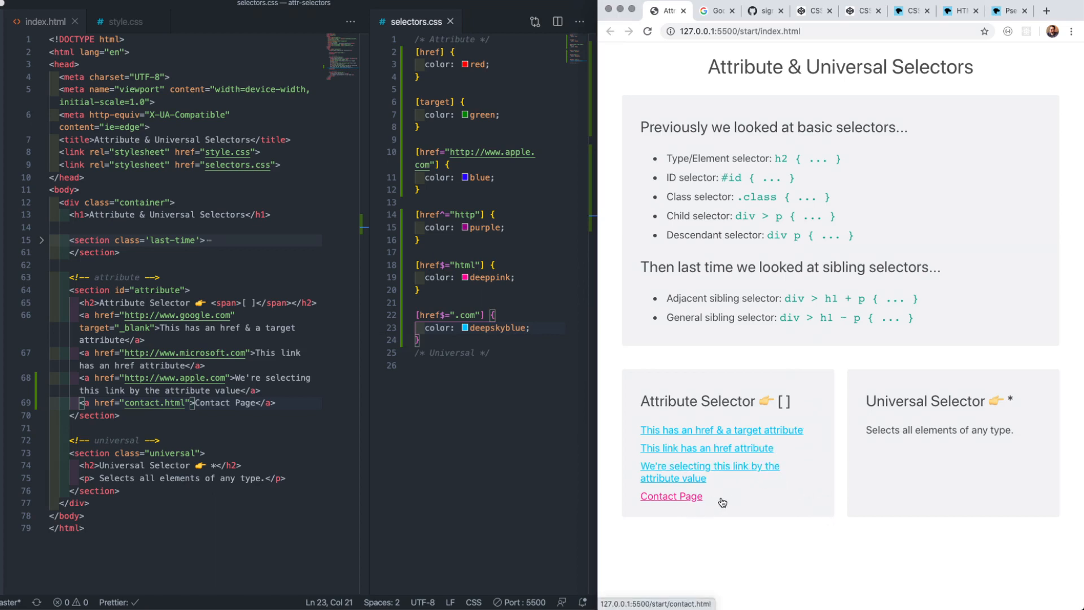
{"action": "scroll", "scroll_direction": "down", "scroll_amount": 3}
{"action": "type", "text": "["}
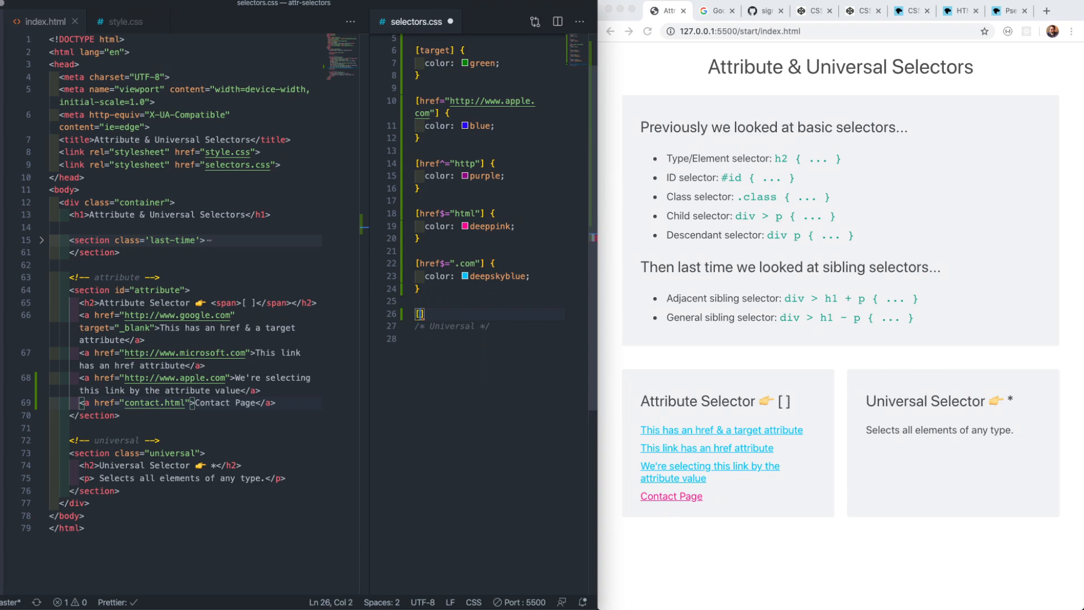
Write an [href*="://"] rule with color magenta for links whose addresses contain ://.
{"action": "type", "text": "href"}
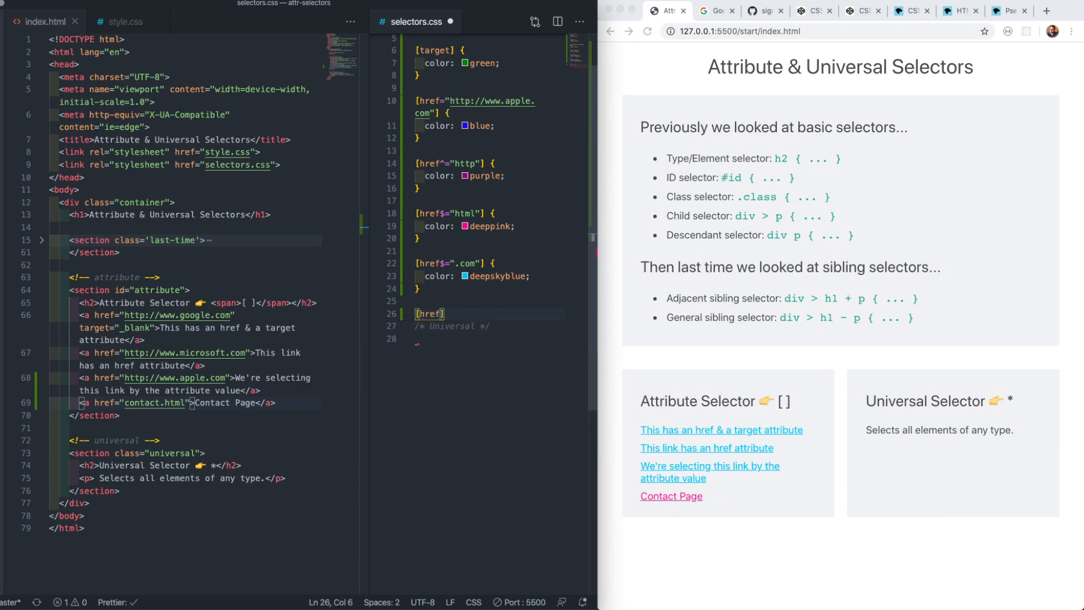
{"action": "key", "text": "Right"}
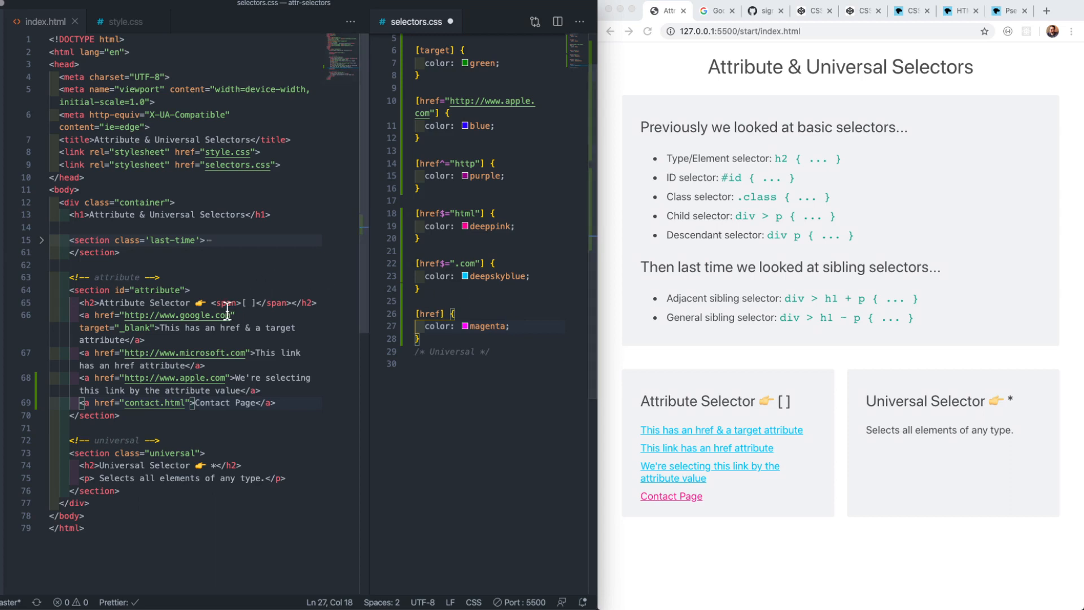
{"action": "double_click", "coordinate": [146, 353]}
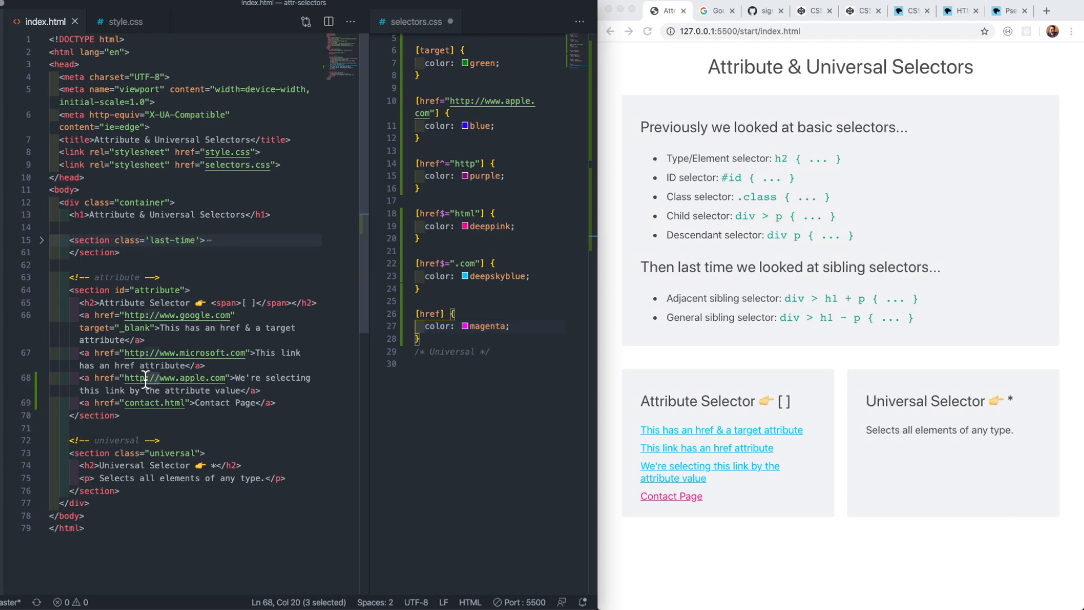
{"action": "mouse_move", "coordinate": [154, 382]}
{"action": "type", "text": "*=\""}
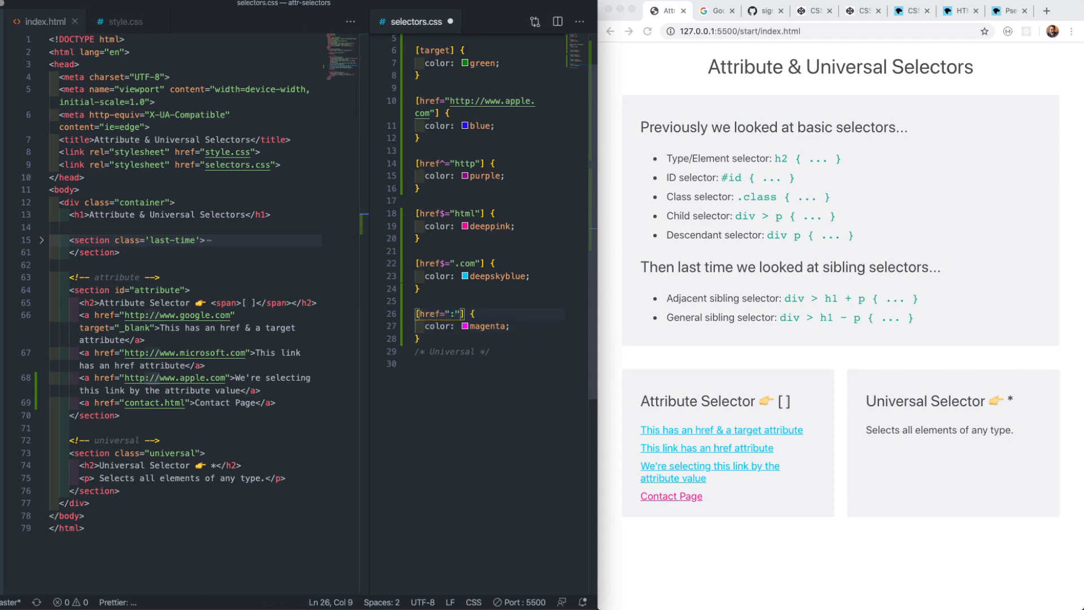
{"action": "type", "text": "//"}
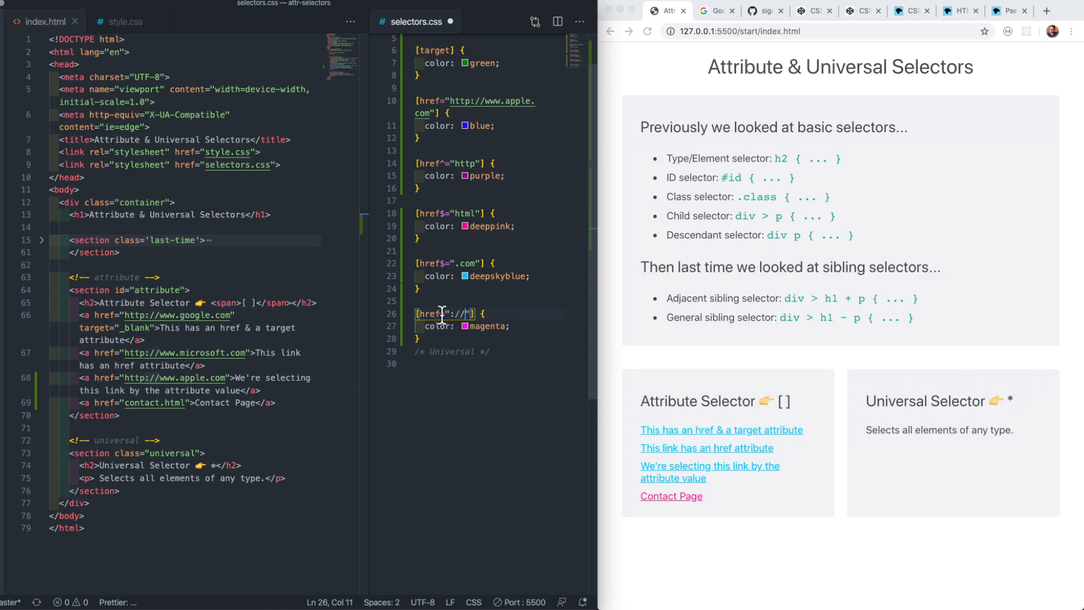
{"action": "type", "text": "*"}
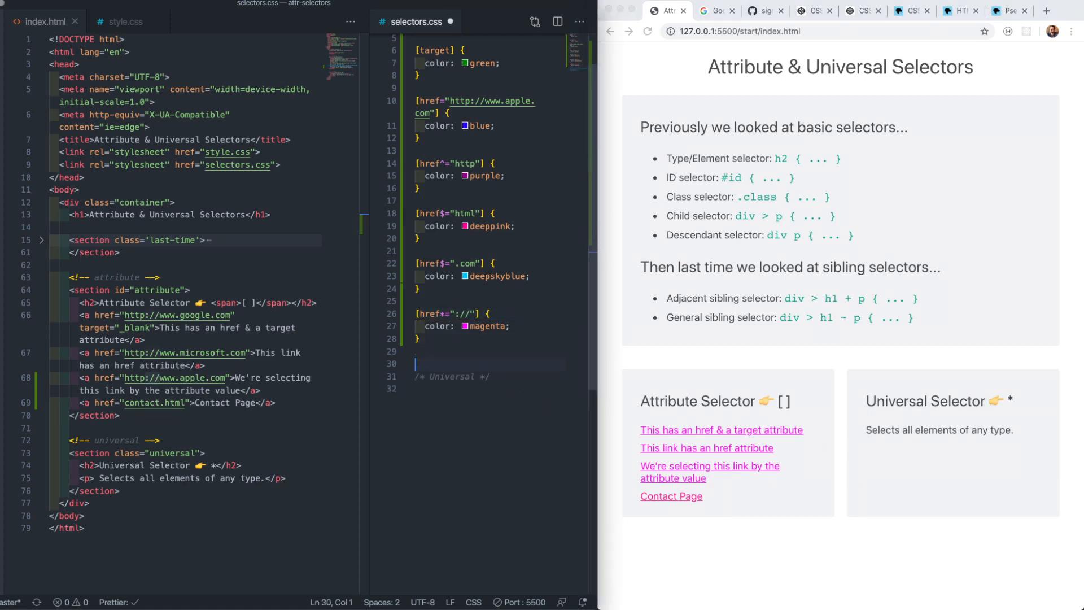
Write a [class] rule giving every classed element a pink background.
{"action": "type", "text": "cl]"}
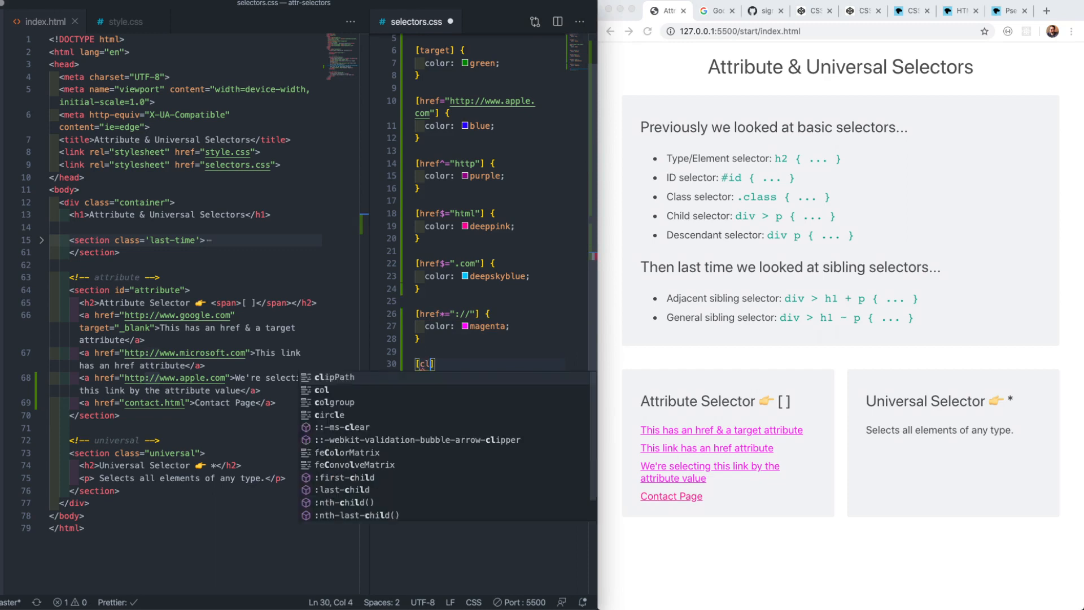
{"action": "type", "text": "ass"}
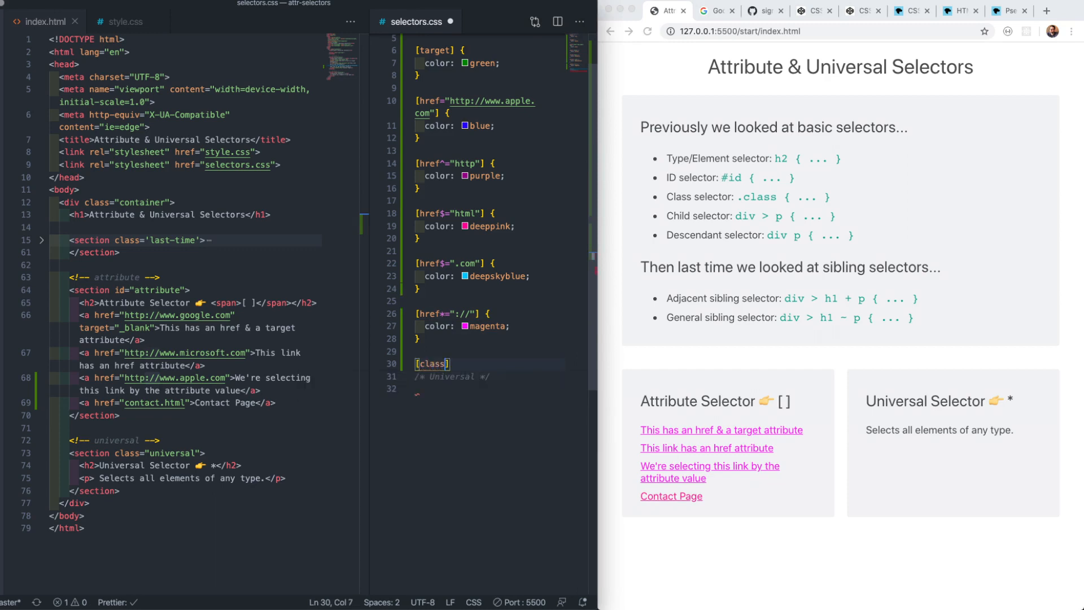
{"action": "type", "text": "{}"}
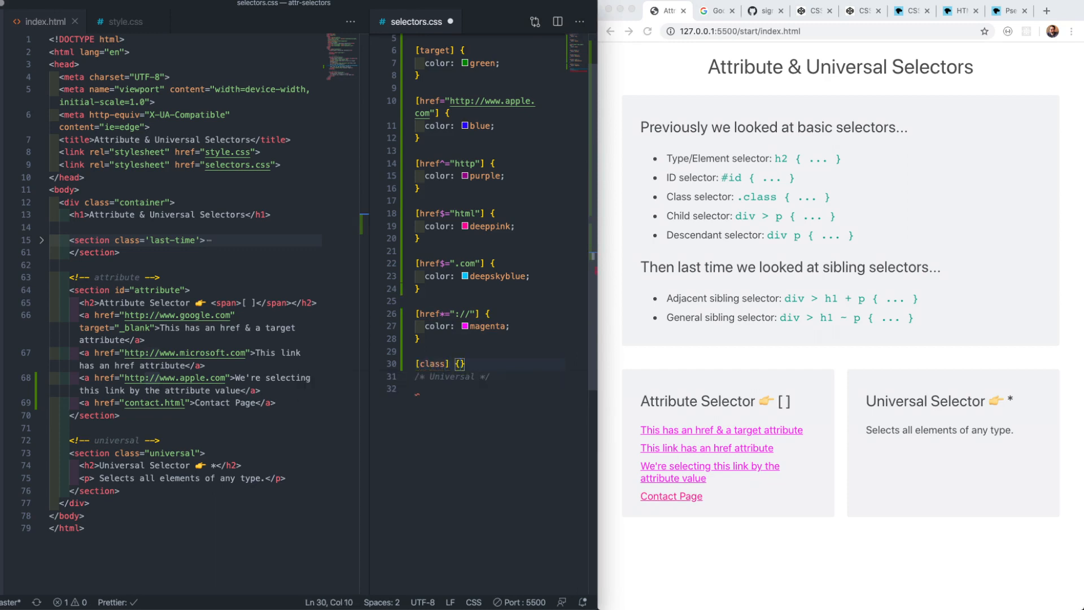
{"action": "type", "text": "background-color: #fff;"}
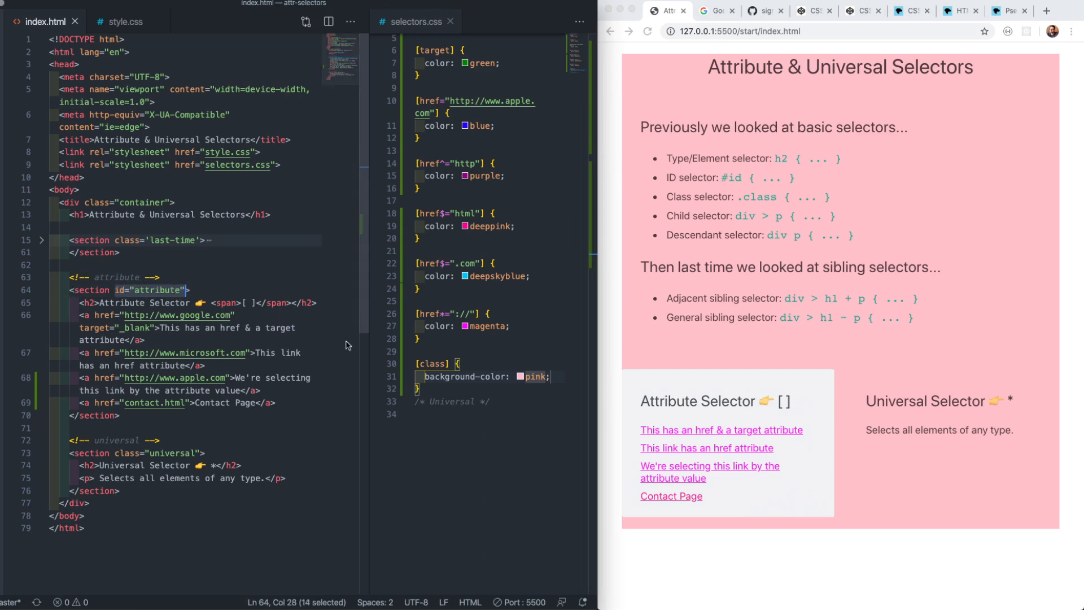
Change the selector from [class] to [id] so only the Attribute Selector card is pink.
{"action": "left_click", "coordinate": [434, 365]}
{"action": "type", "text": "[id"}
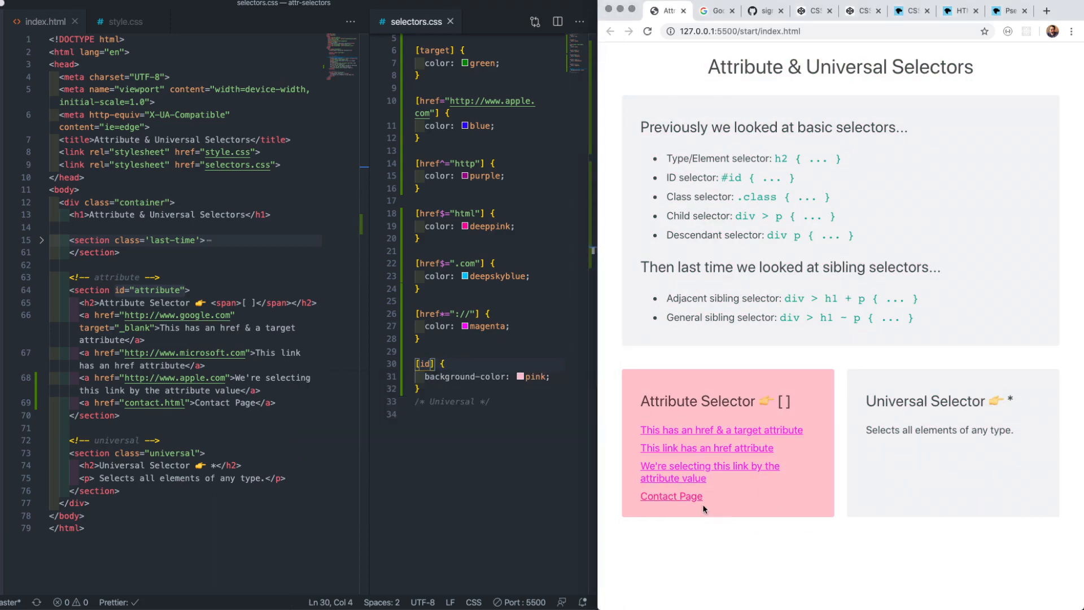
{"action": "mouse_move", "coordinate": [810, 394]}
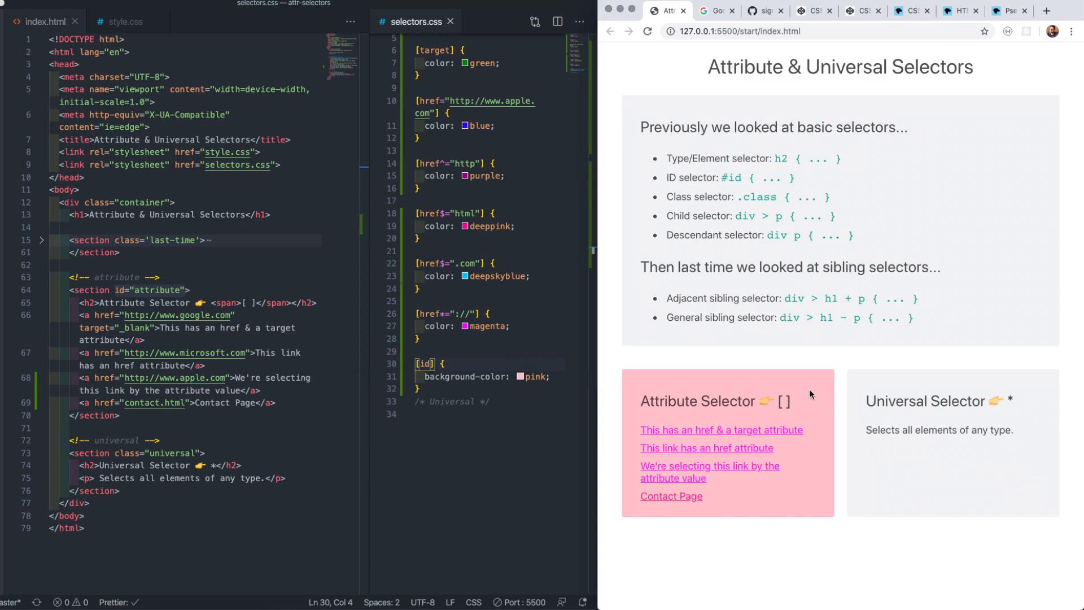
{"action": "mouse_move", "coordinate": [72, 55]}
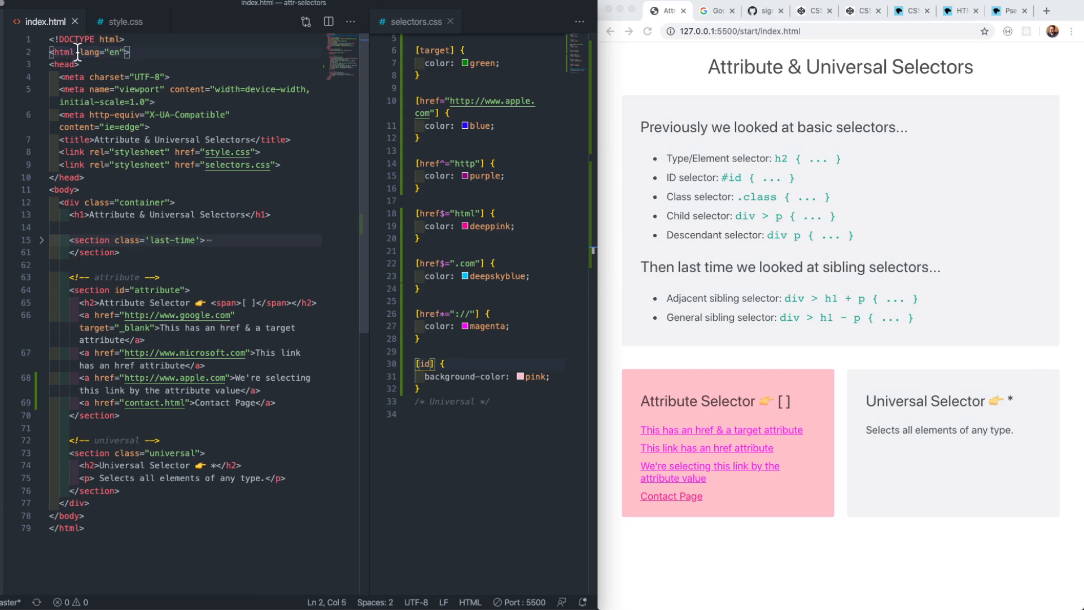
{"action": "left_click_drag", "start_coordinate": [51, 51], "coordinate": [124, 52]}
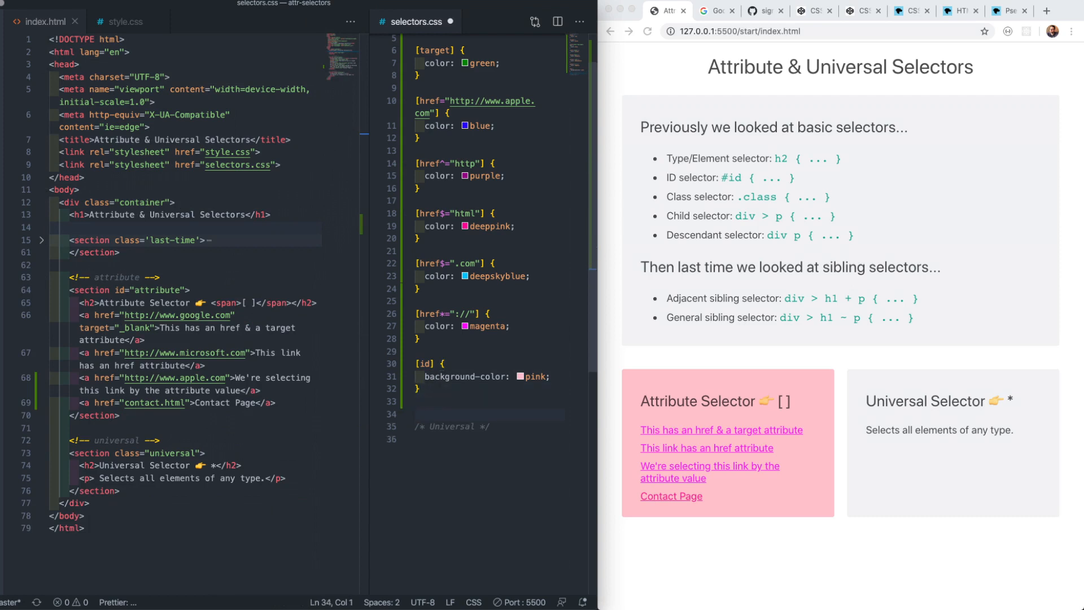
Write a [lang] rule with display: none that hides the whole page.
{"action": "type", "text": "lang] {"}
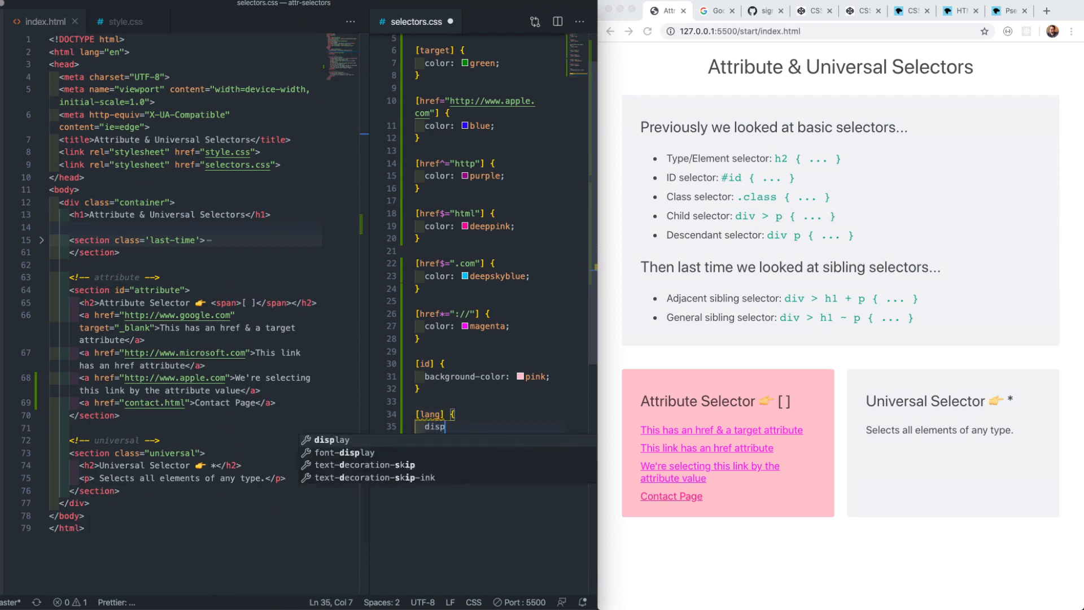
{"action": "type", "text": "display: none;"}
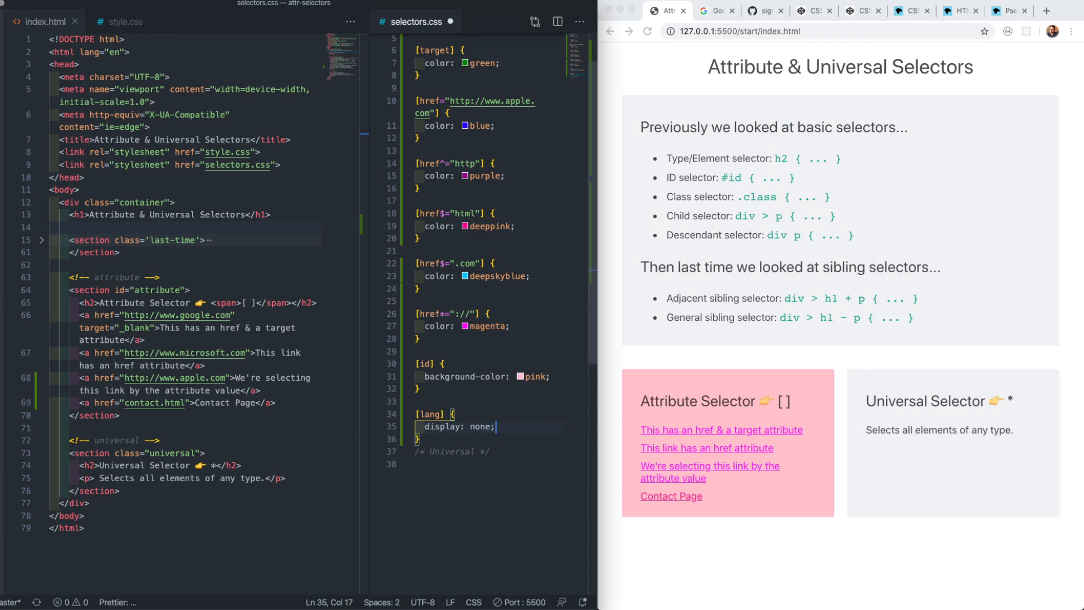
{"action": "mouse_move", "coordinate": [427, 414]}
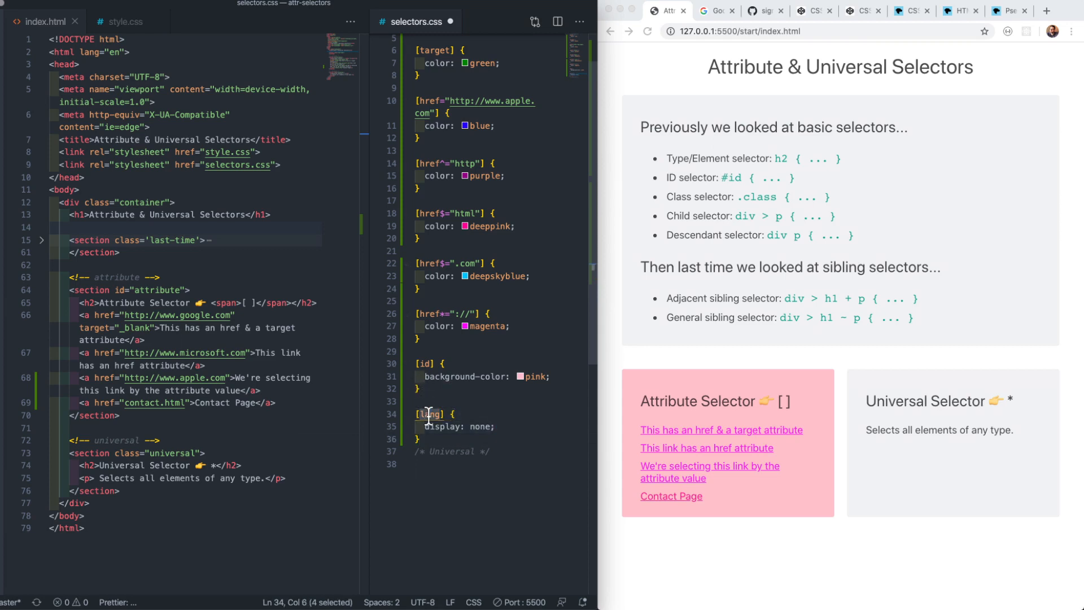
{"action": "left_click", "coordinate": [423, 426]}
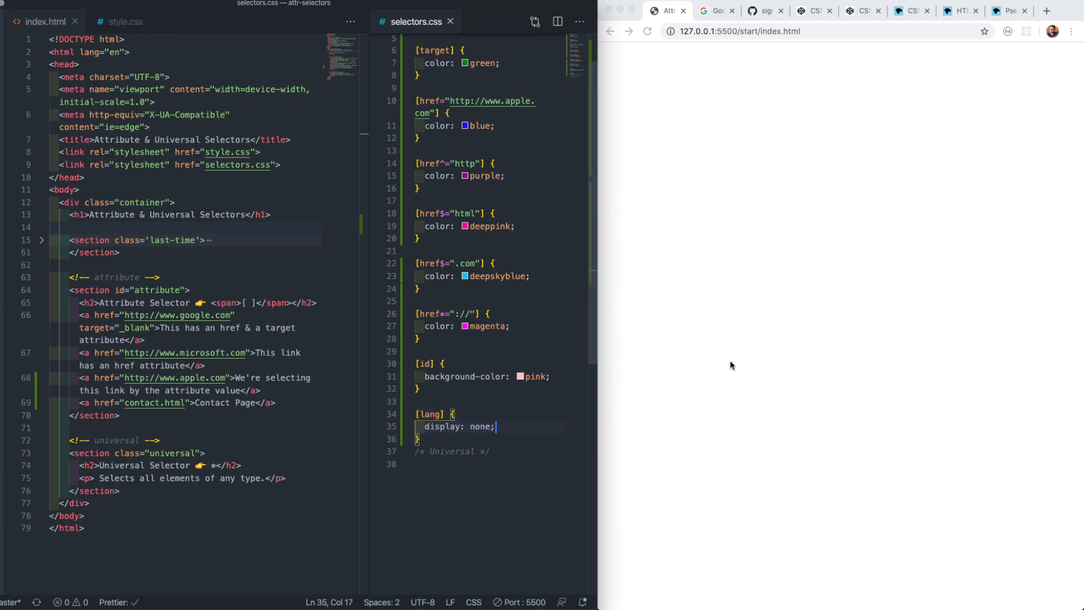
Inspect the blank page in Chrome DevTools and switch off the [lang] rule's display: none.
{"action": "right_click", "coordinate": [731, 366]}
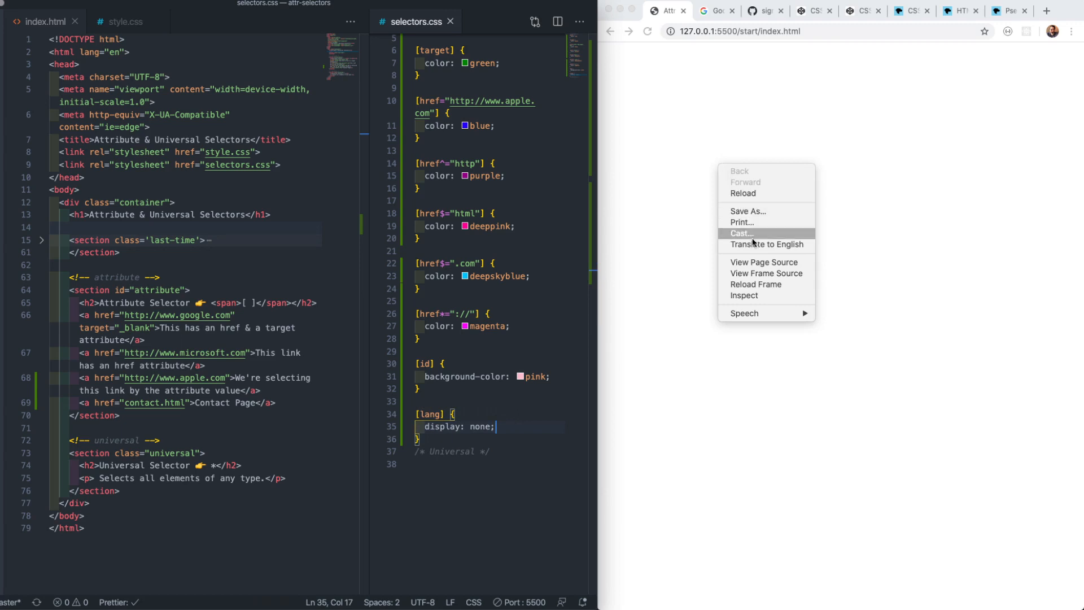
{"action": "left_click", "coordinate": [743, 295]}
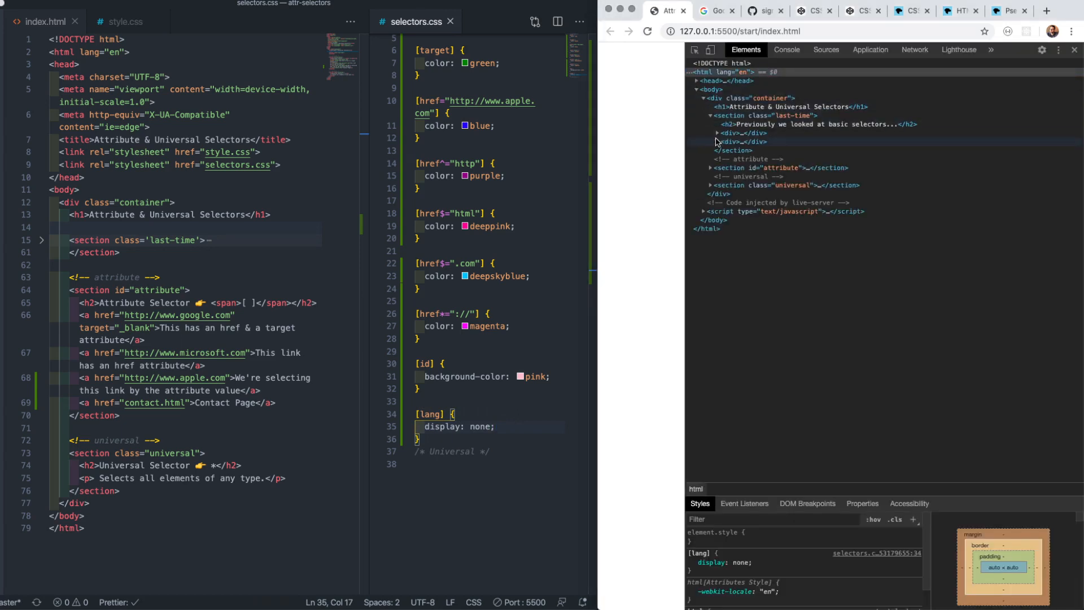
{"action": "left_click", "coordinate": [709, 167]}
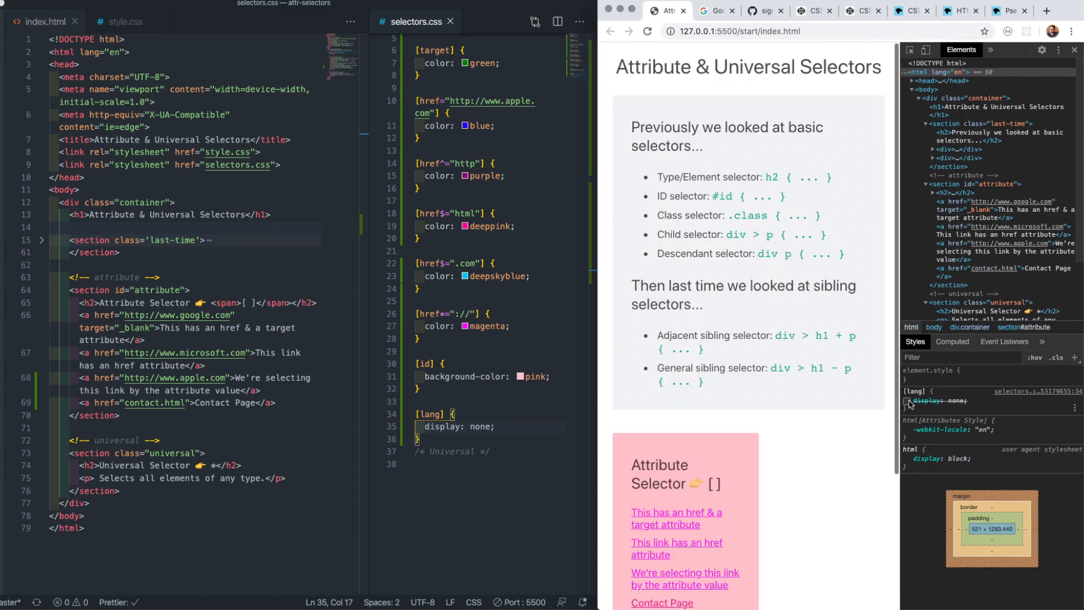
{"action": "scroll", "scroll_direction": "down", "scroll_amount": 3}
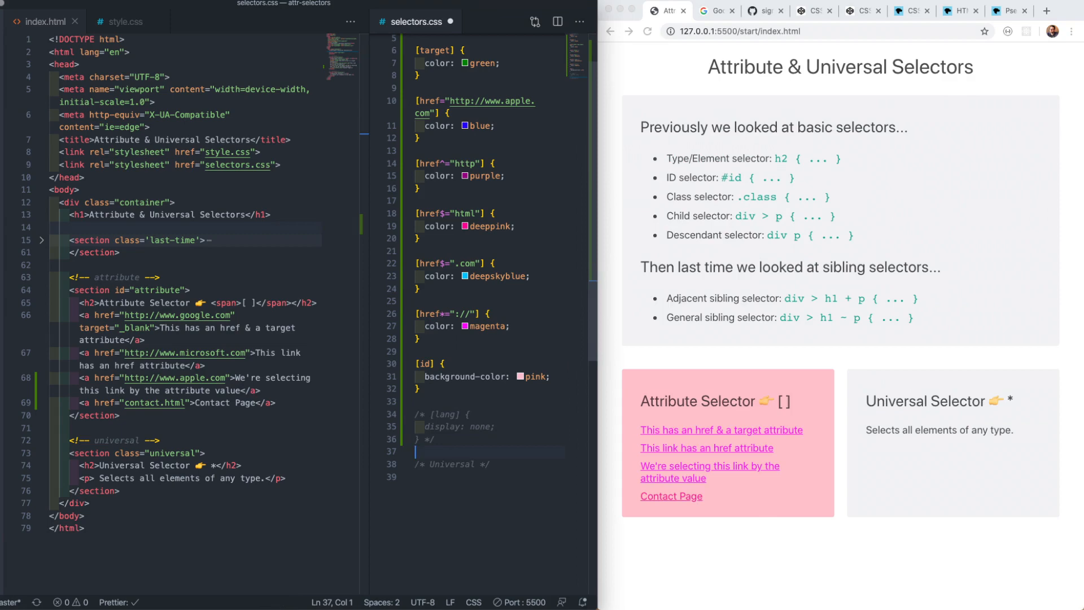
{"action": "mouse_move", "coordinate": [914, 26]}
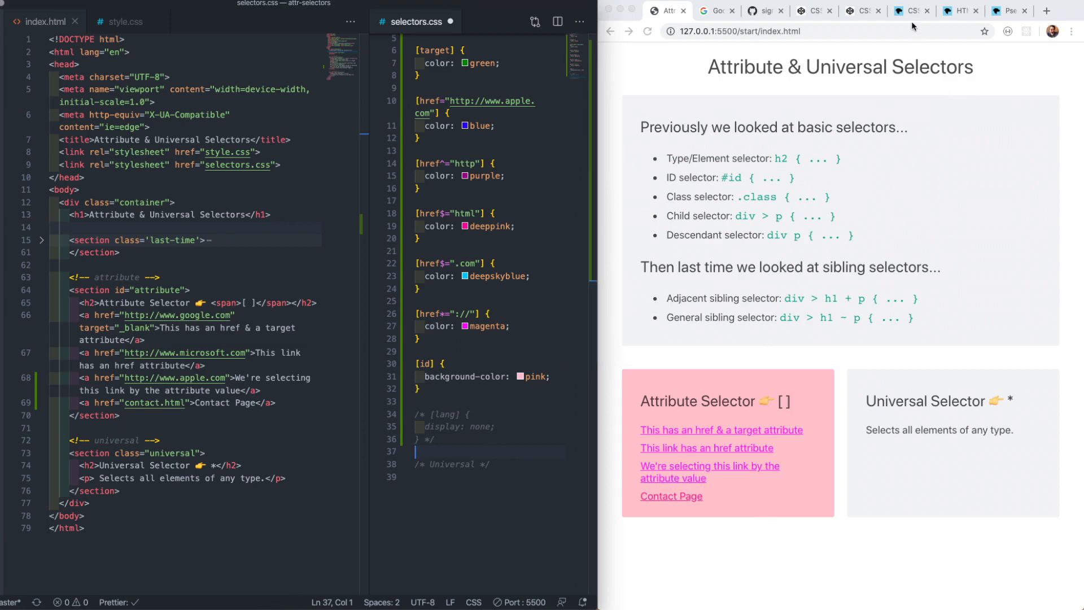
{"action": "left_click", "coordinate": [909, 10]}
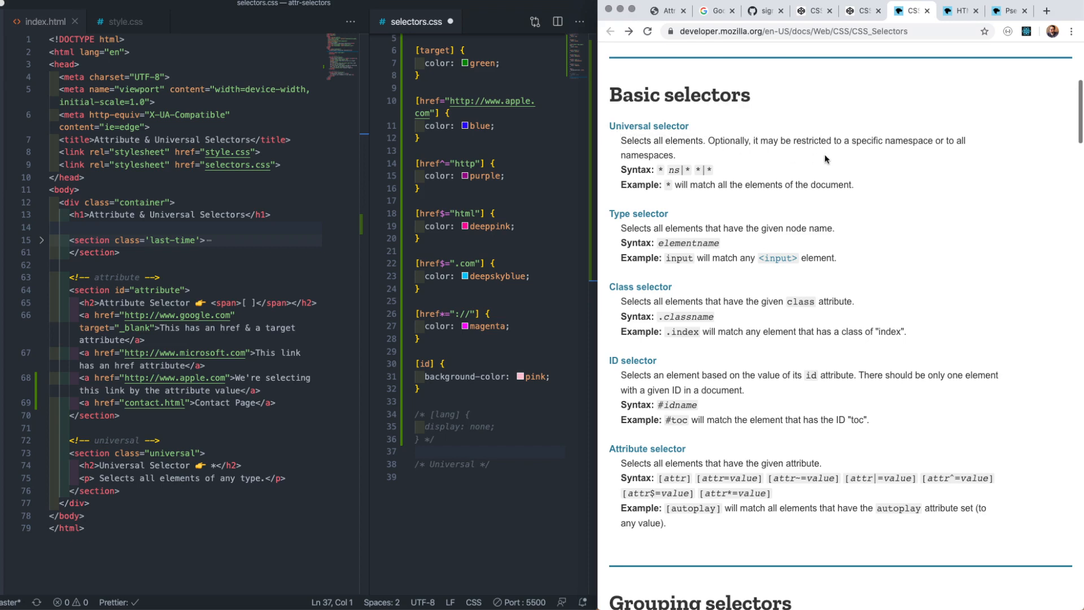
{"action": "mouse_move", "coordinate": [999, 36]}
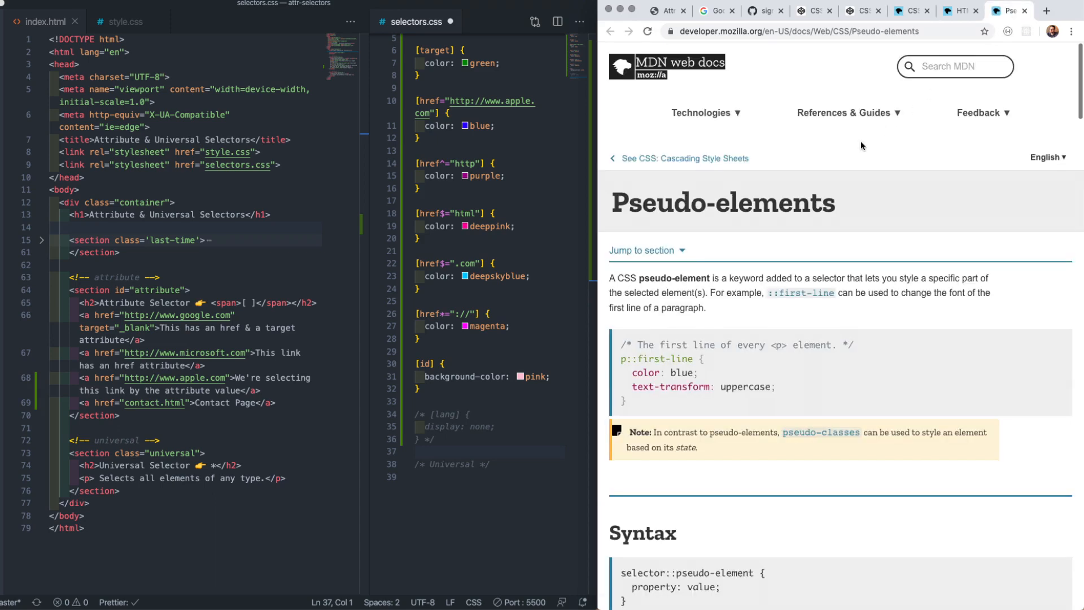
{"action": "scroll", "scroll_direction": "down", "scroll_amount": 3}
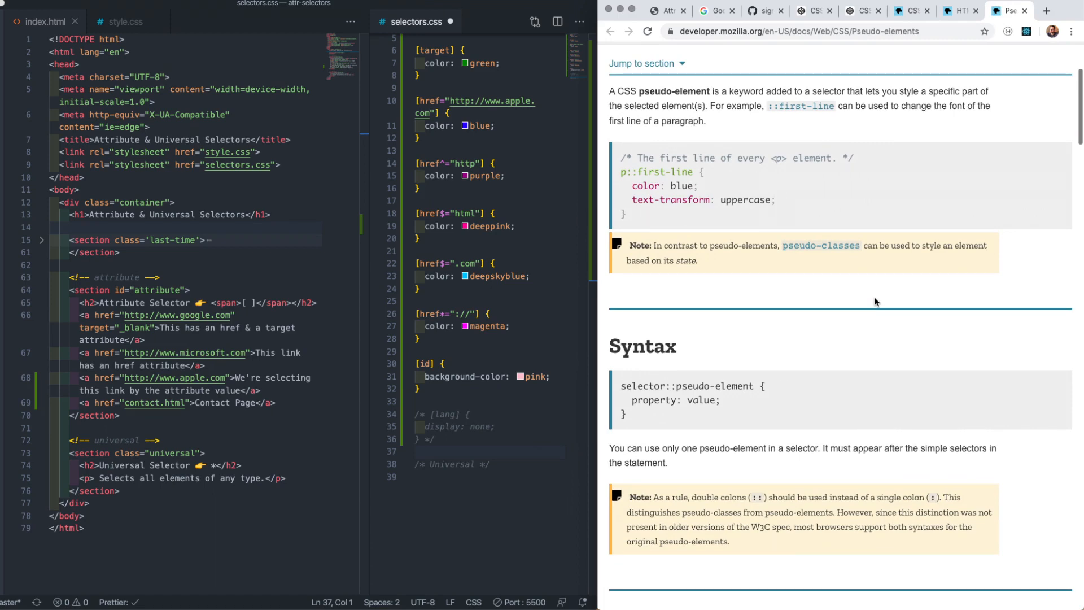
{"action": "scroll", "scroll_direction": "down", "scroll_amount": 3}
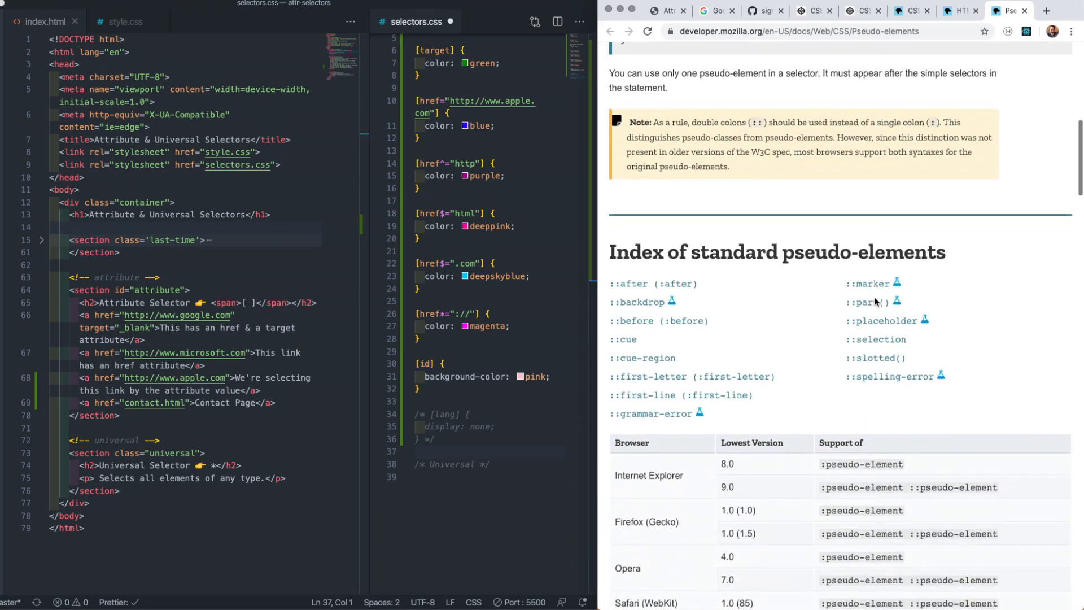
{"action": "scroll", "scroll_direction": "down", "scroll_amount": 3}
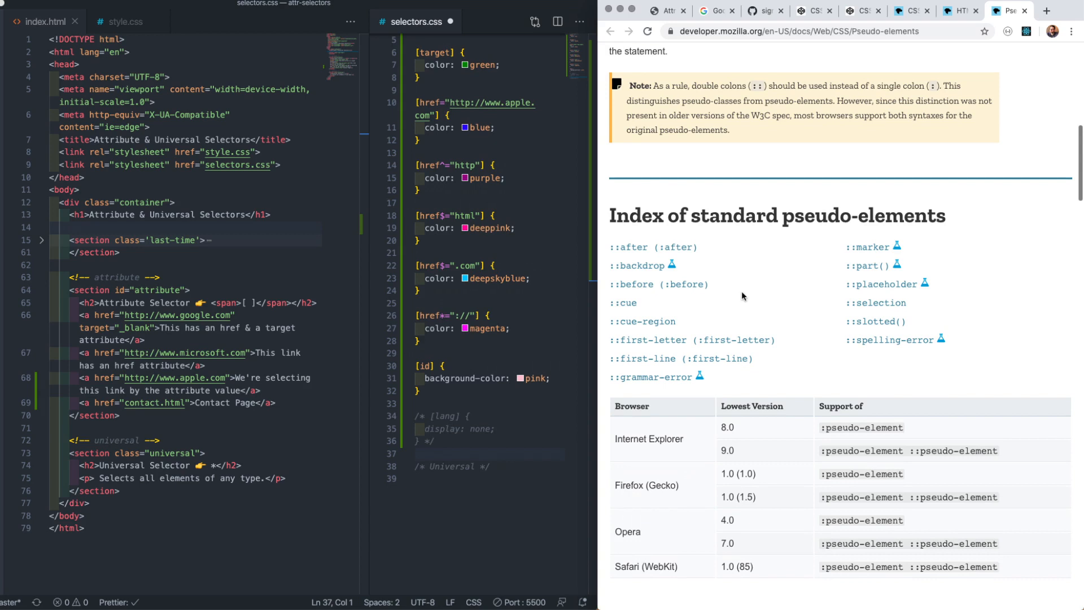
{"action": "left_click", "coordinate": [666, 11]}
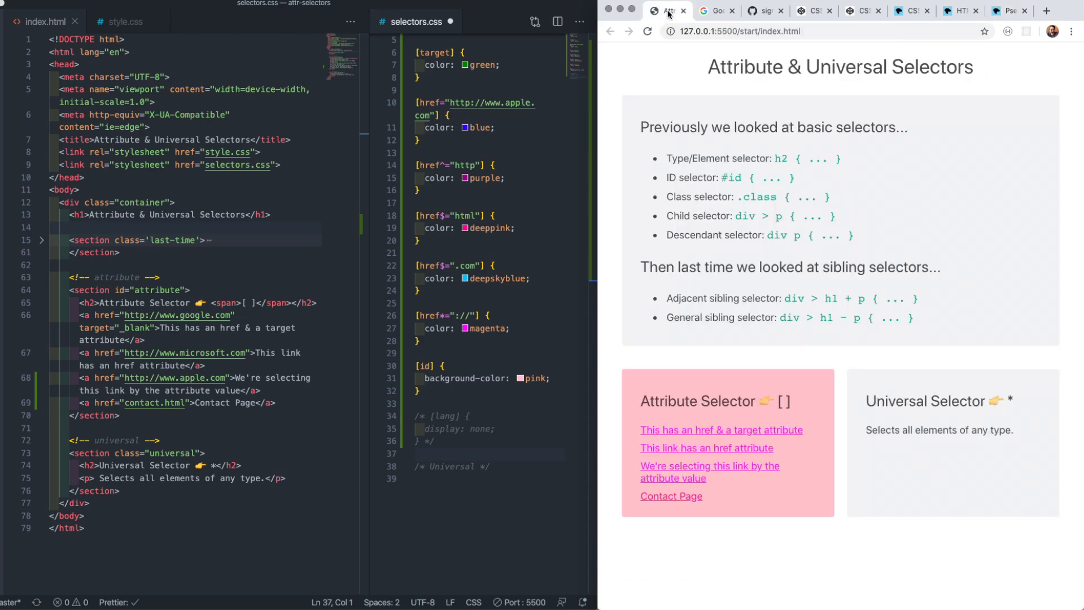
Start a *, *::before, *::after rule below the Universal comment using autocomplete.
{"action": "left_click", "coordinate": [455, 477]}
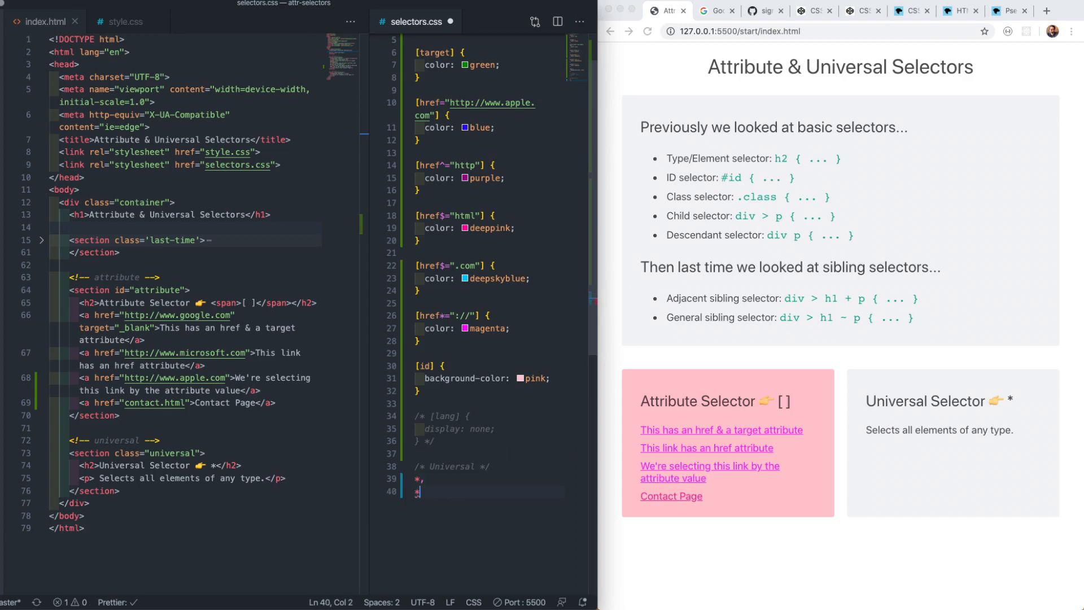
{"action": "type", "text": ":befor"}
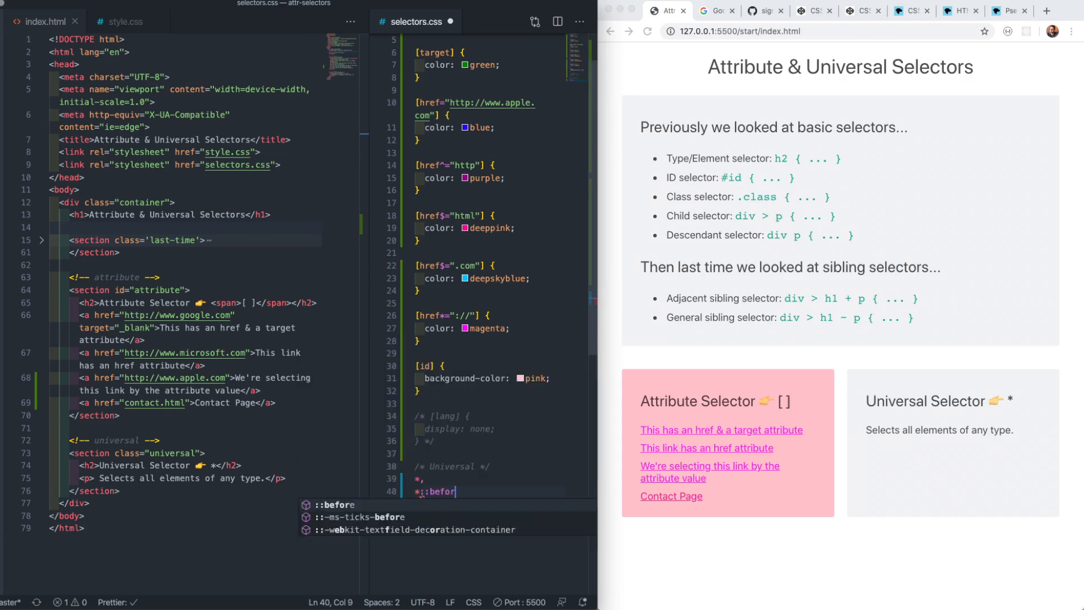
{"action": "key", "text": "Enter"}
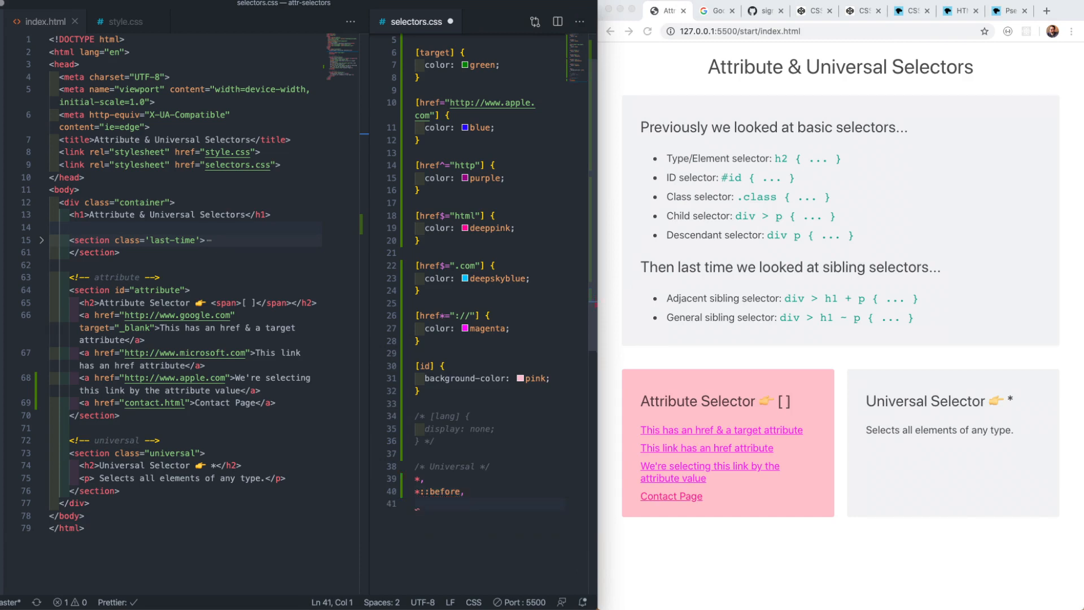
{"action": "type", "text": "*::"}
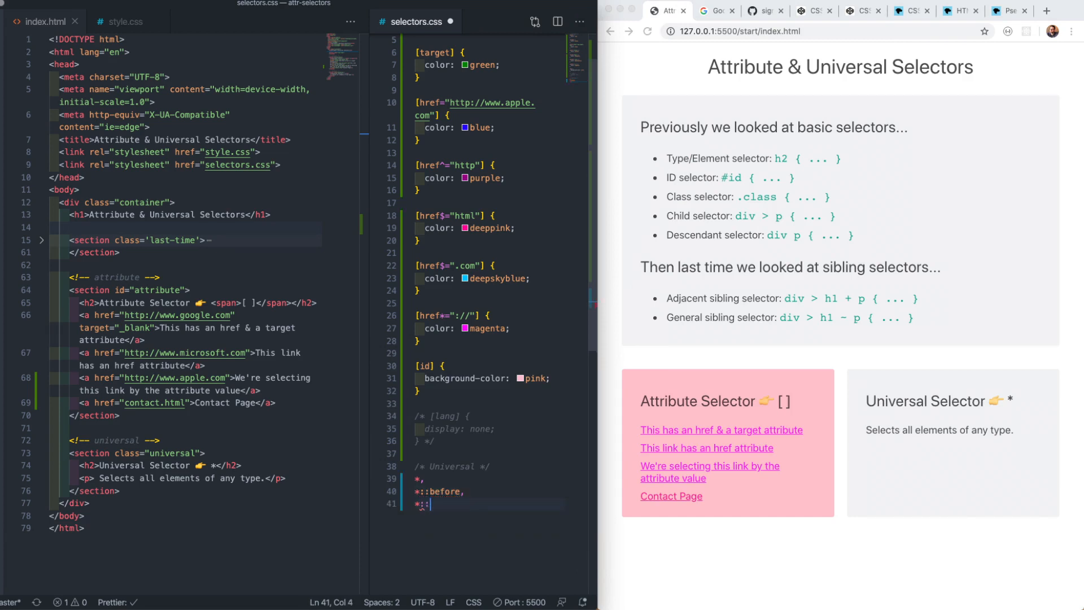
{"action": "type", "text": "after"}
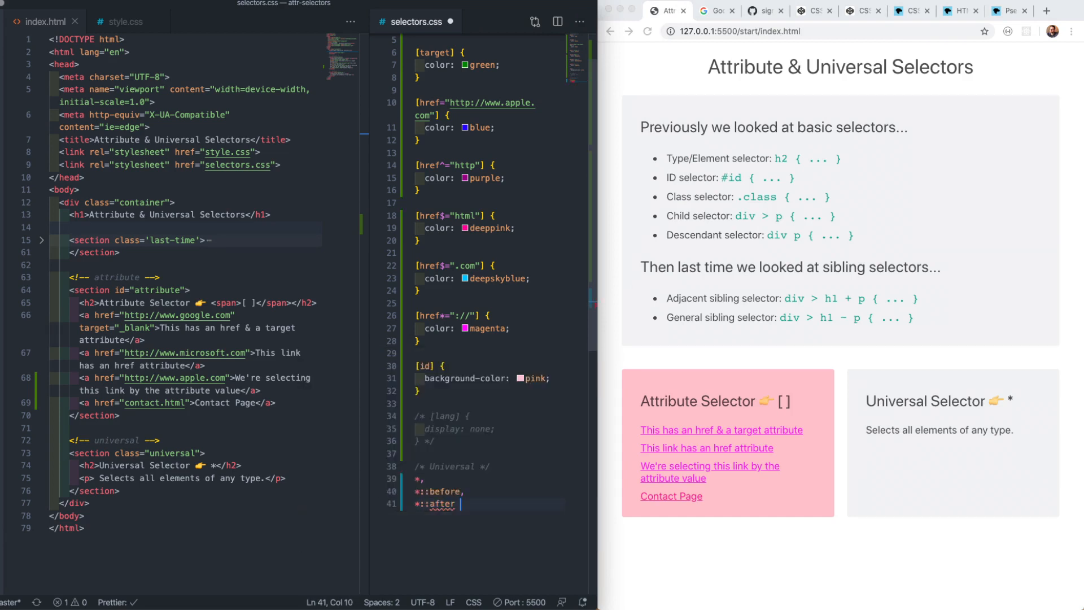
{"action": "type", "text": "{"}
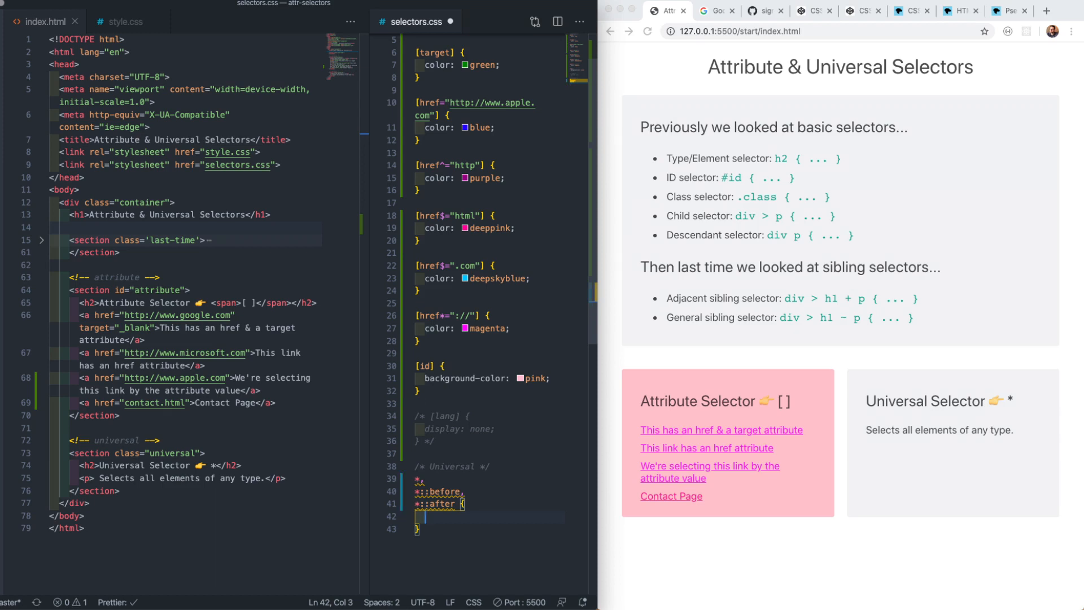
Give the universal rule a 1px solid magenta border.
{"action": "type", "text": "b"}
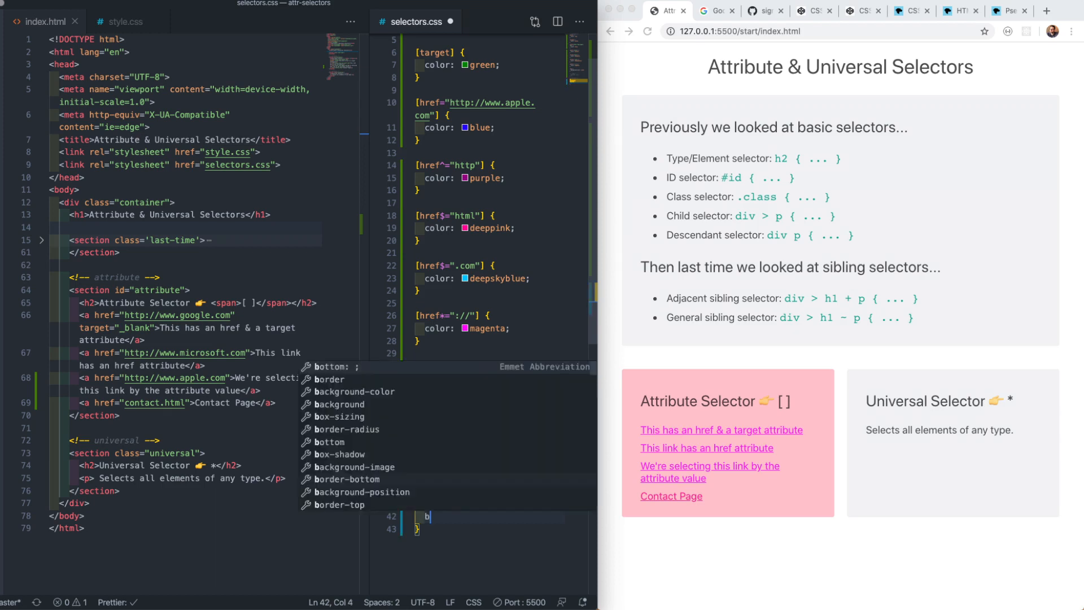
{"action": "type", "text": "order: 1px solid magenta;"}
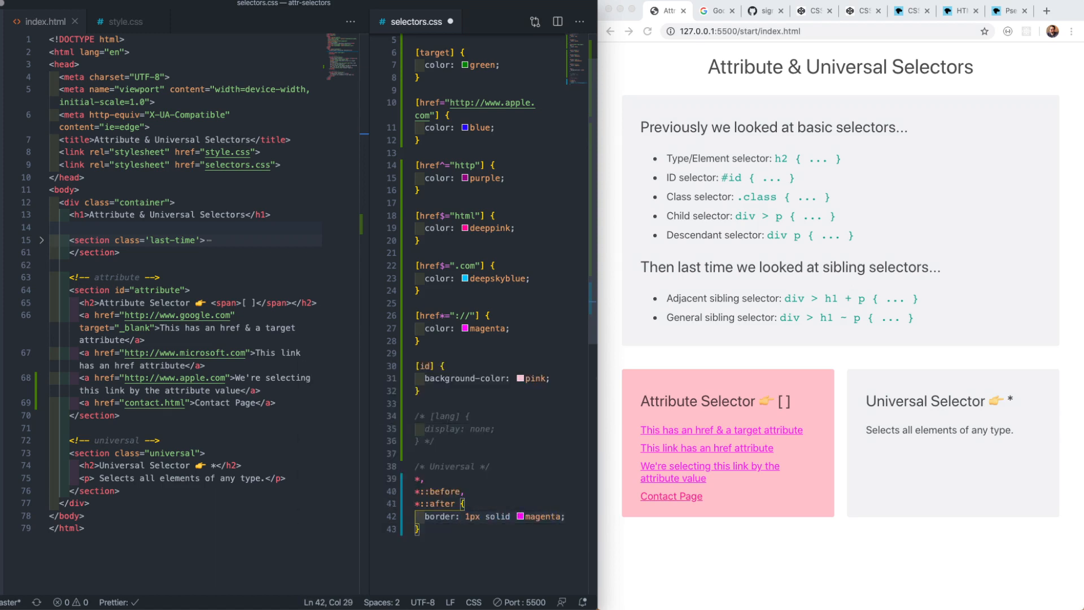
{"action": "type", "text": "p1"}
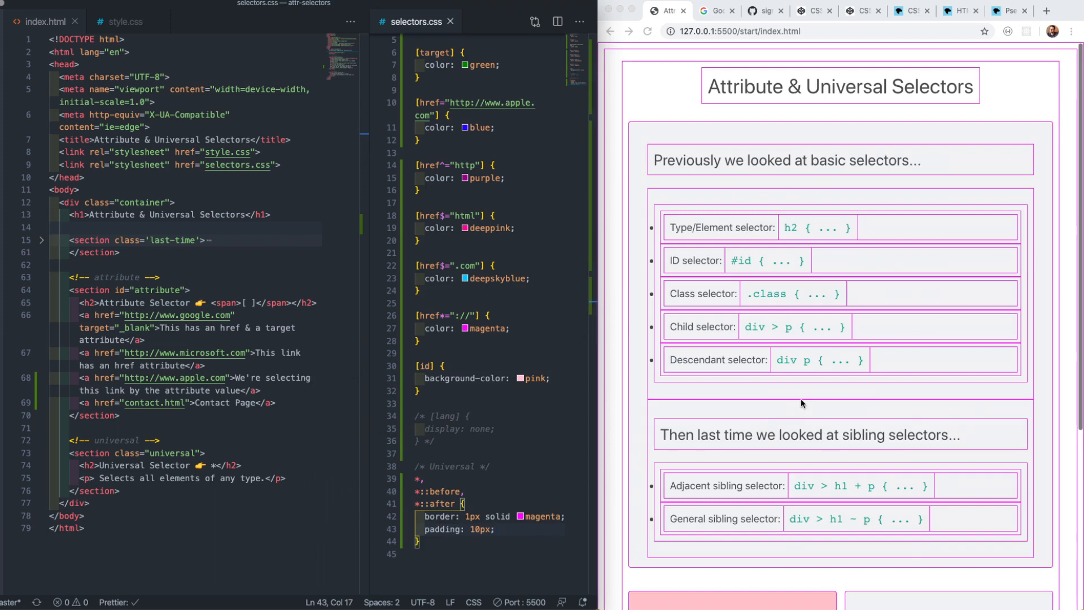
{"action": "mouse_move", "coordinate": [834, 537]}
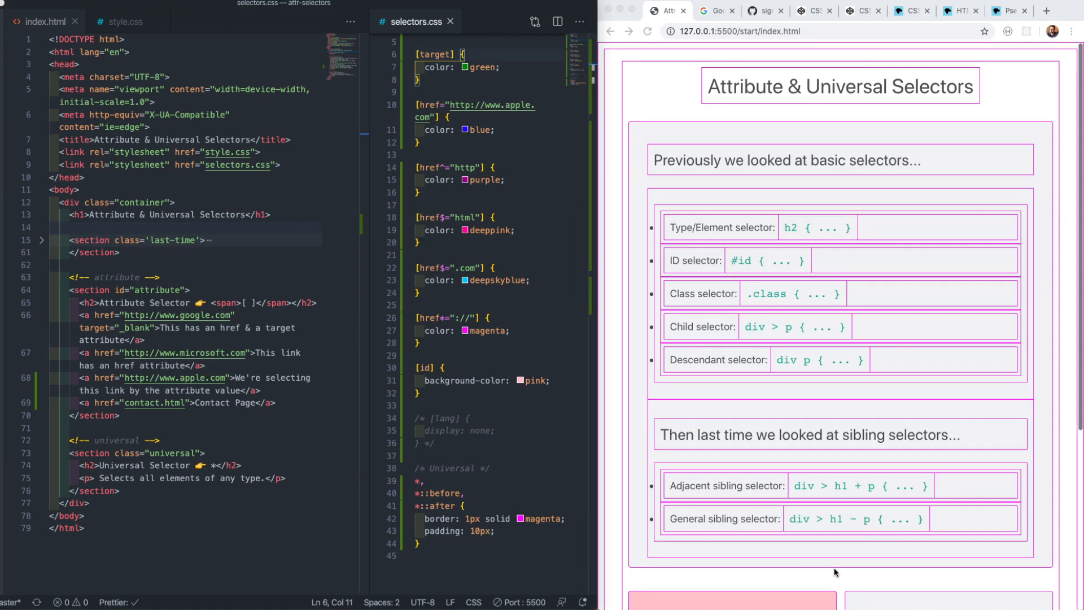
{"action": "mouse_move", "coordinate": [714, 293]}
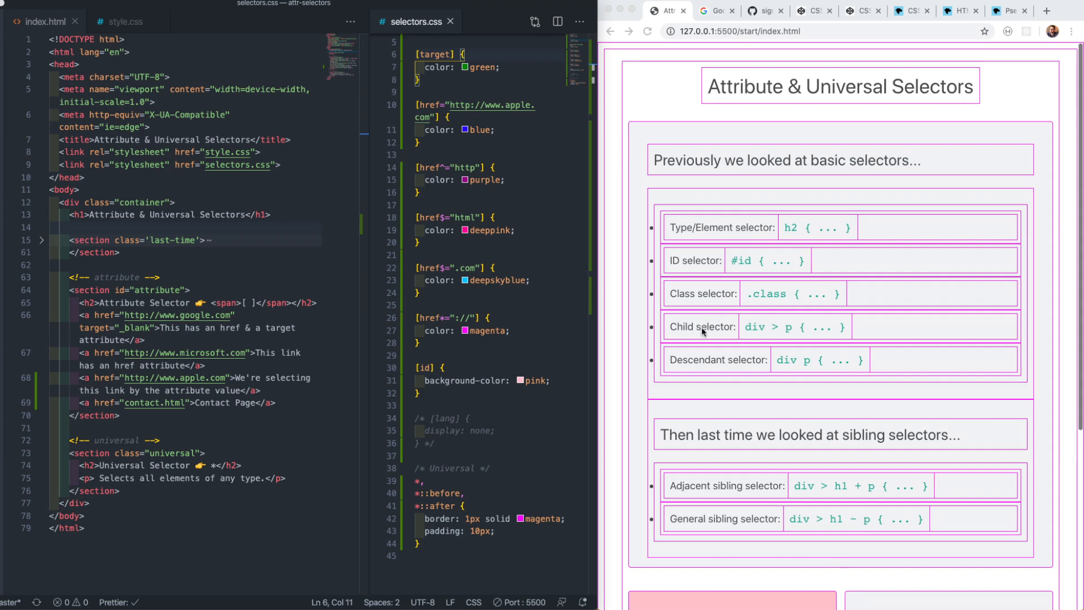
{"action": "mouse_move", "coordinate": [720, 359]}
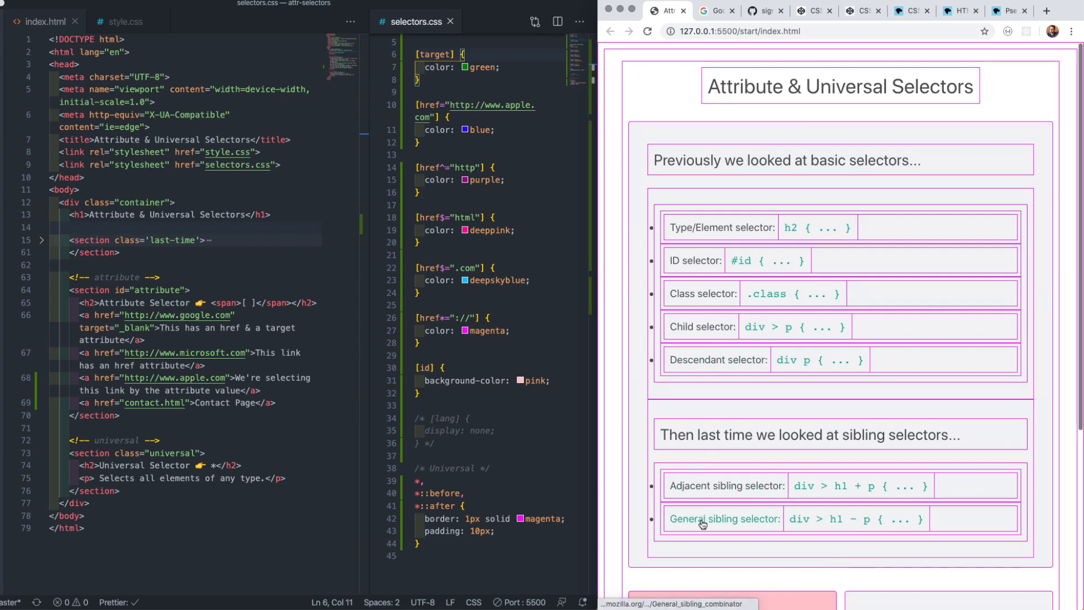
{"action": "mouse_move", "coordinate": [703, 489]}
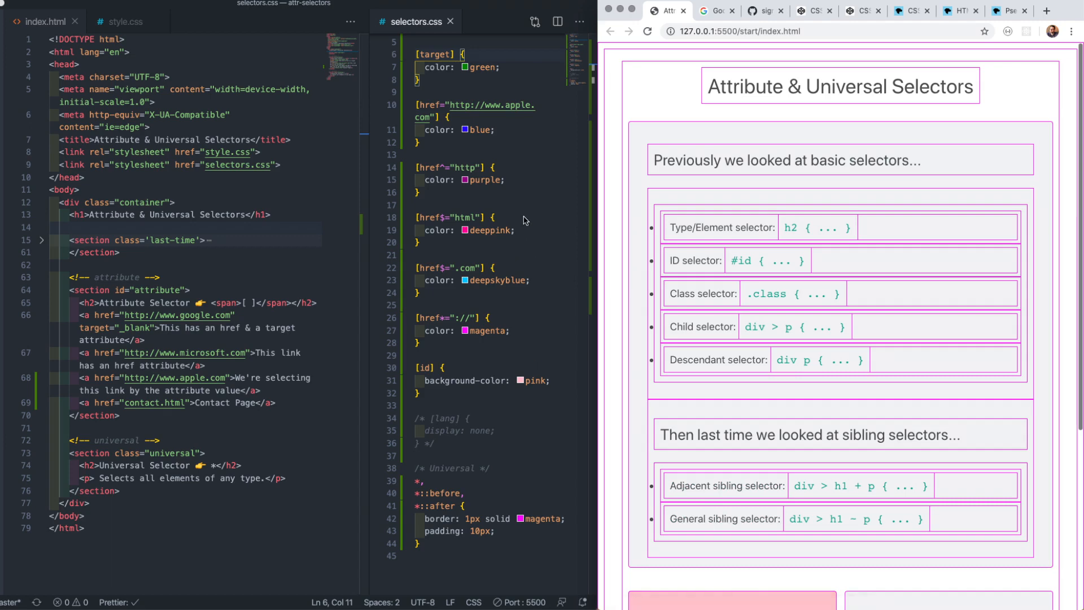
Add padding: 10px to the universal rule and review the padded magenta outlines in the preview.
{"action": "scroll", "scroll_direction": "down", "scroll_amount": 3}
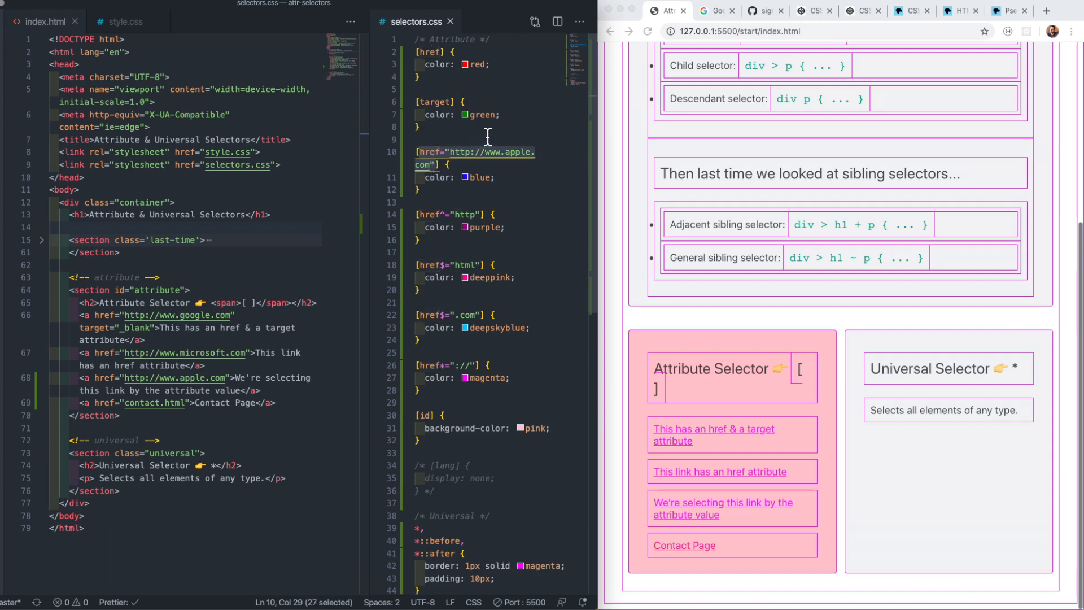
{"action": "mouse_move", "coordinate": [456, 152]}
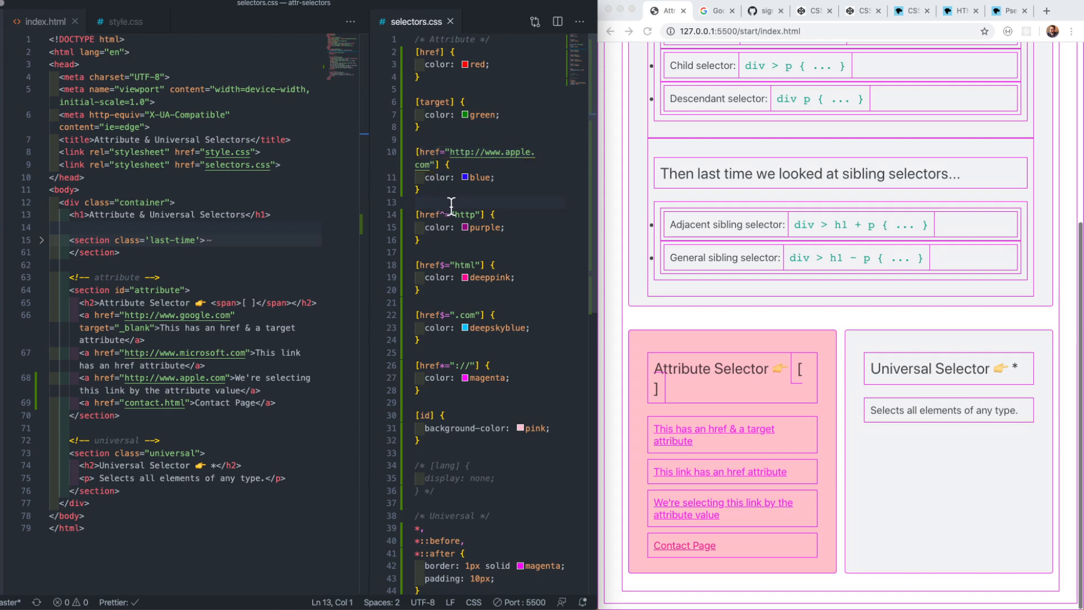
{"action": "double_click", "coordinate": [465, 264]}
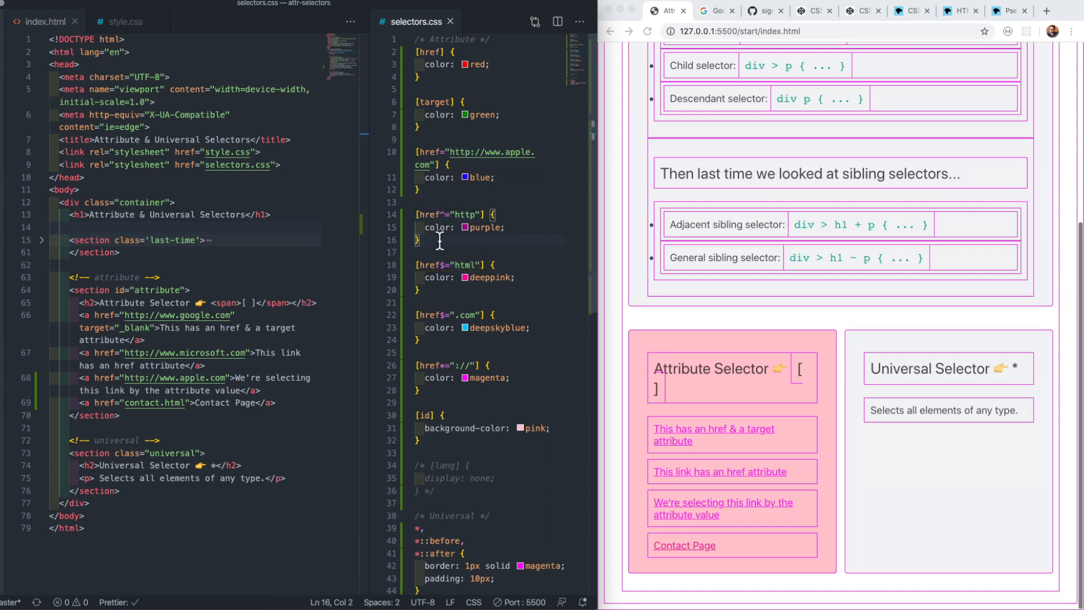
{"action": "double_click", "coordinate": [473, 214]}
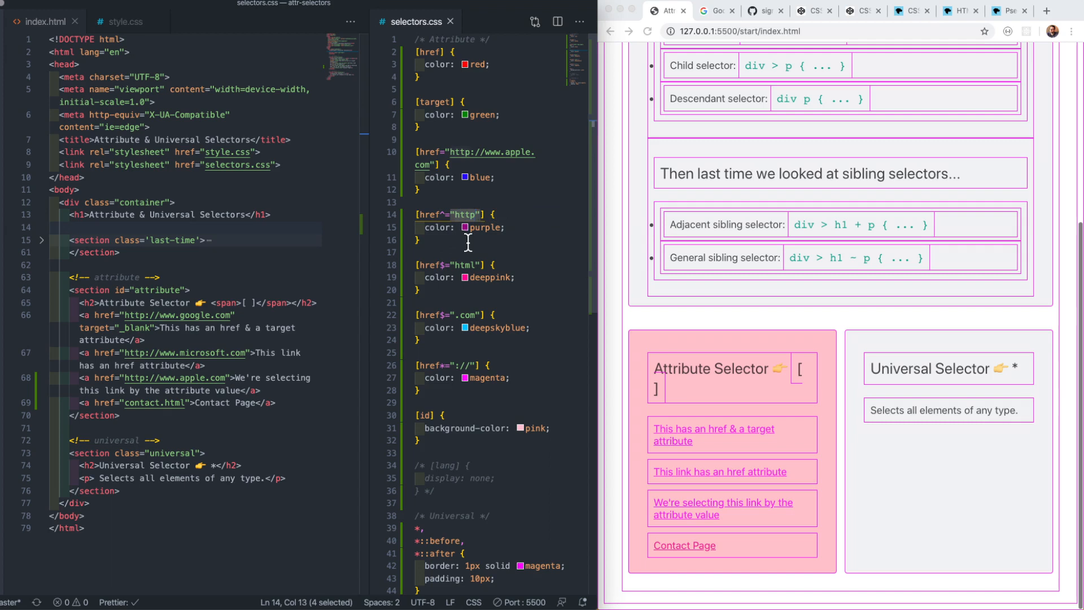
{"action": "left_click", "coordinate": [465, 264]}
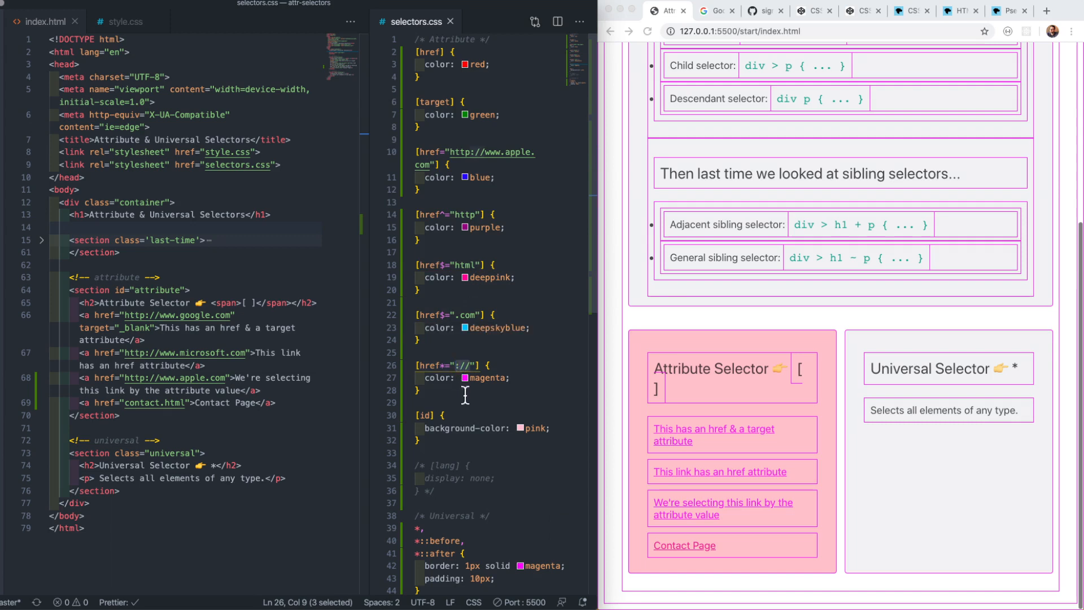
{"action": "scroll", "scroll_direction": "down", "scroll_amount": 3}
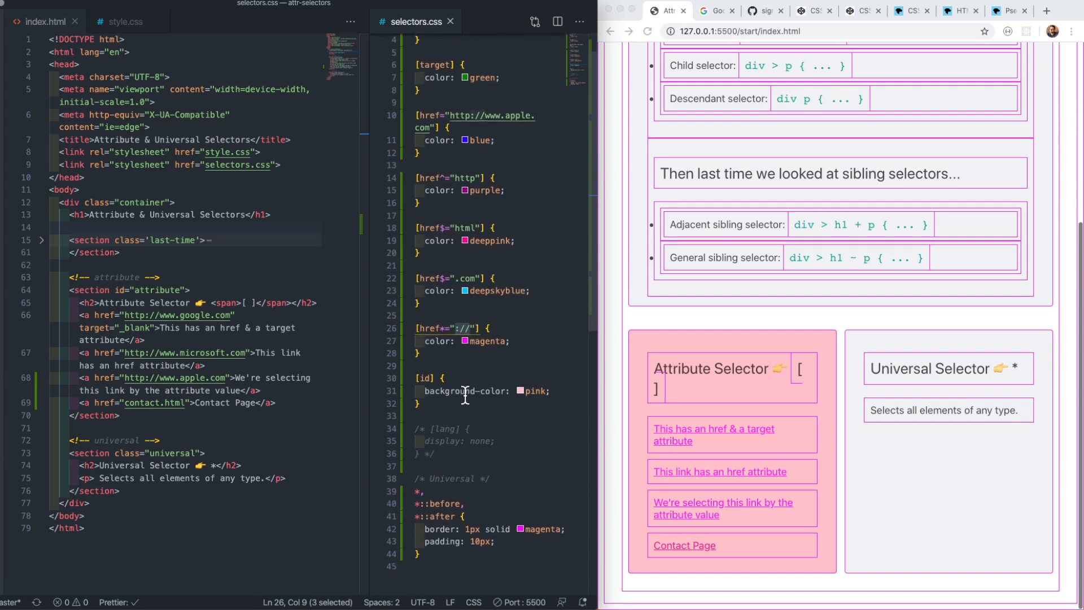
{"action": "scroll", "scroll_direction": "down", "scroll_amount": 3}
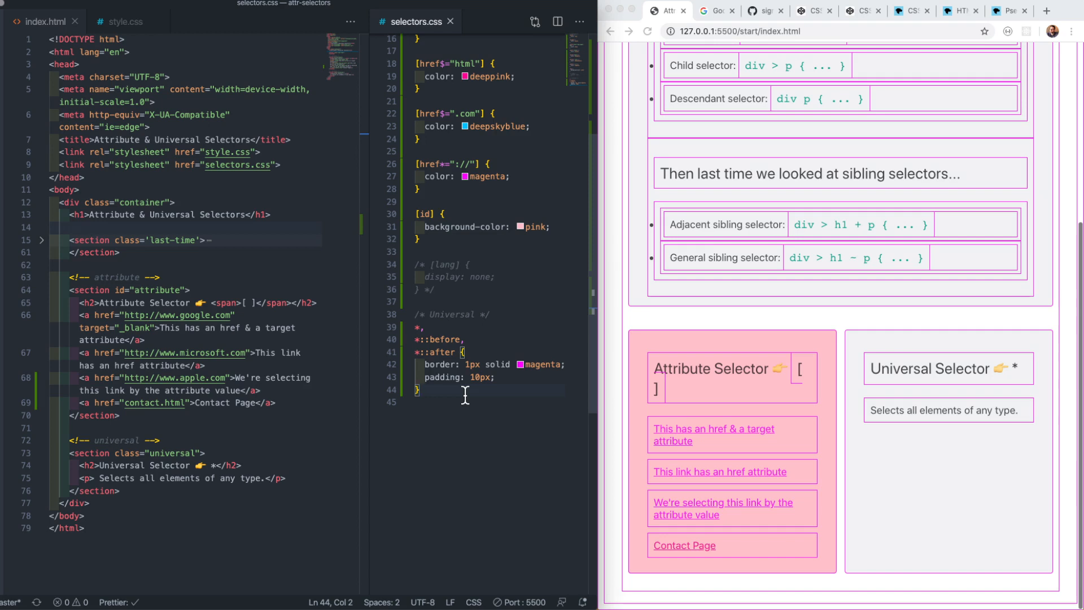
{"action": "scroll", "scroll_direction": "down", "scroll_amount": 3}
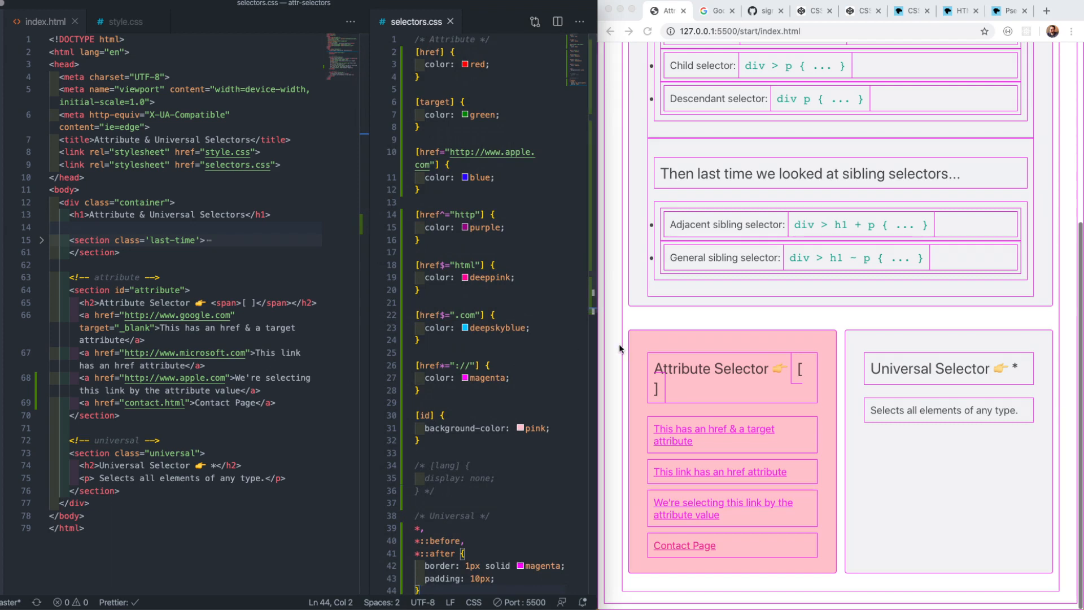
{"action": "mouse_move", "coordinate": [938, 320]}
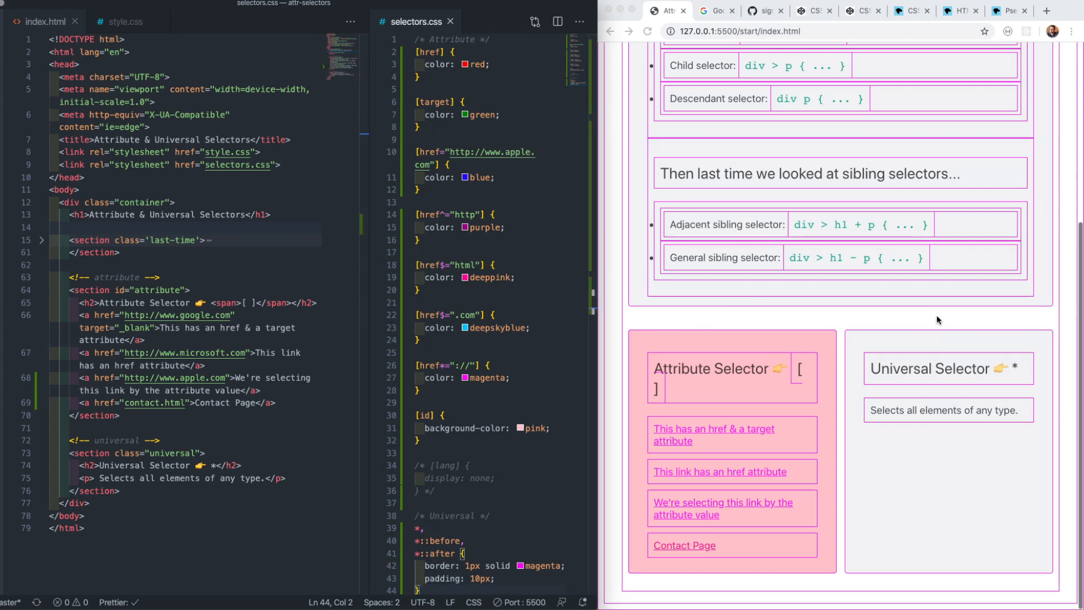